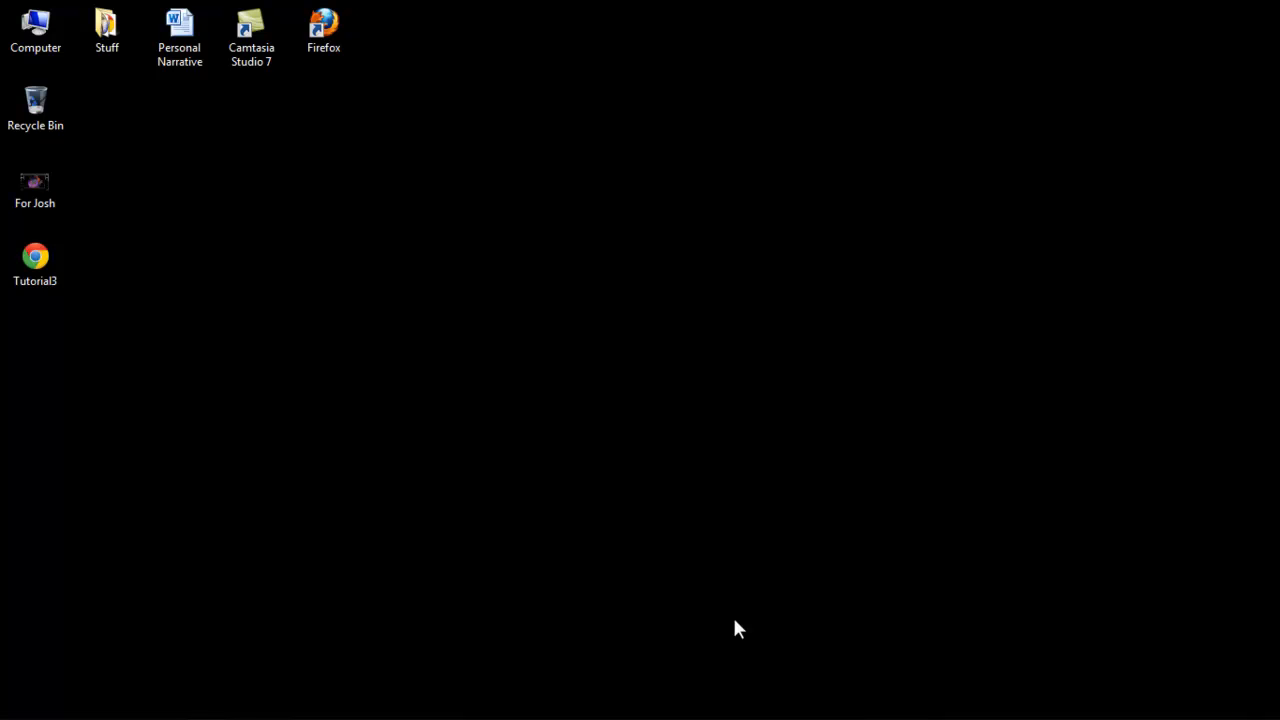
{"action": "mouse_move", "coordinate": [582, 628]}
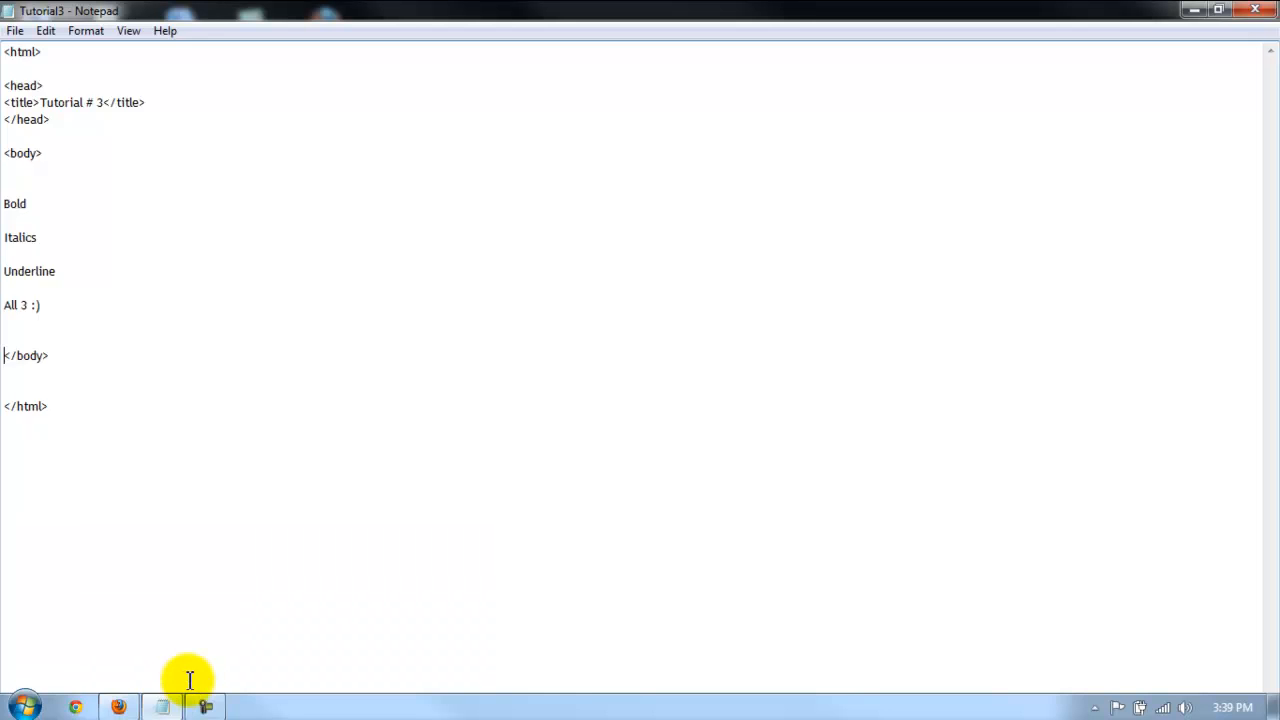
{"action": "mouse_move", "coordinate": [1216, 12]}
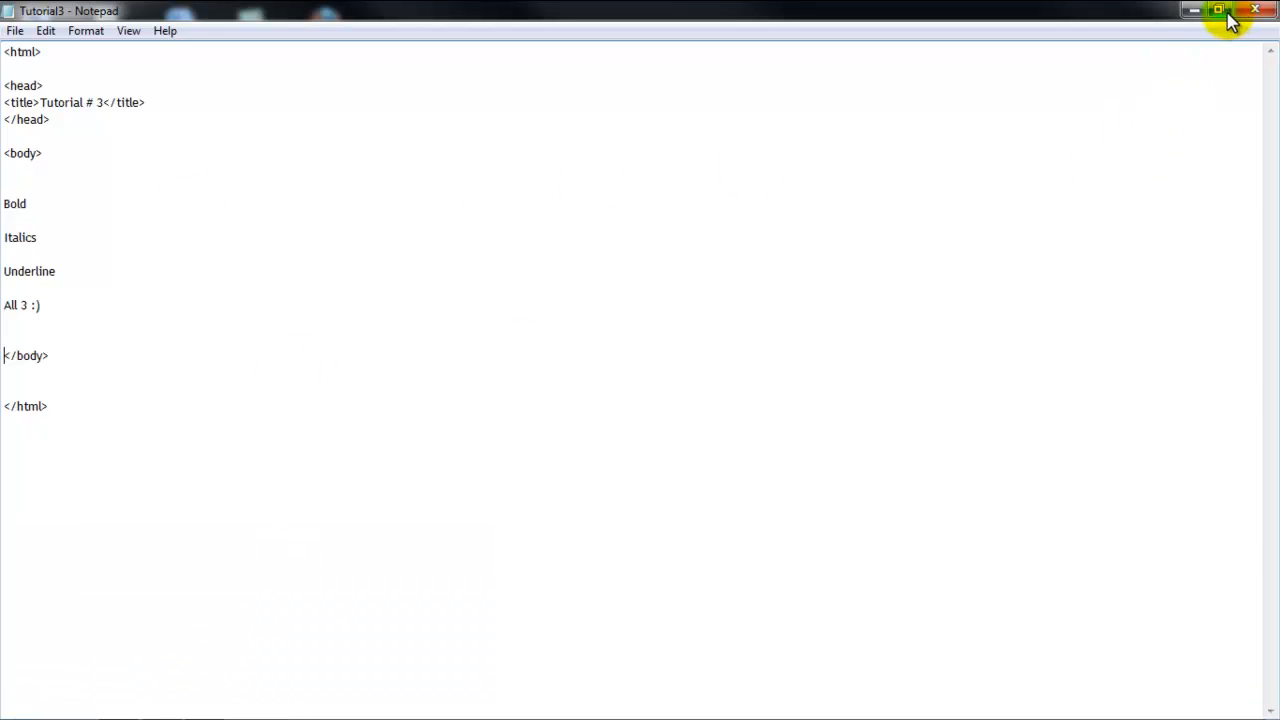
- Restore the Notepad window and highlight the title number, Bold and Underline words, then place the cursor at the Bold line
{"action": "left_click", "coordinate": [1216, 12]}
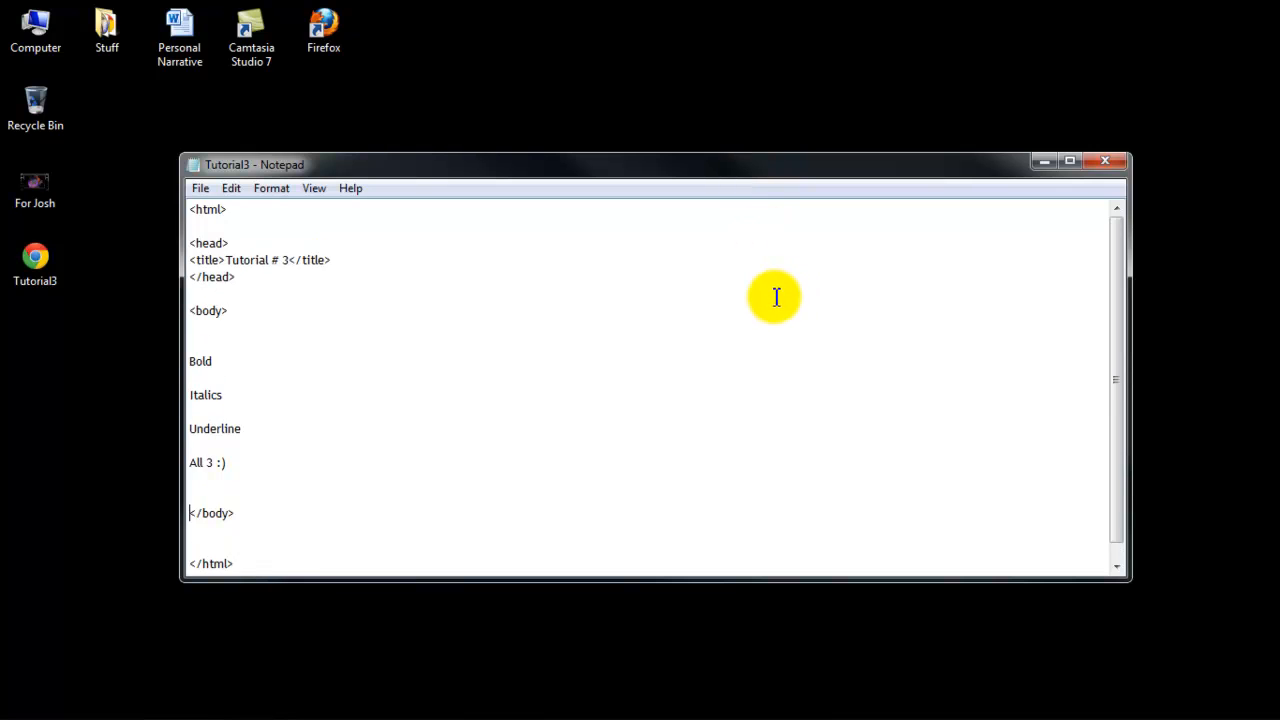
{"action": "mouse_move", "coordinate": [628, 304]}
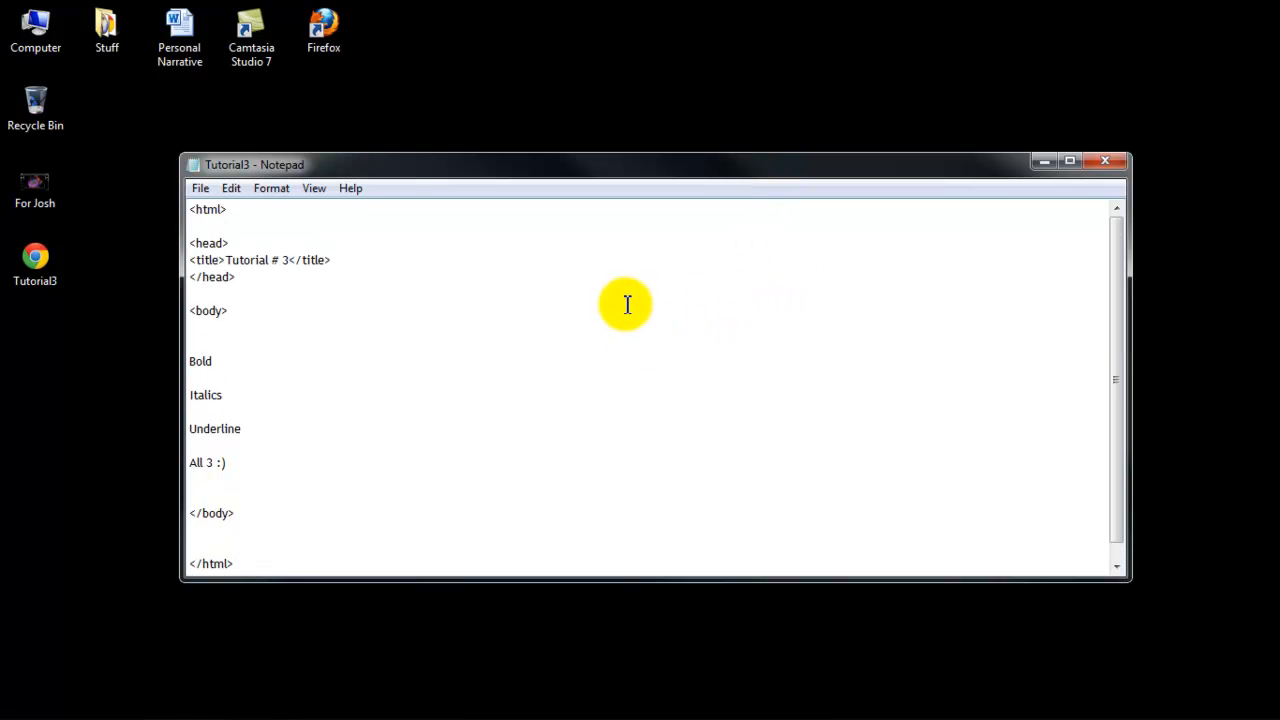
{"action": "left_click", "coordinate": [188, 512]}
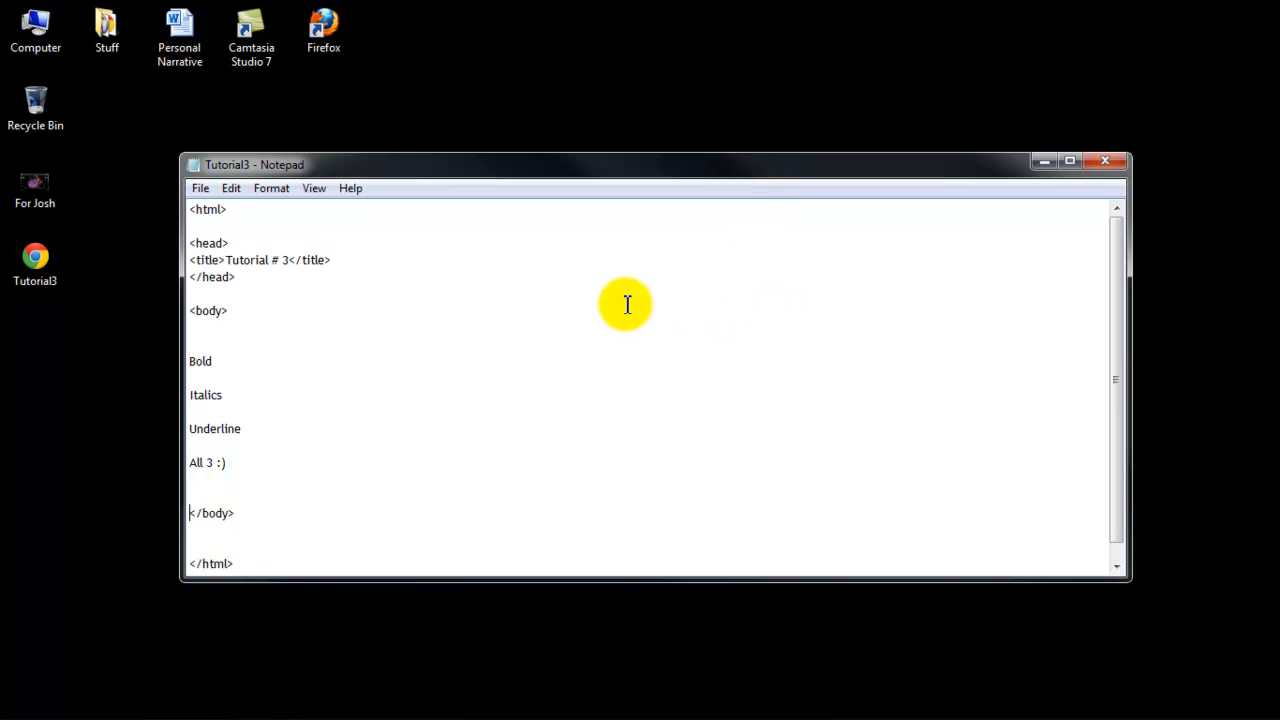
{"action": "mouse_move", "coordinate": [1118, 66]}
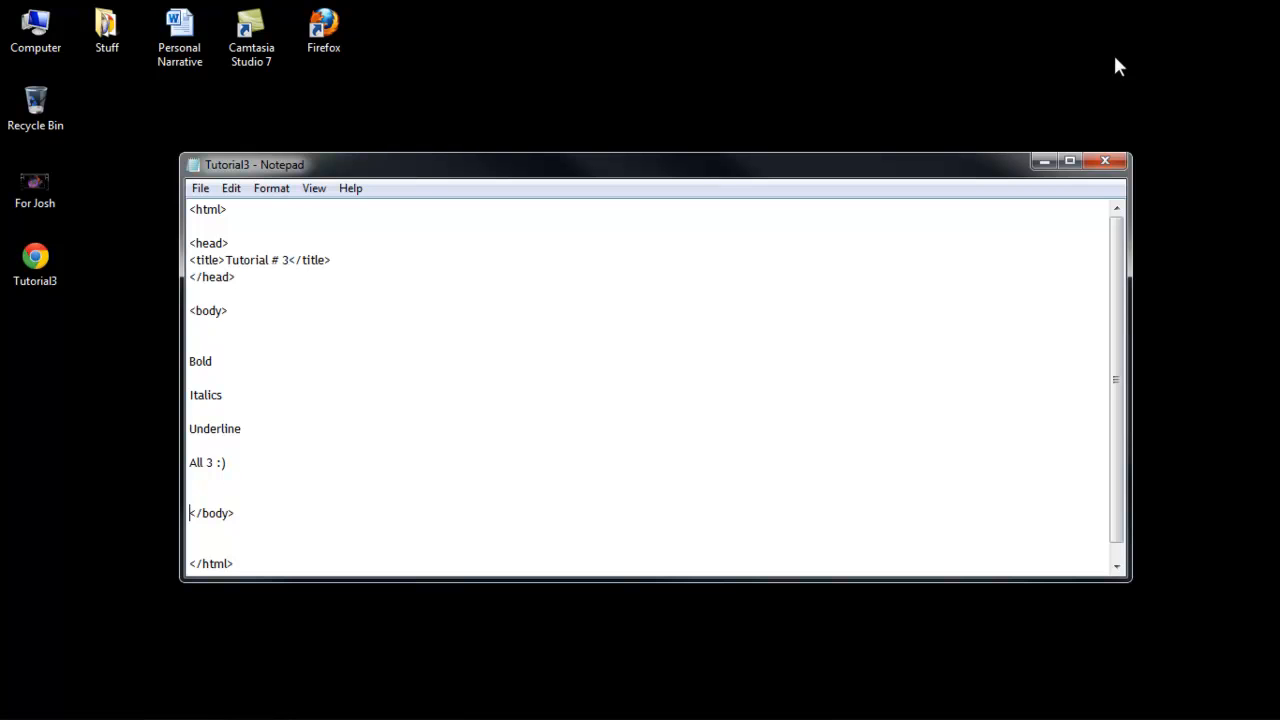
{"action": "mouse_move", "coordinate": [702, 390]}
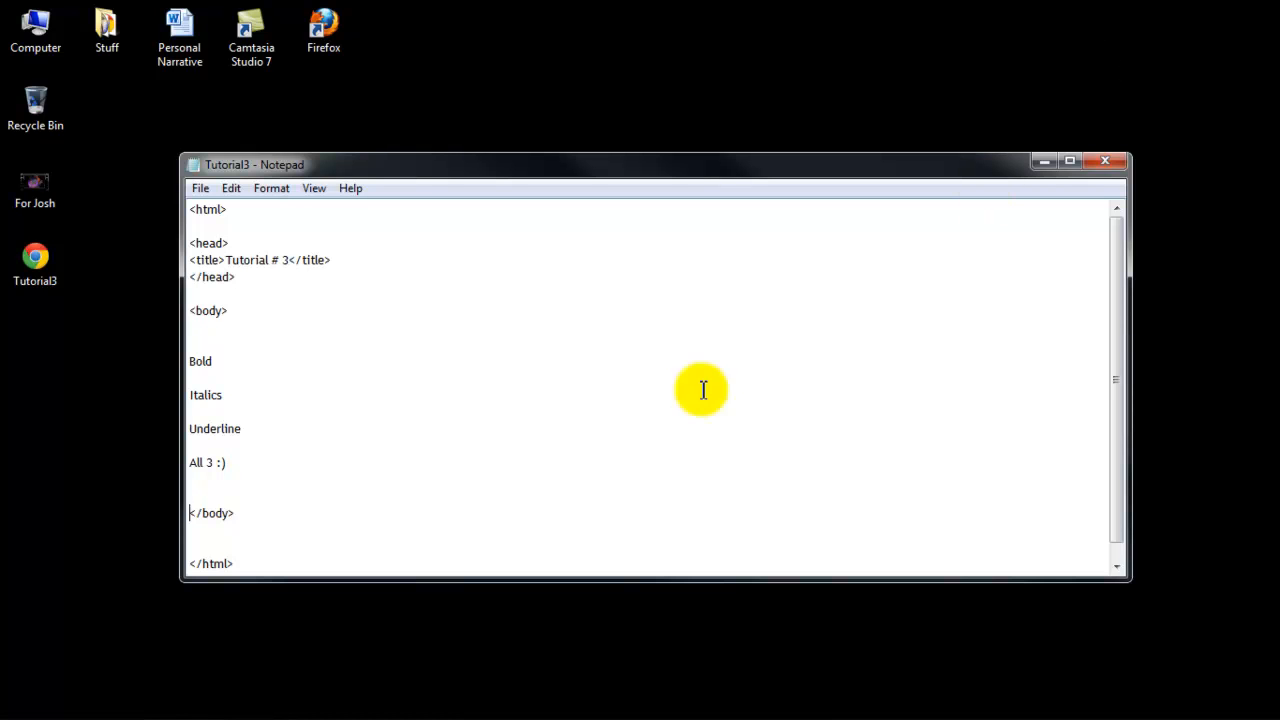
{"action": "mouse_move", "coordinate": [348, 420]}
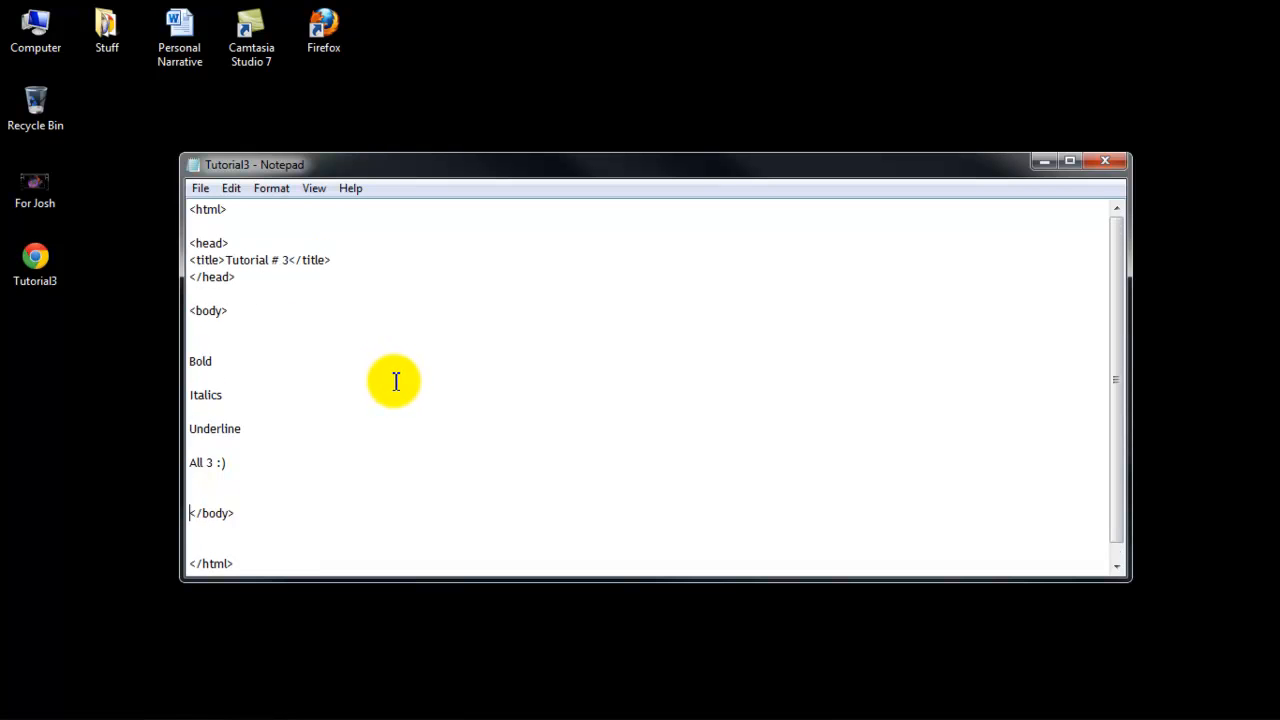
{"action": "mouse_move", "coordinate": [384, 358]}
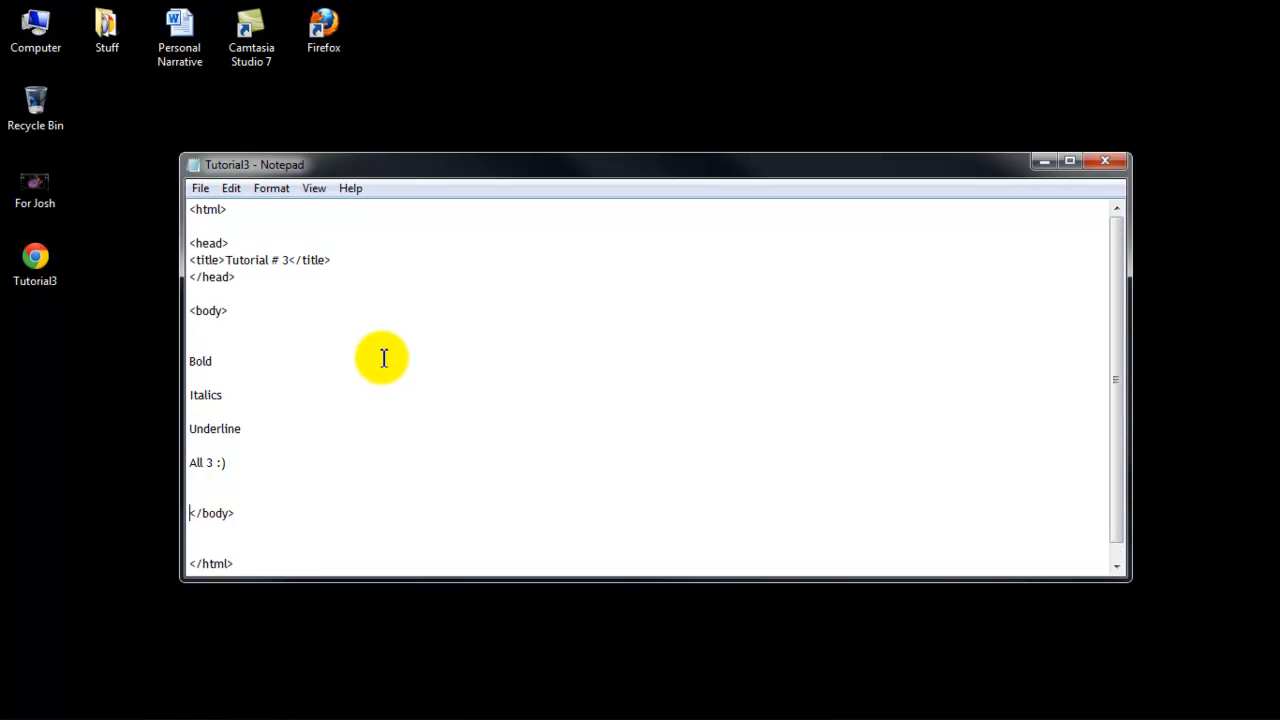
{"action": "mouse_move", "coordinate": [384, 336]}
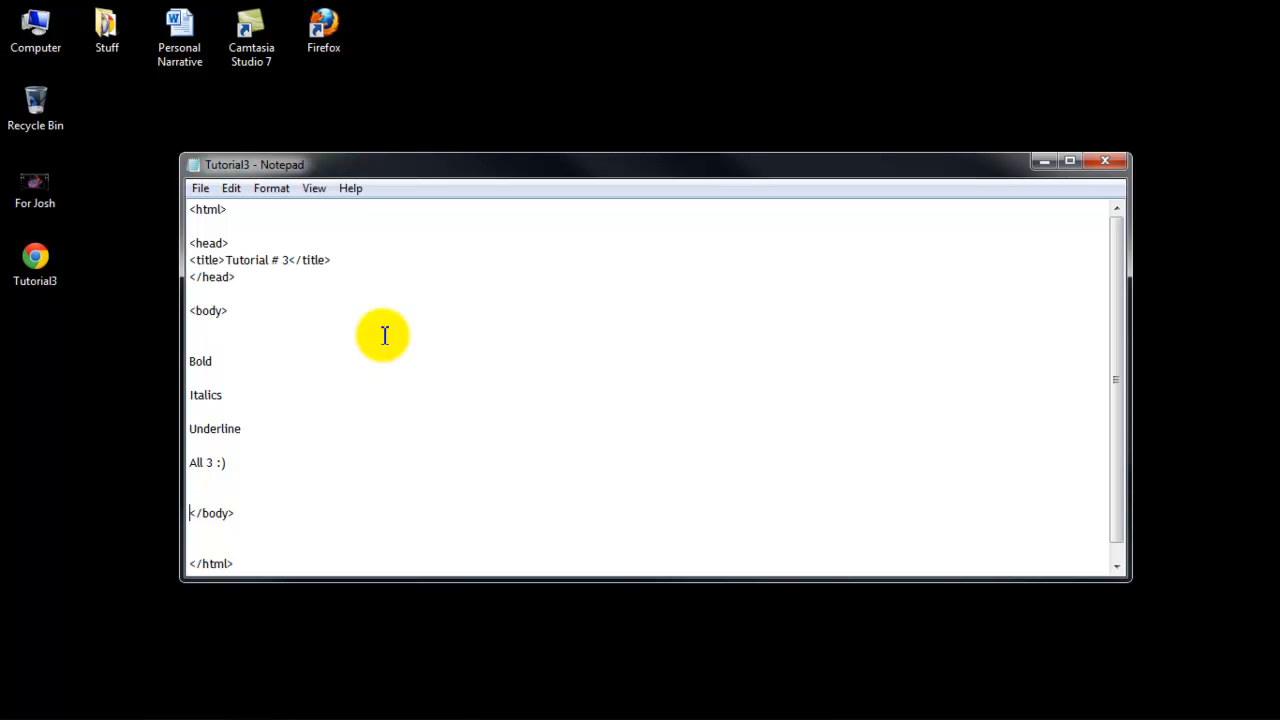
{"action": "mouse_move", "coordinate": [284, 268]}
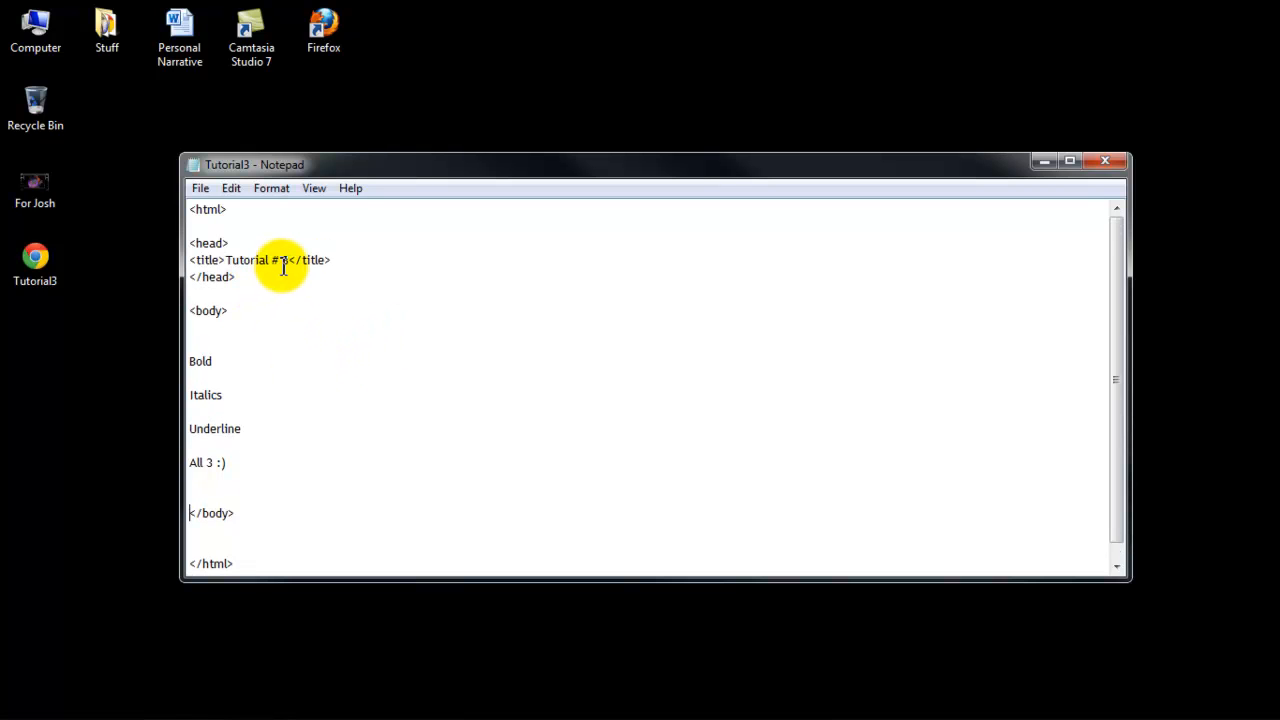
{"action": "double_click", "coordinate": [258, 260]}
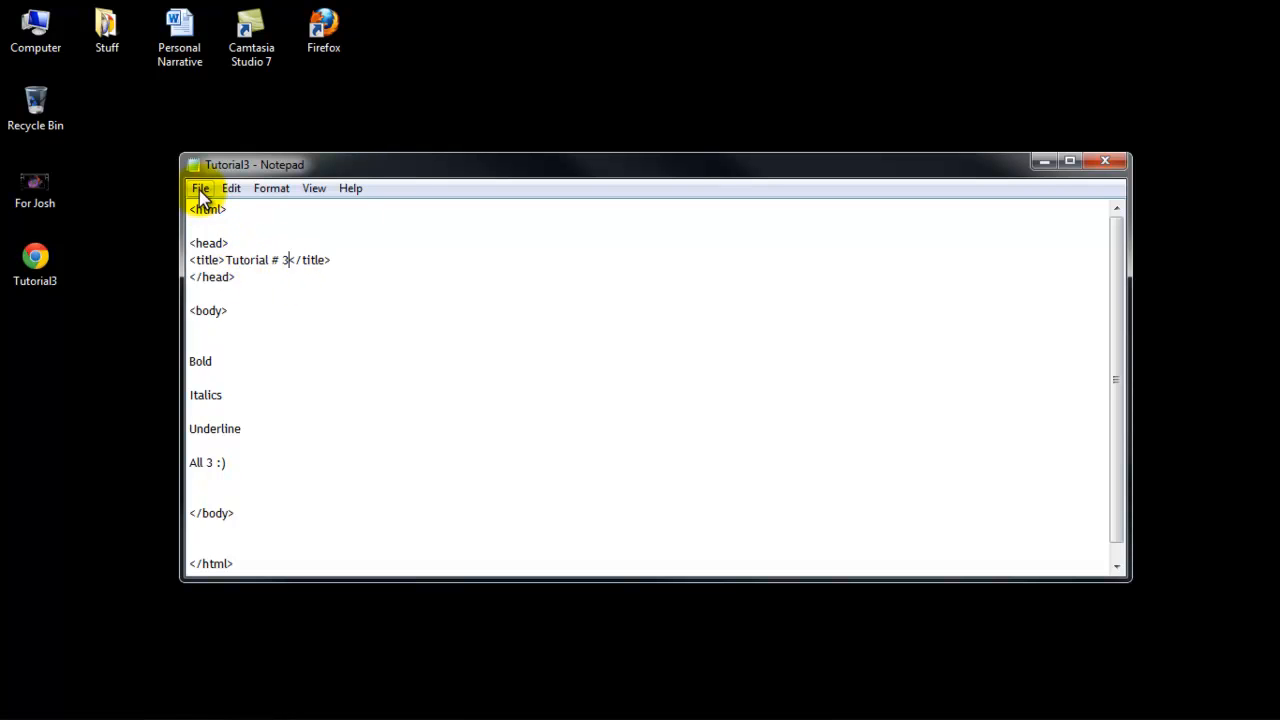
{"action": "mouse_move", "coordinate": [380, 264]}
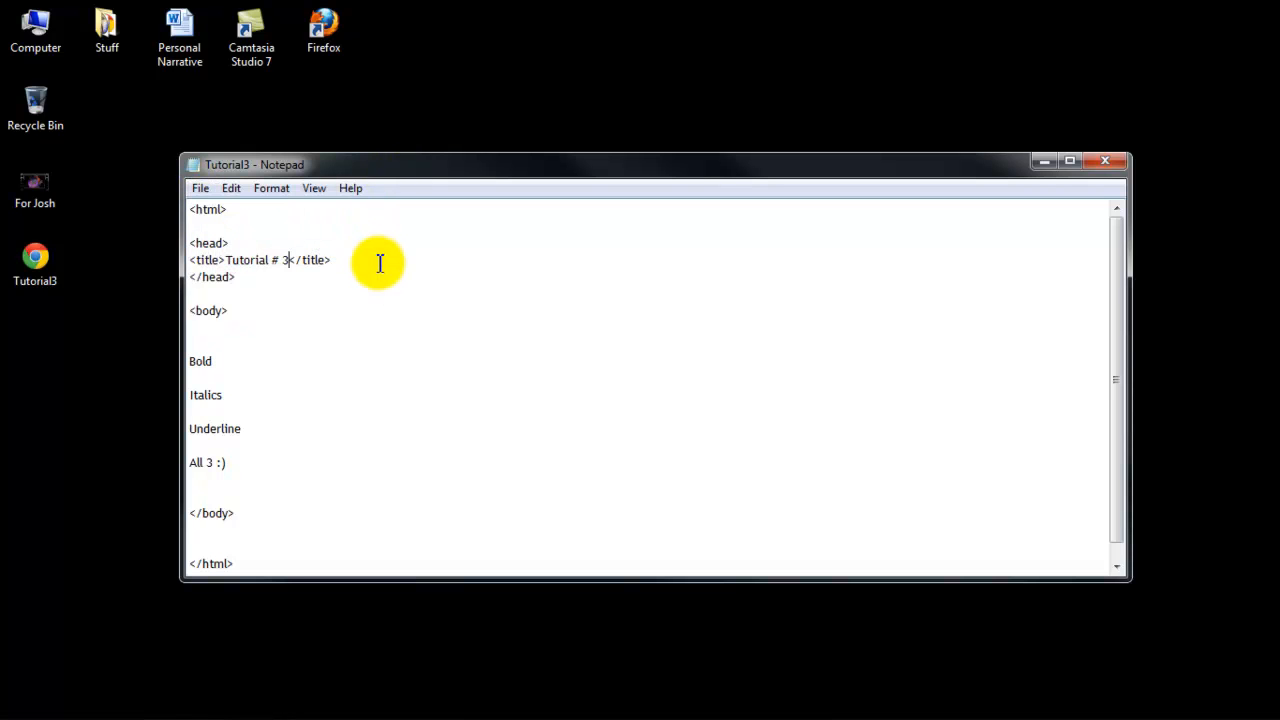
{"action": "double_click", "coordinate": [200, 360]}
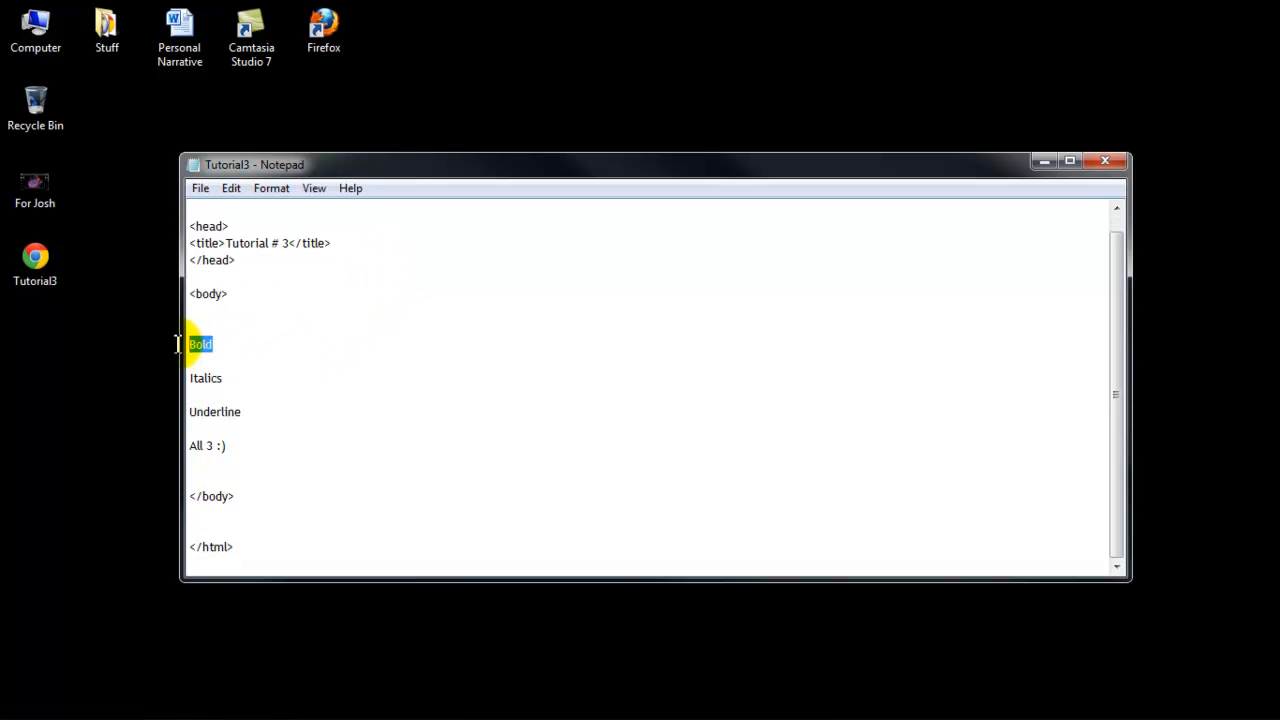
{"action": "double_click", "coordinate": [214, 412]}
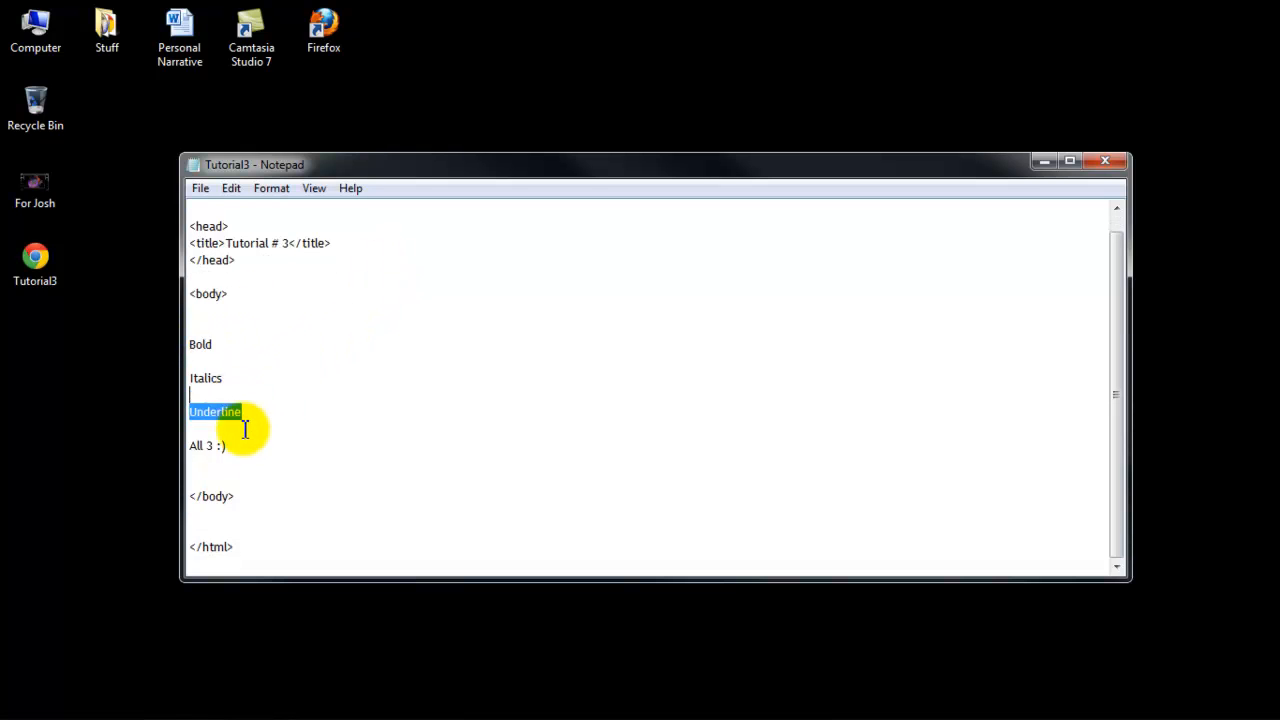
{"action": "left_click", "coordinate": [192, 328]}
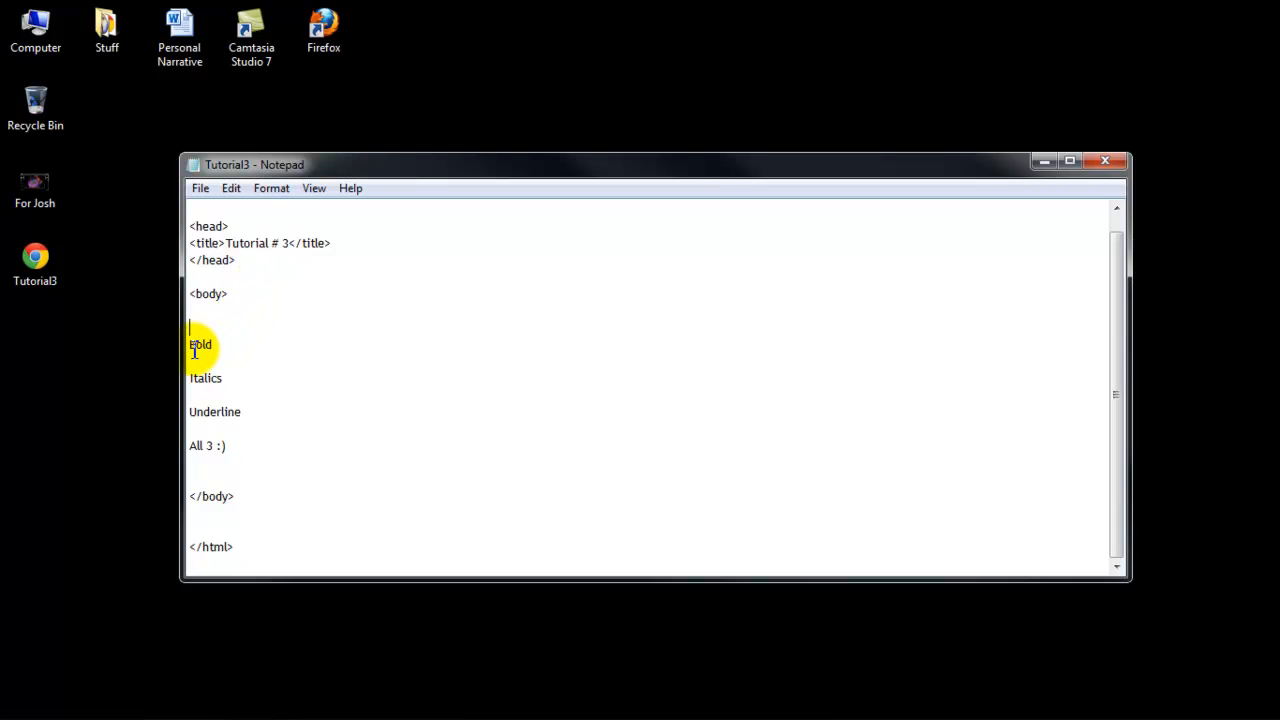
{"action": "mouse_move", "coordinate": [296, 386]}
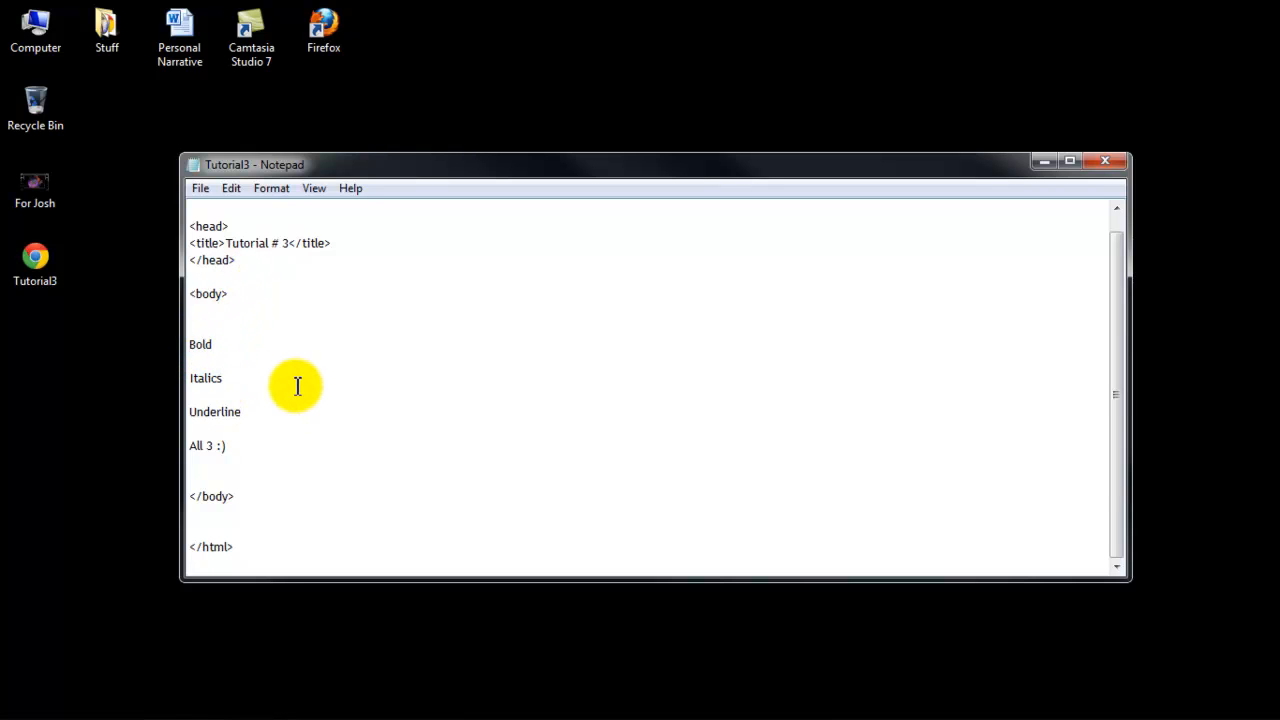
- Wrap Bold in <b></b>, Italics in <i></i> and Underline in <u></u> tags
{"action": "type", "text": "<b>"}
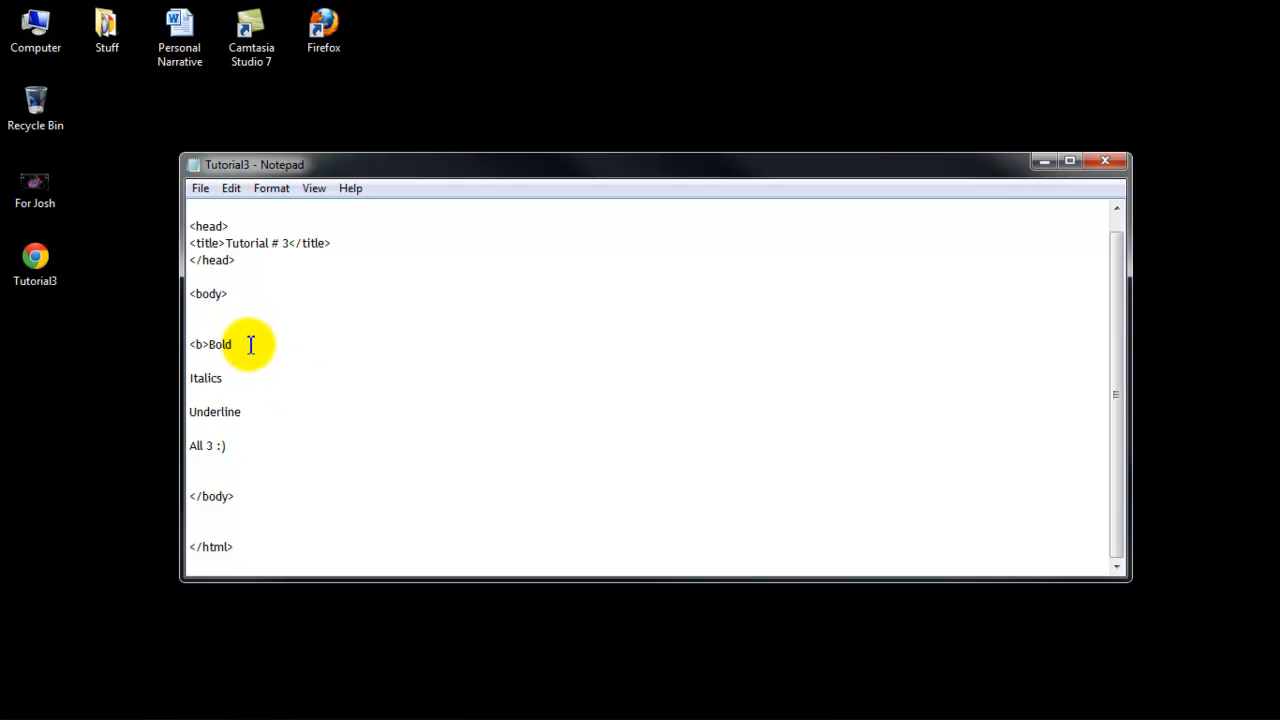
{"action": "type", "text": "</"}
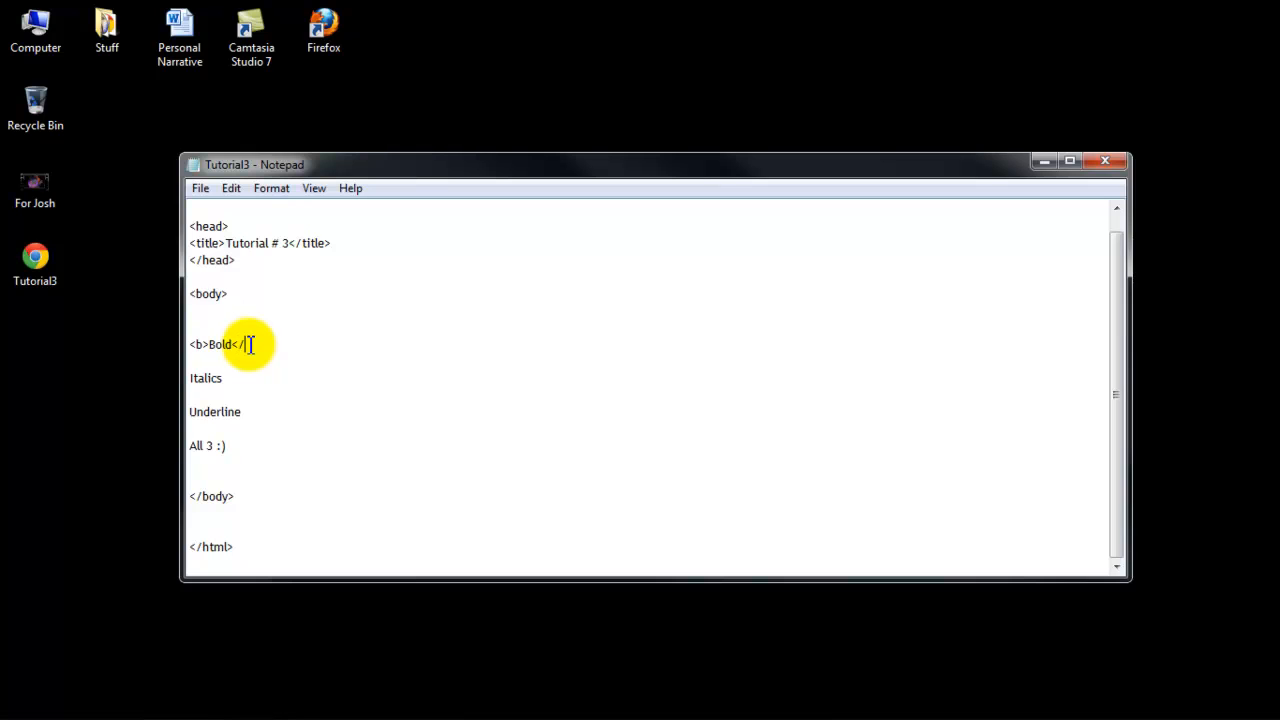
{"action": "type", "text": "b>"}
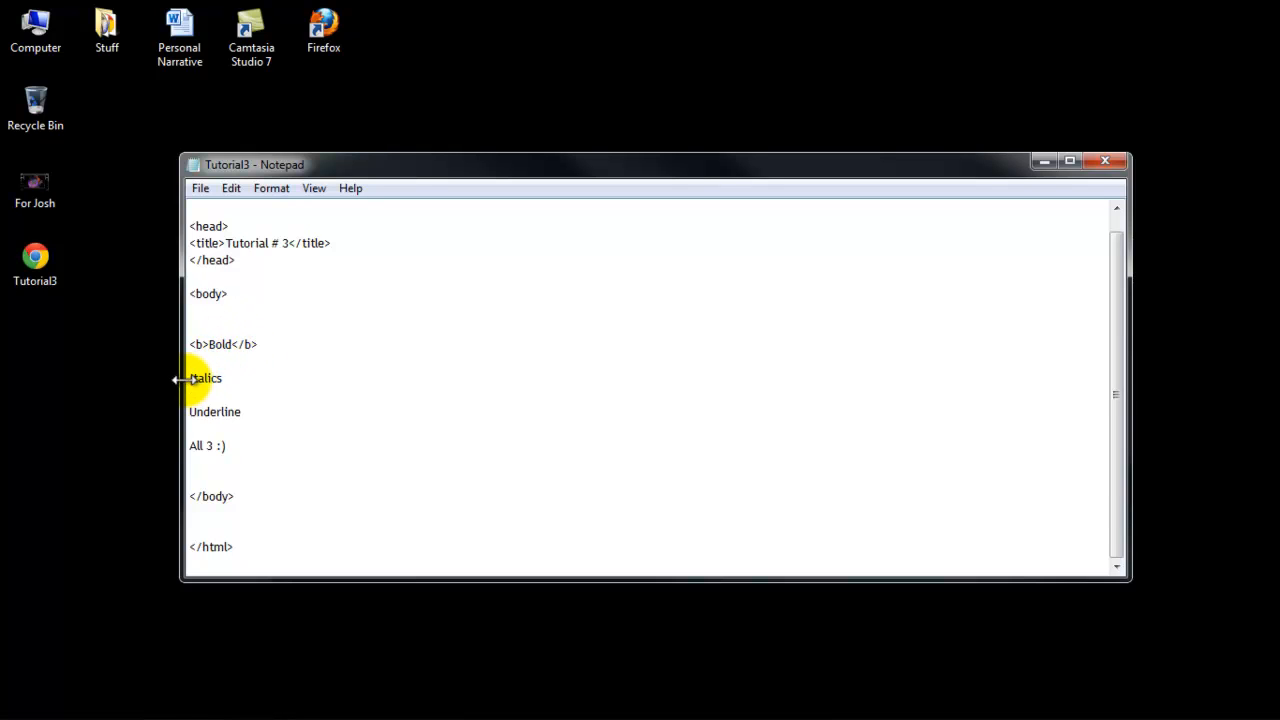
{"action": "type", "text": "<i>"}
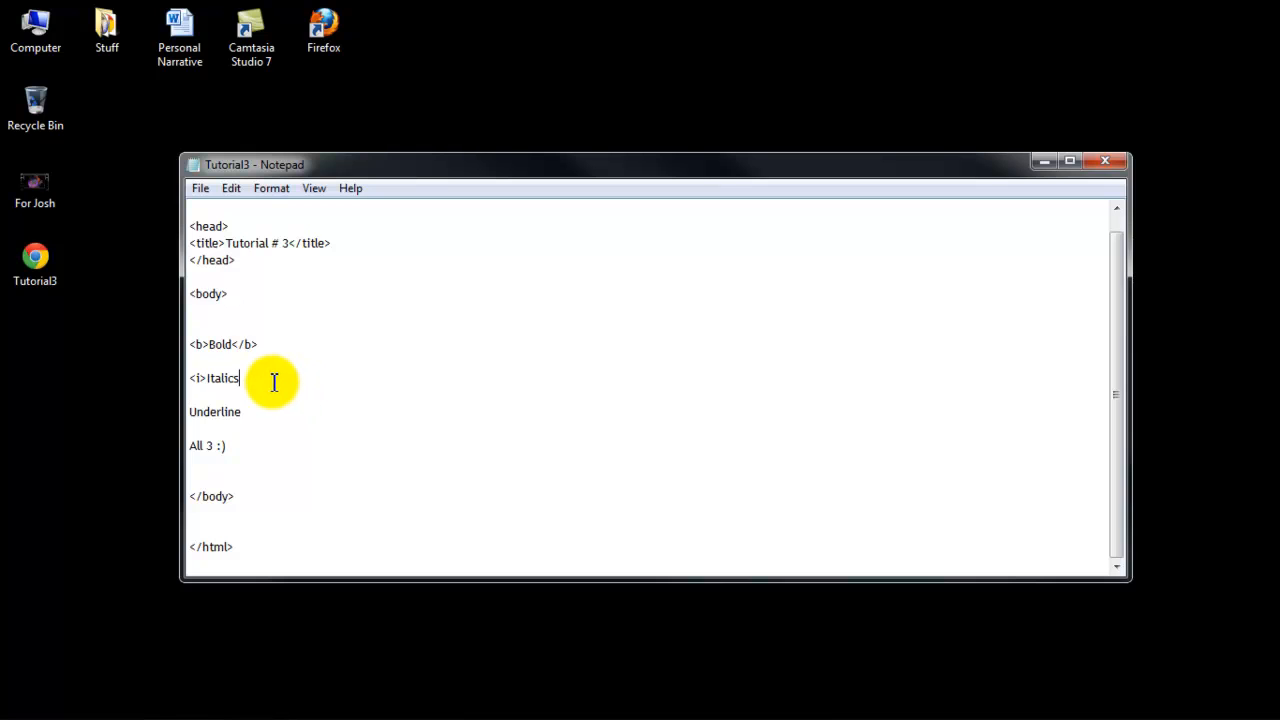
{"action": "type", "text": "</i>"}
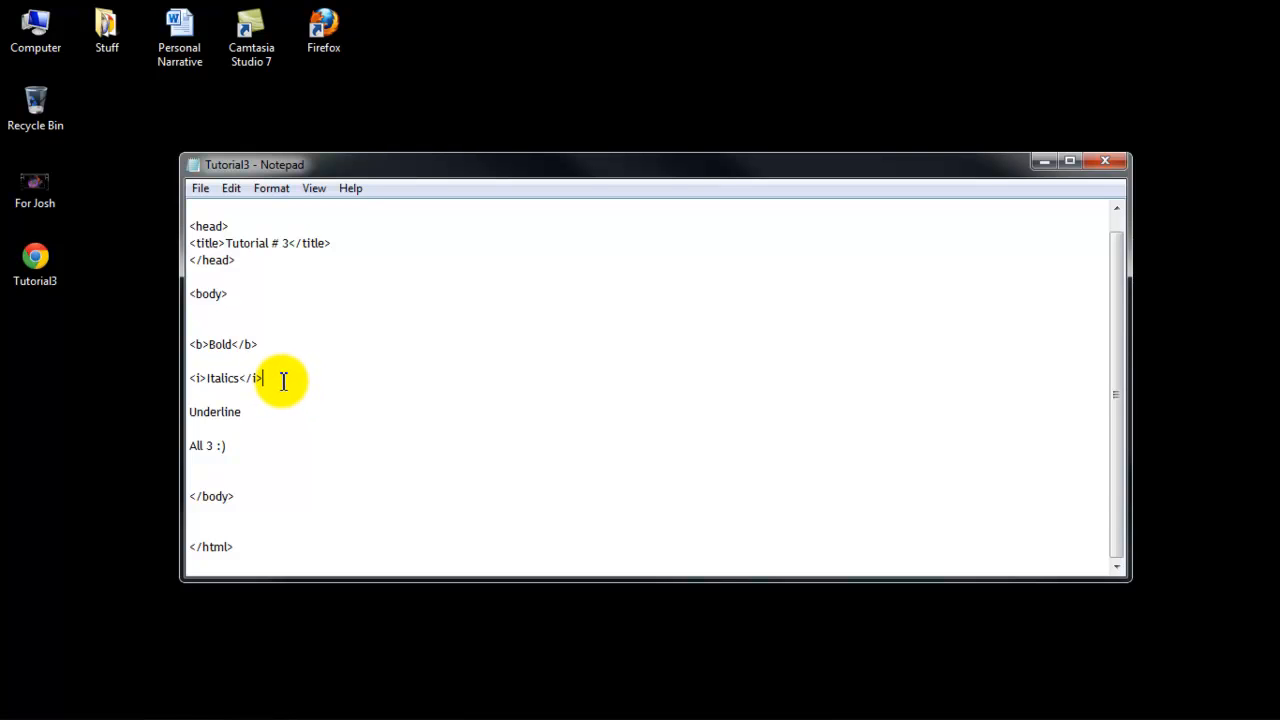
{"action": "mouse_move", "coordinate": [190, 420]}
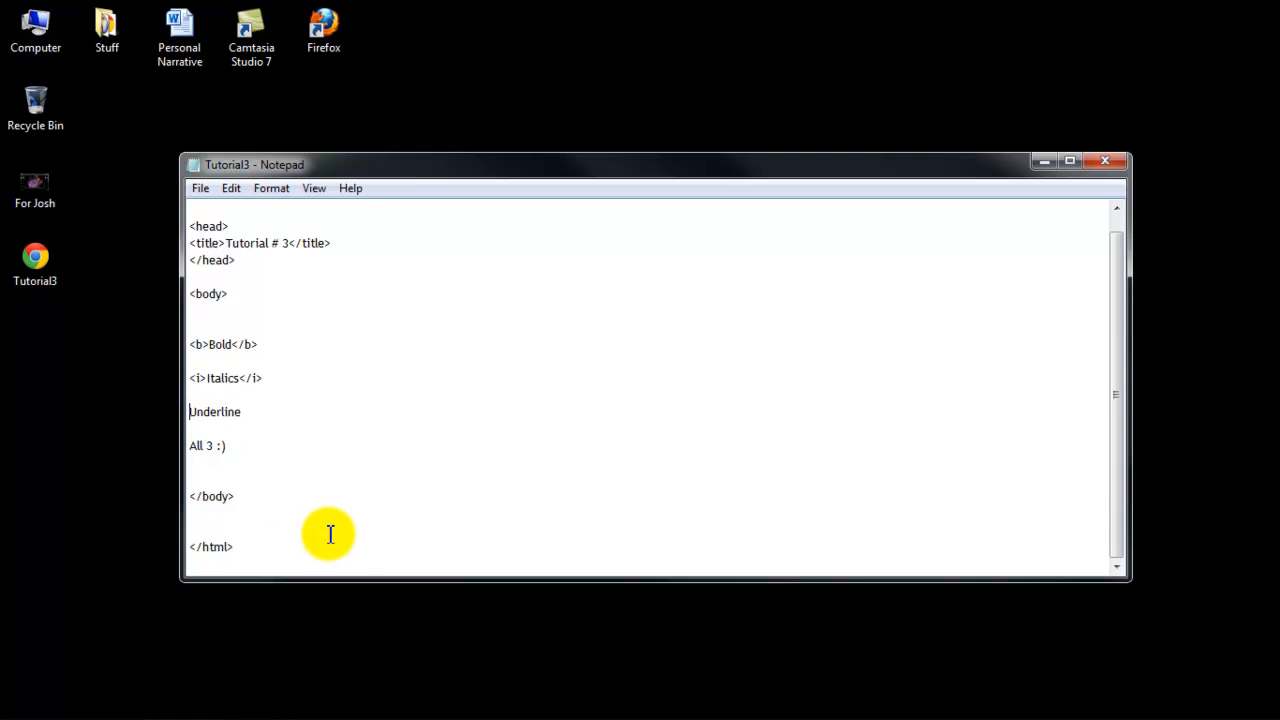
{"action": "mouse_move", "coordinate": [324, 516]}
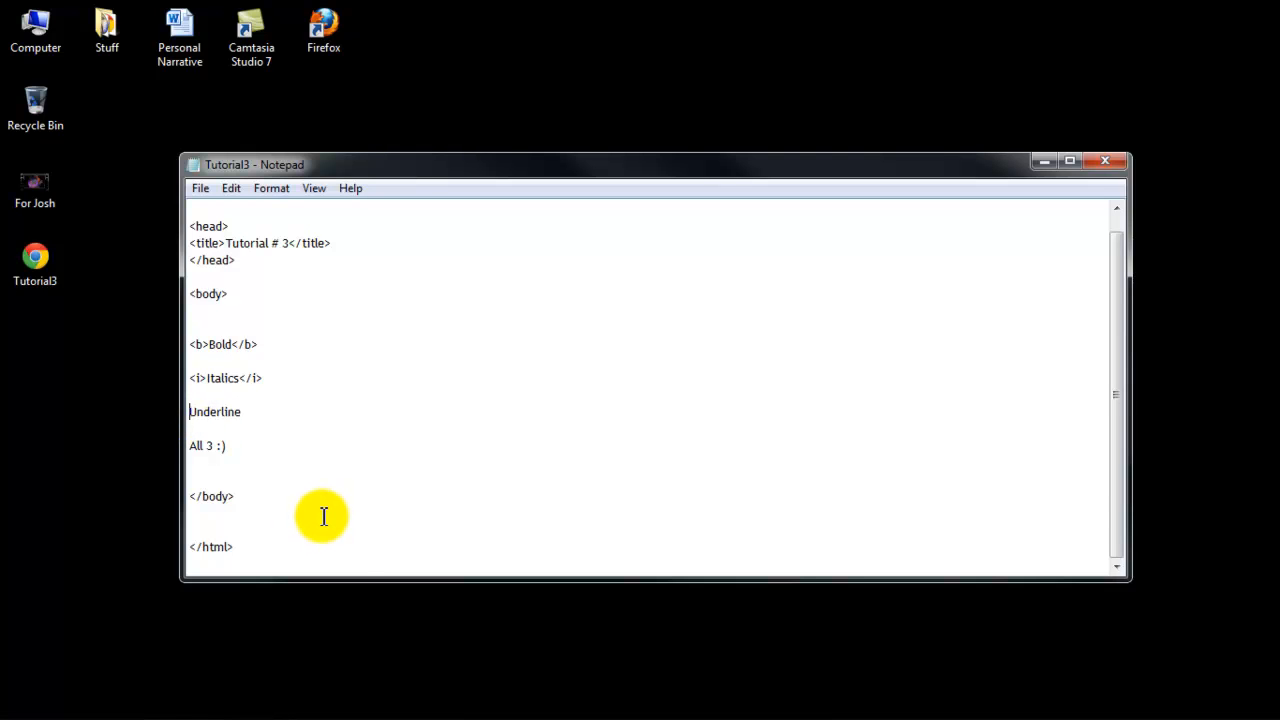
{"action": "type", "text": "<u>"}
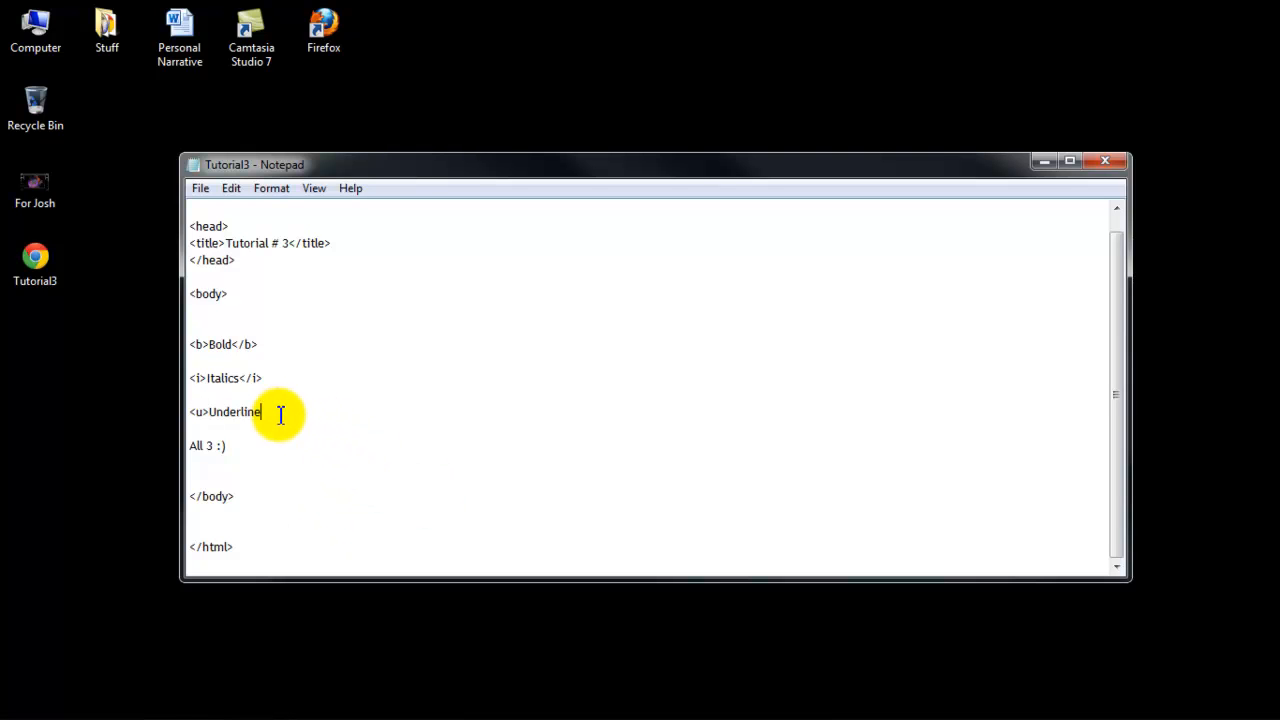
{"action": "type", "text": "</u>"}
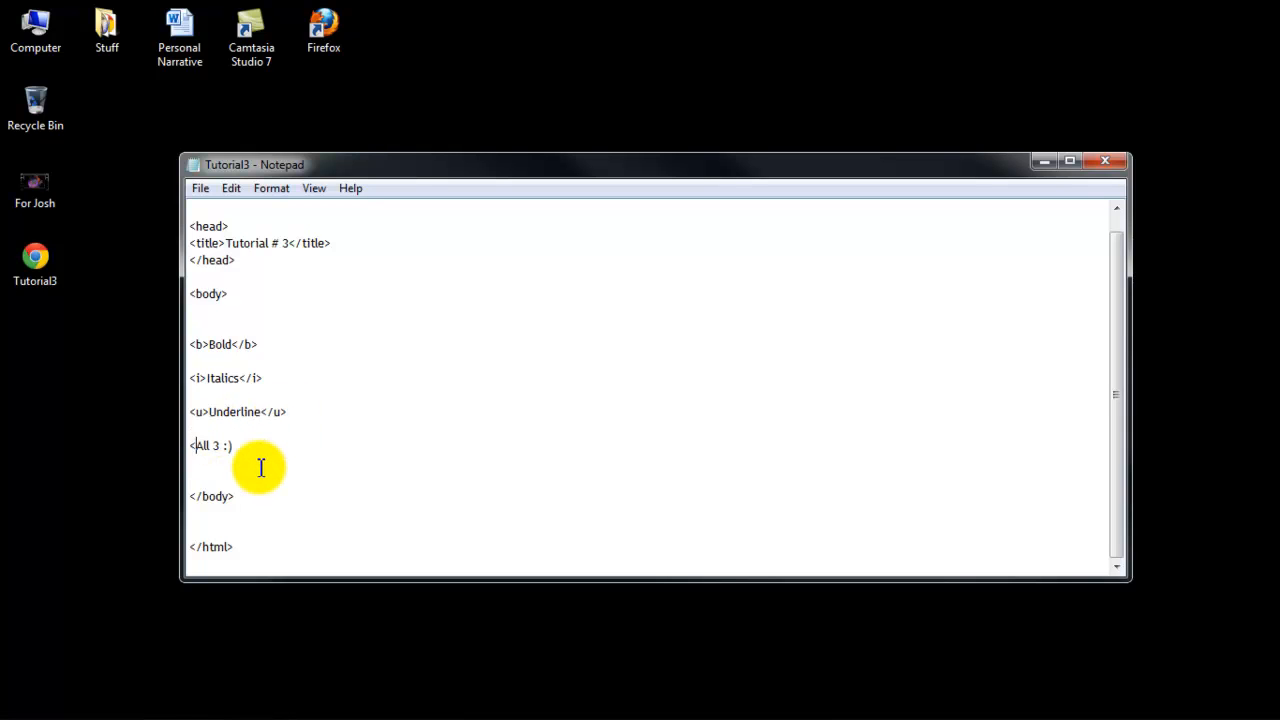
- Wrap the All 3 :) line in combined <b><i><u> ... </b></i></u> tags
{"action": "type", "text": "b>"}
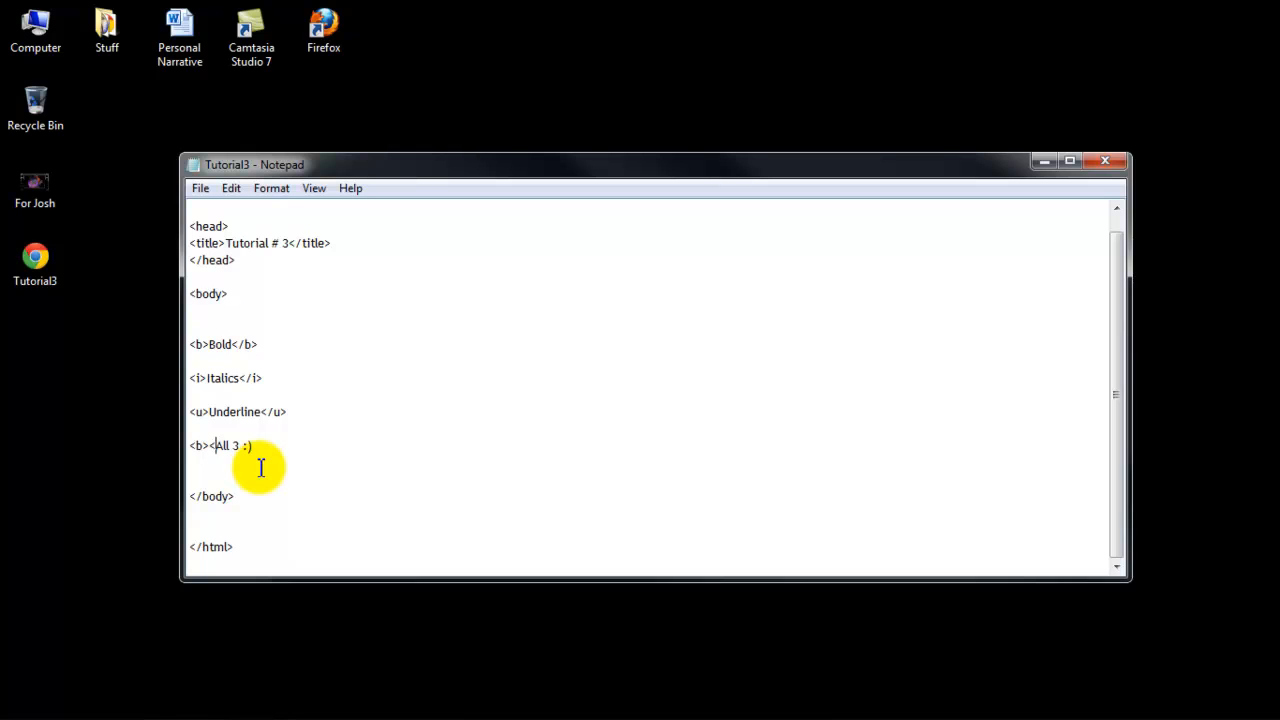
{"action": "type", "text": "<i>"}
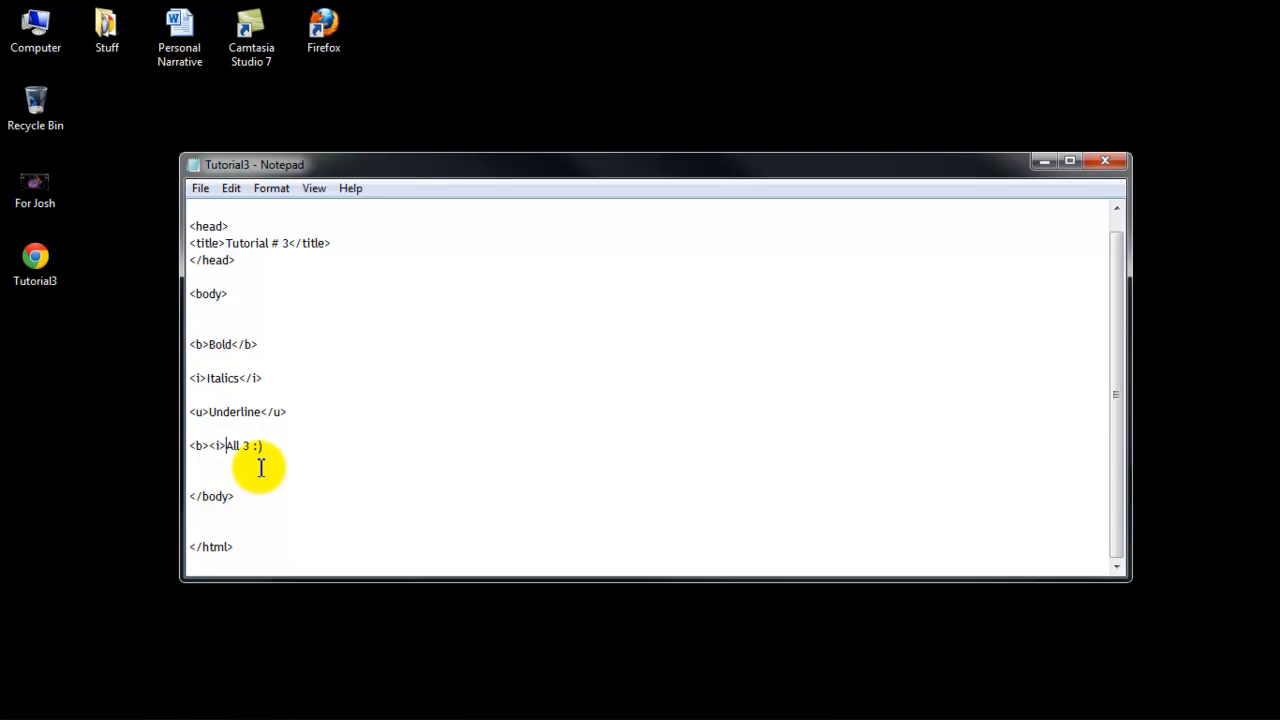
{"action": "type", "text": "<u>"}
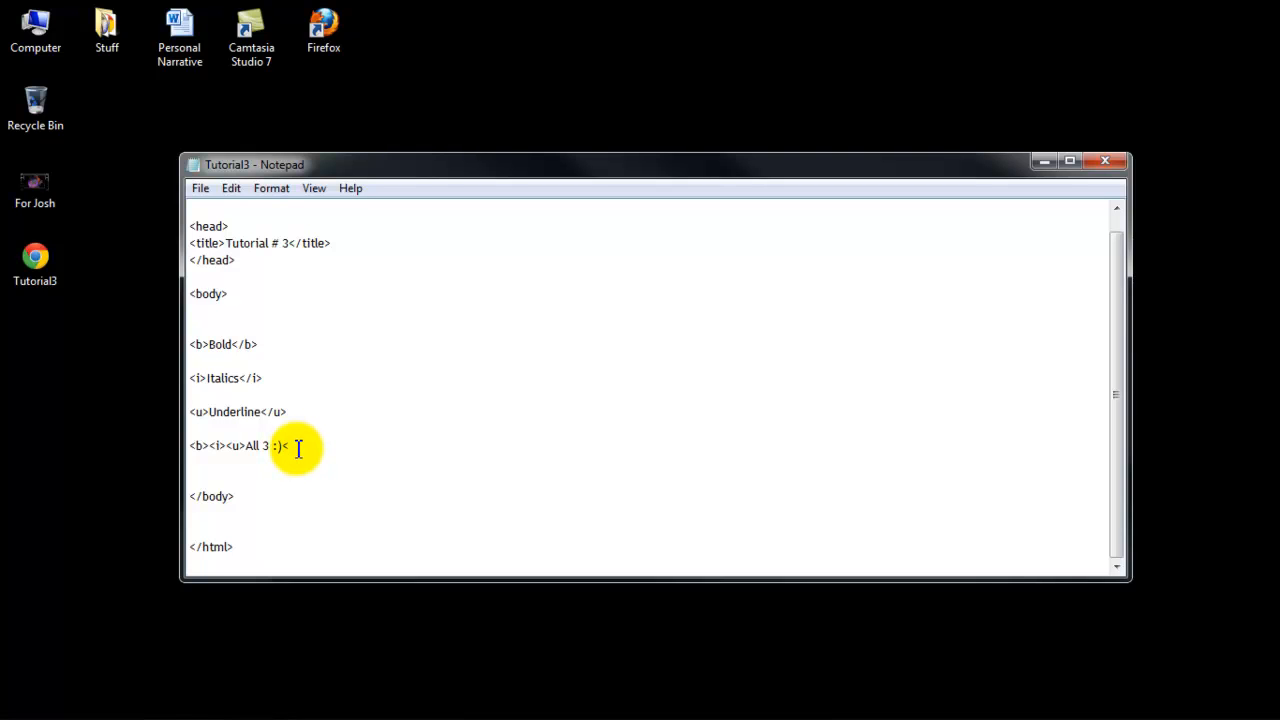
{"action": "type", "text": "/b><"}
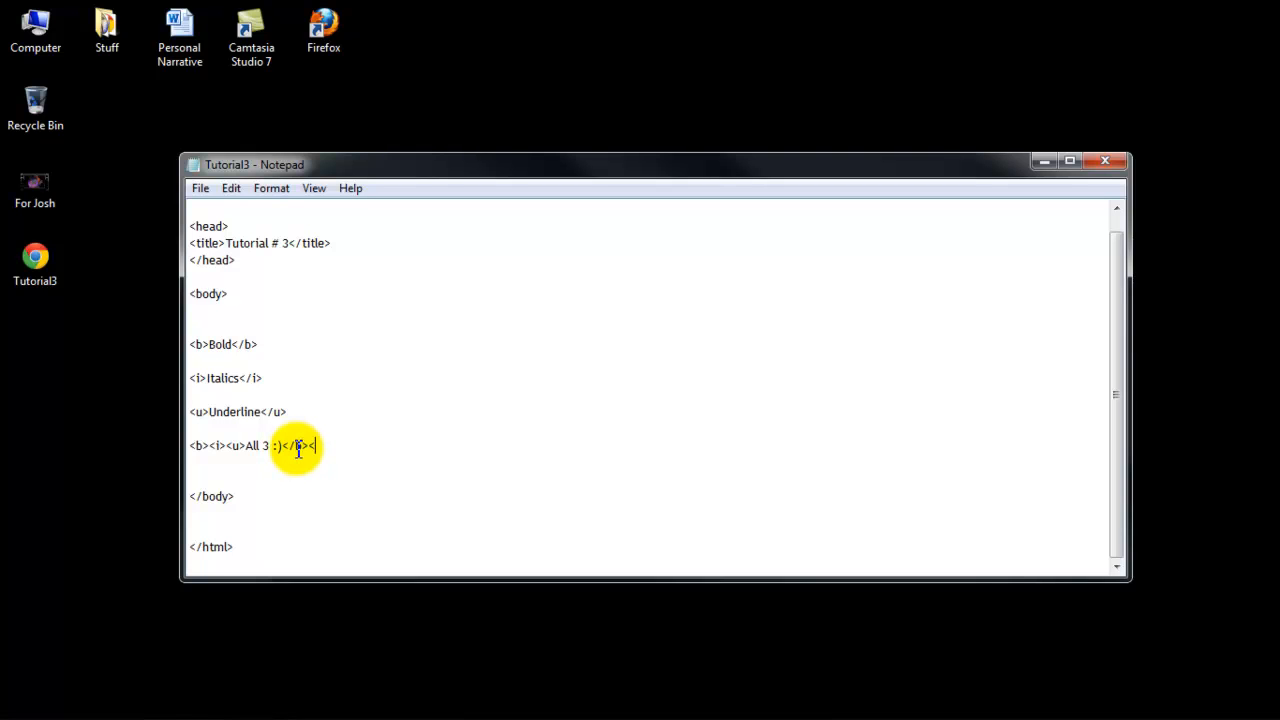
{"action": "type", "text": "/i></u>"}
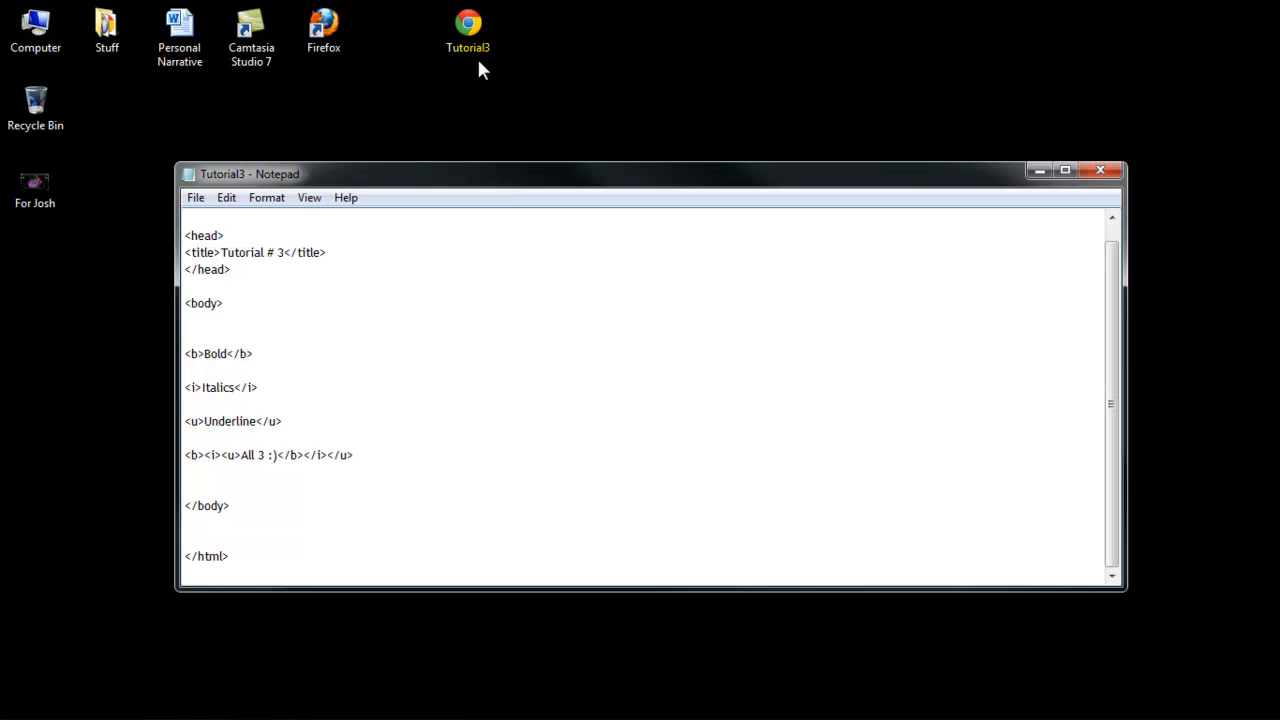
- Preview Tutorial3.html in Chrome, showing Bold, Italics, Underline and All 3 :) on one line
{"action": "left_click", "coordinate": [354, 456]}
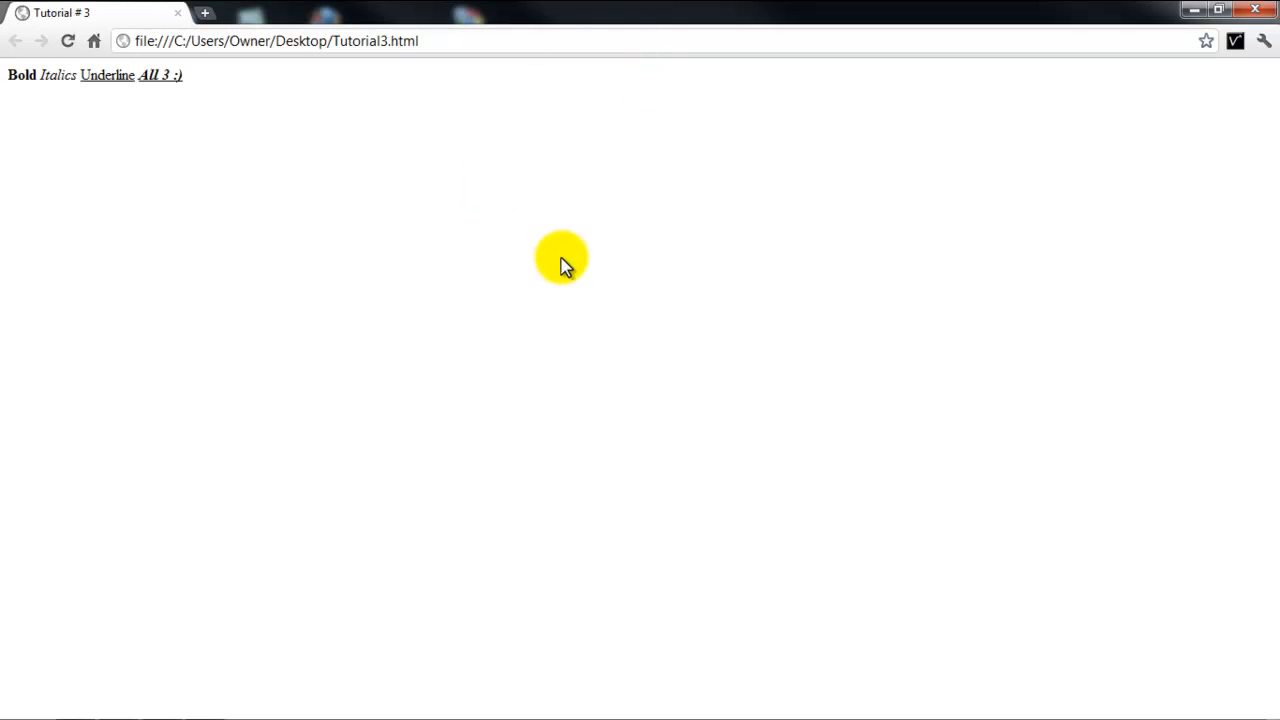
{"action": "mouse_move", "coordinate": [1136, 40]}
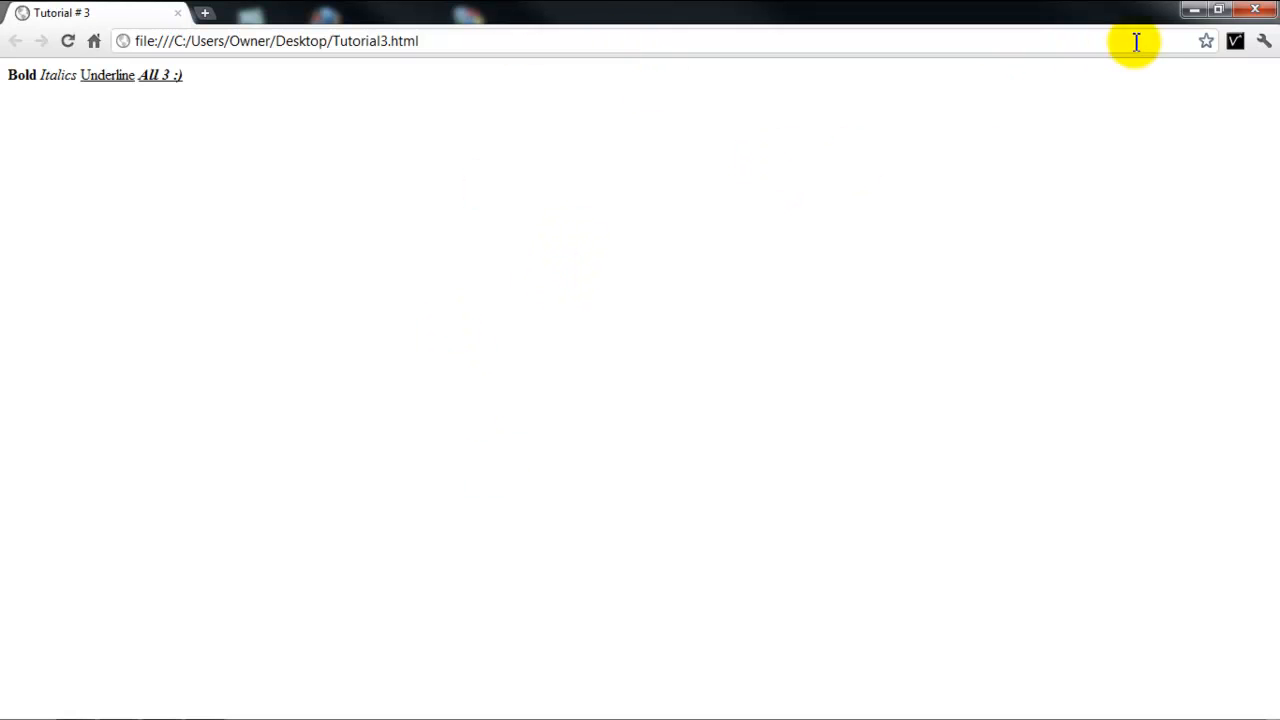
{"action": "mouse_move", "coordinate": [200, 82]}
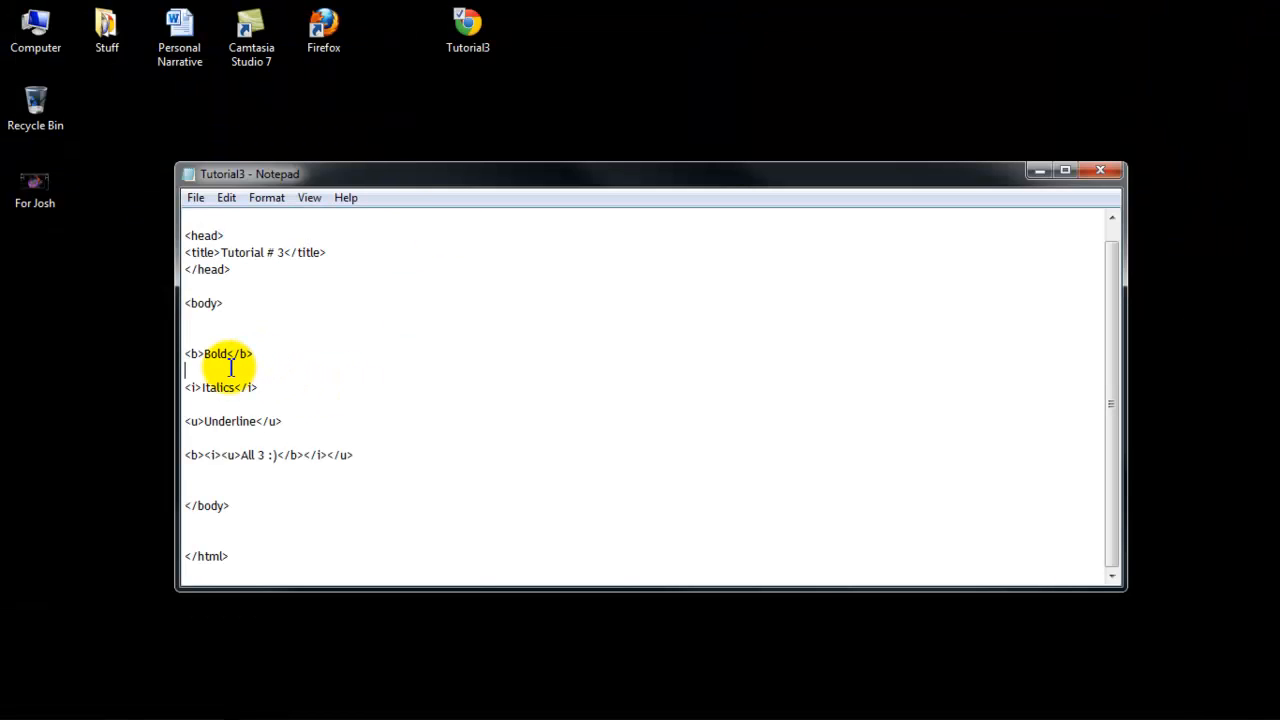
- Add <br/> line breaks after the Bold, Italics and Underline lines
{"action": "type", "text": "<br"}
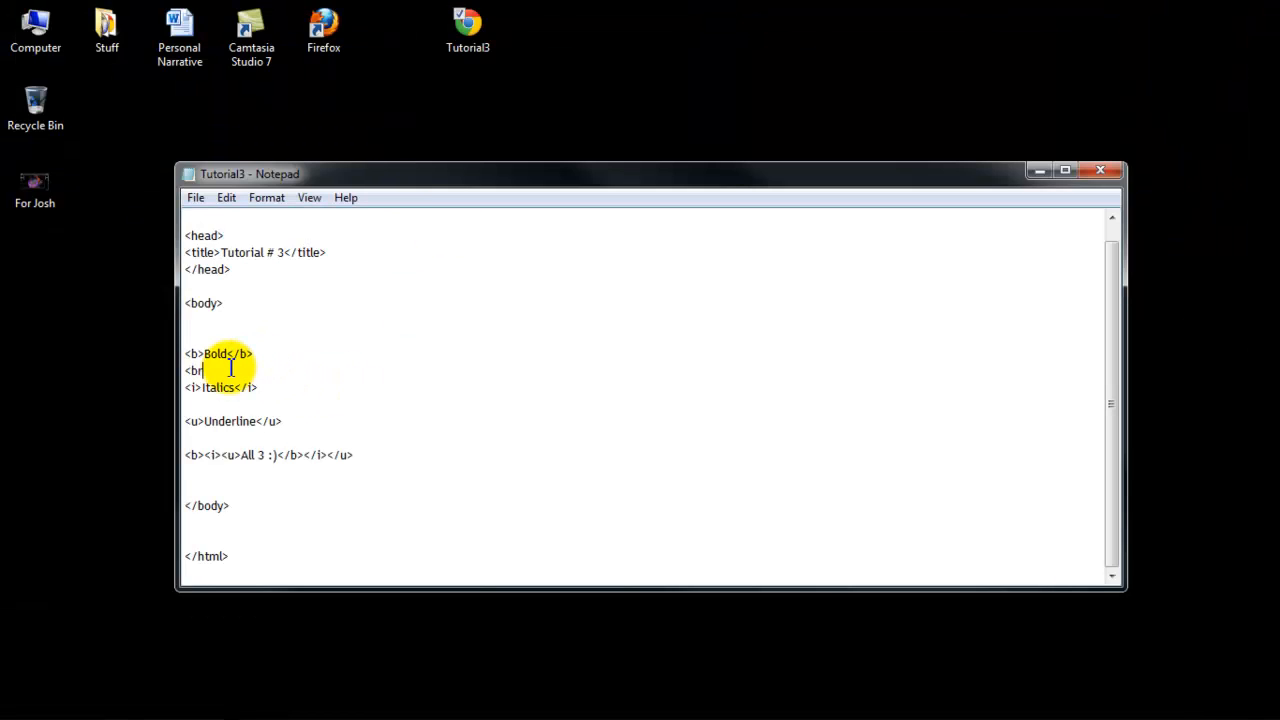
{"action": "type", "text": "/>"}
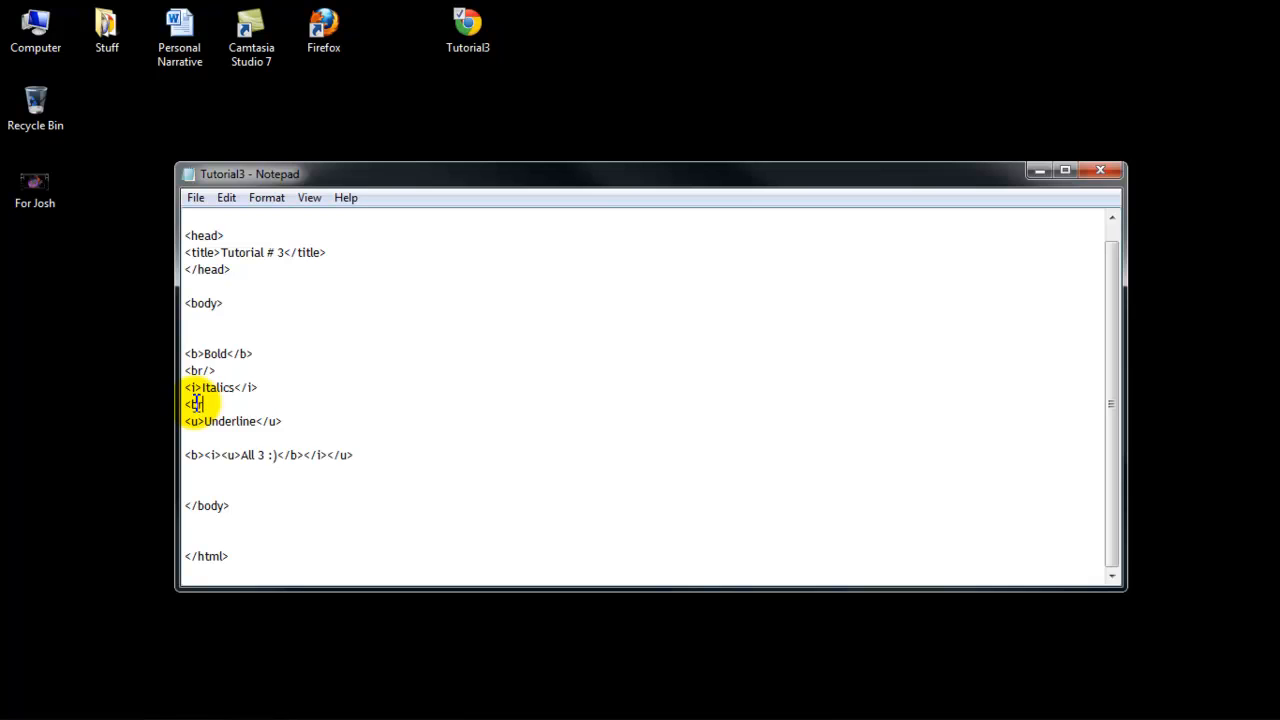
{"action": "type", "text": "/>"}
{"action": "left_click", "coordinate": [292, 438]}
{"action": "type", "text": "<br/>"}
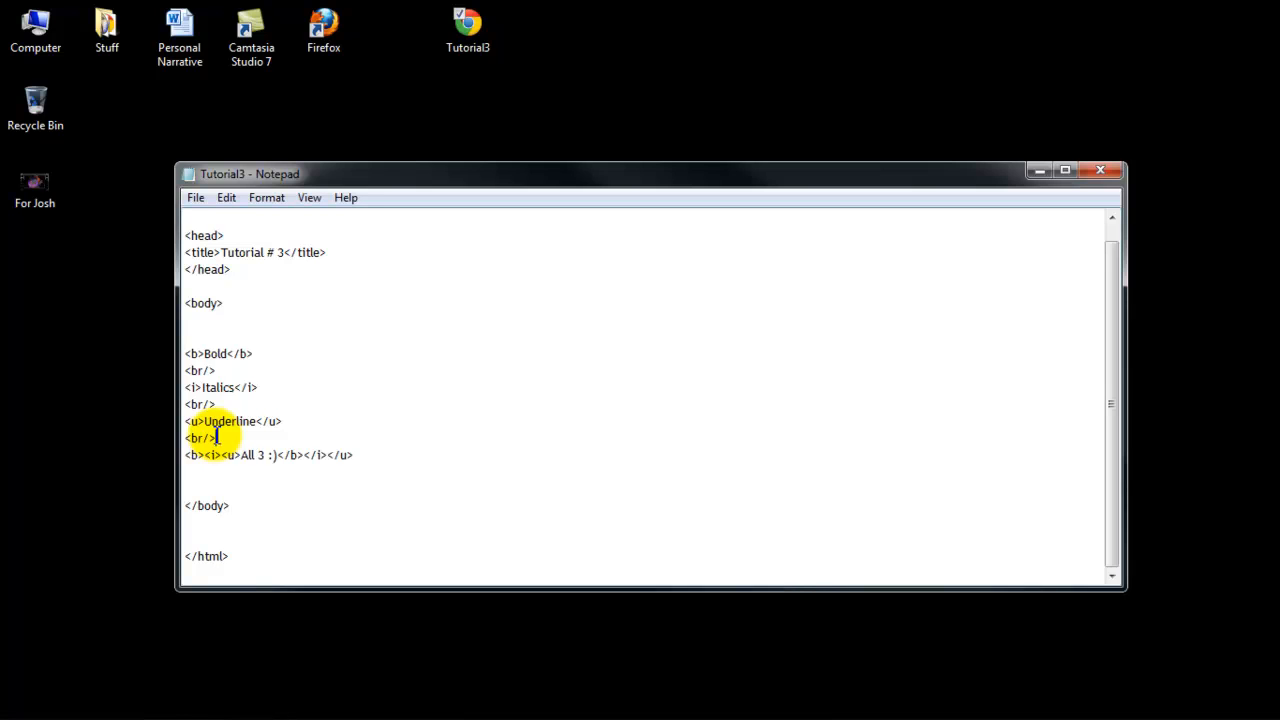
{"action": "left_click", "coordinate": [196, 198]}
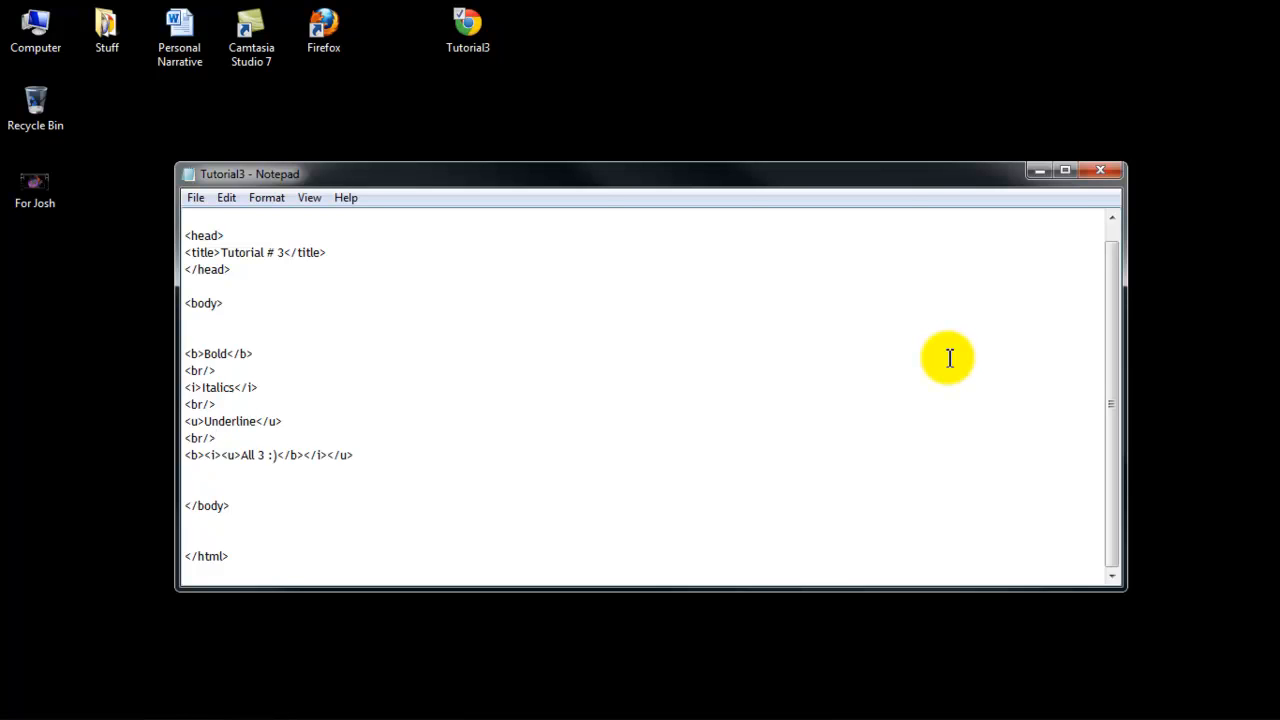
{"action": "mouse_move", "coordinate": [980, 352]}
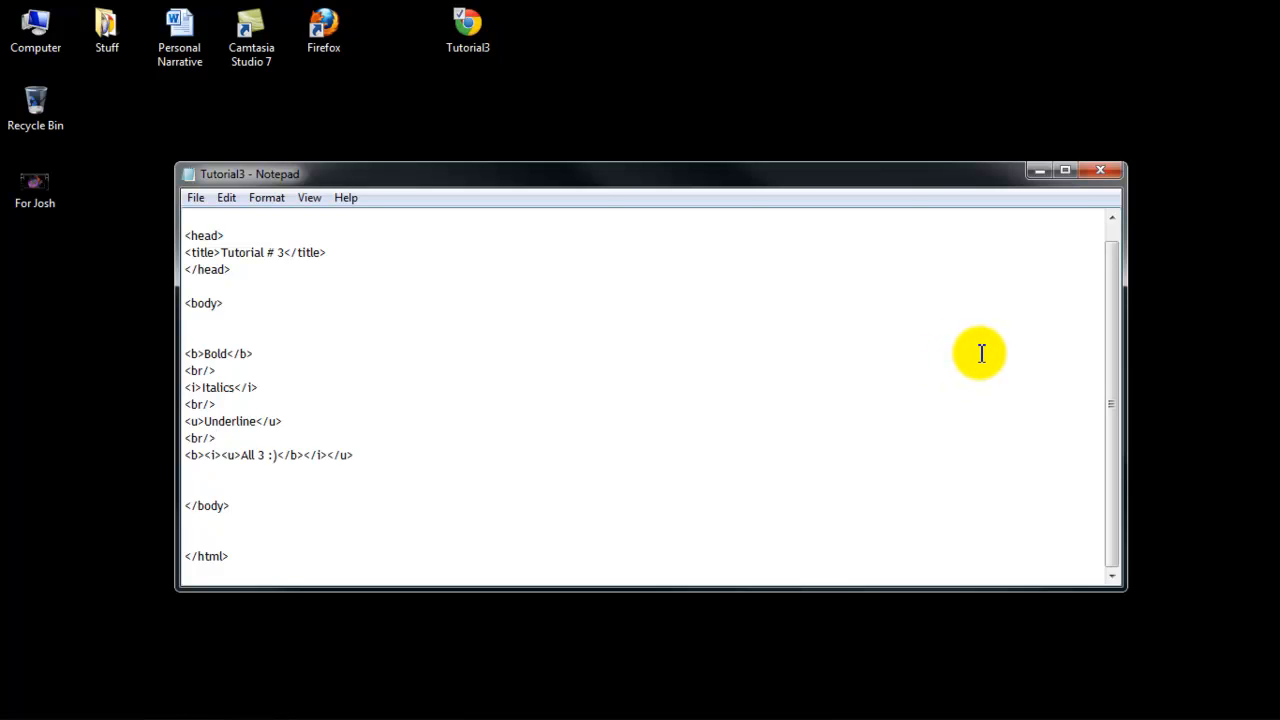
{"action": "mouse_move", "coordinate": [652, 350]}
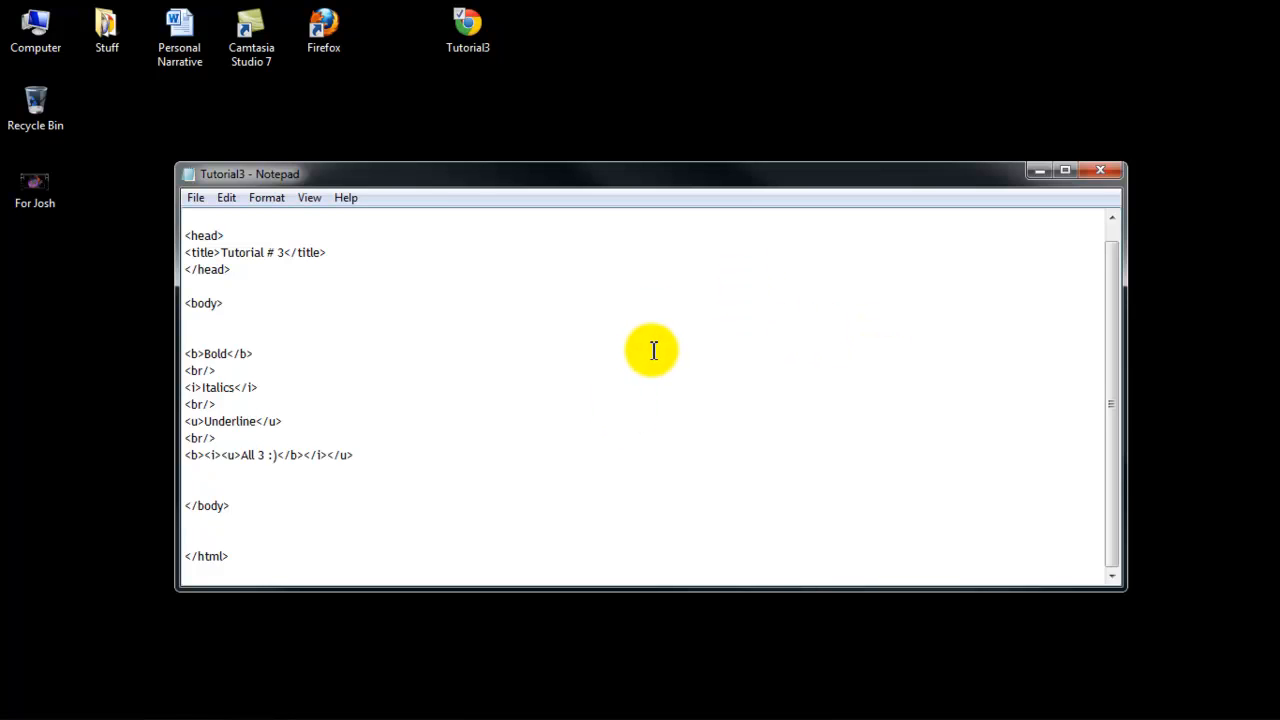
{"action": "left_click", "coordinate": [216, 438]}
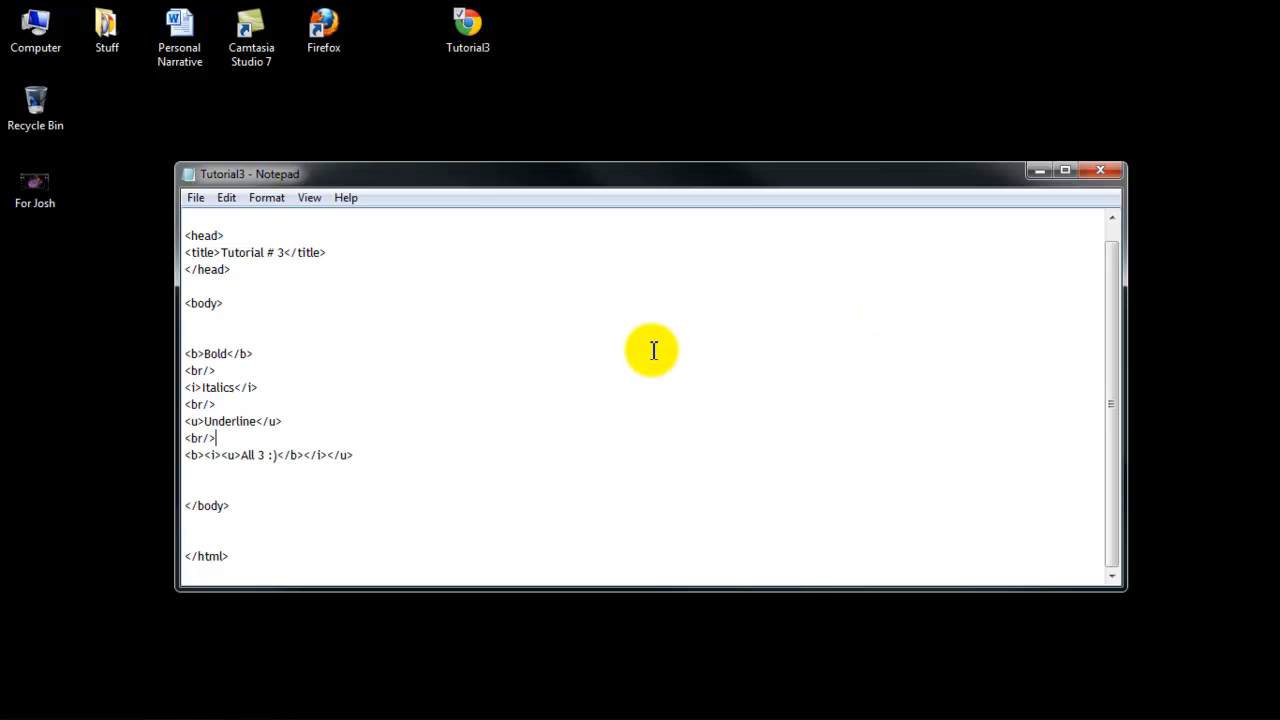
{"action": "mouse_move", "coordinate": [468, 464]}
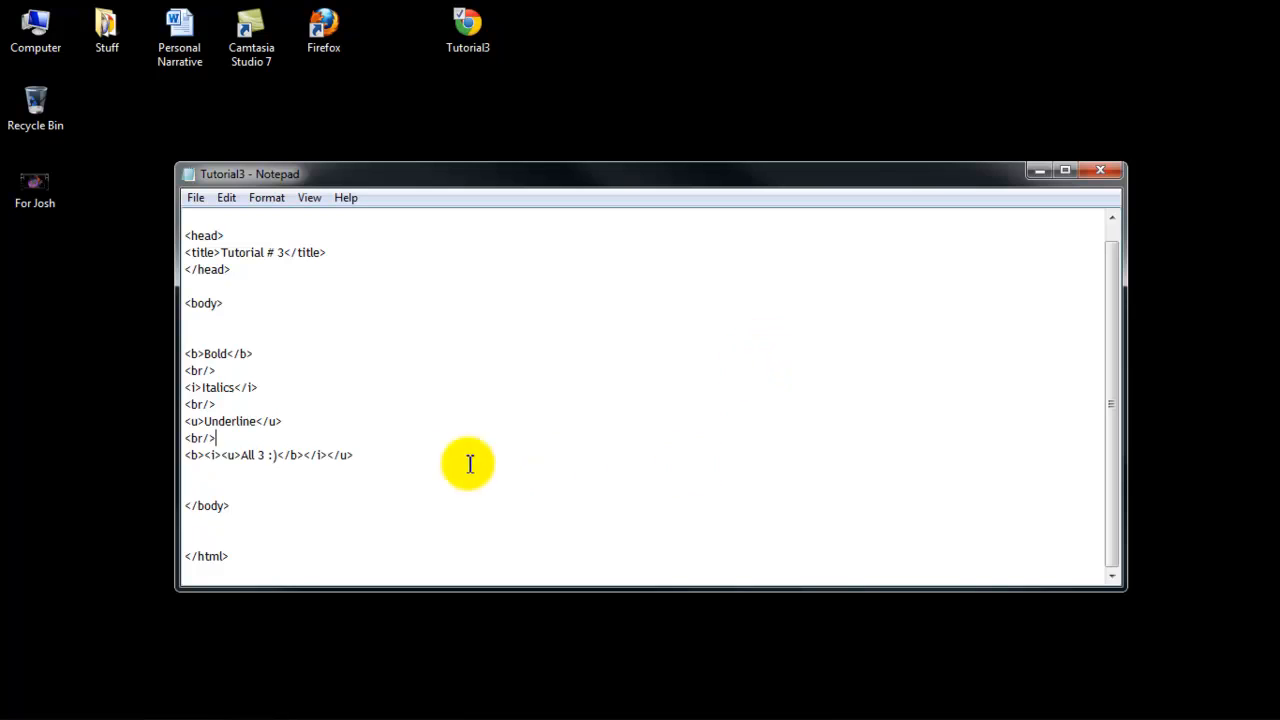
{"action": "mouse_move", "coordinate": [392, 452]}
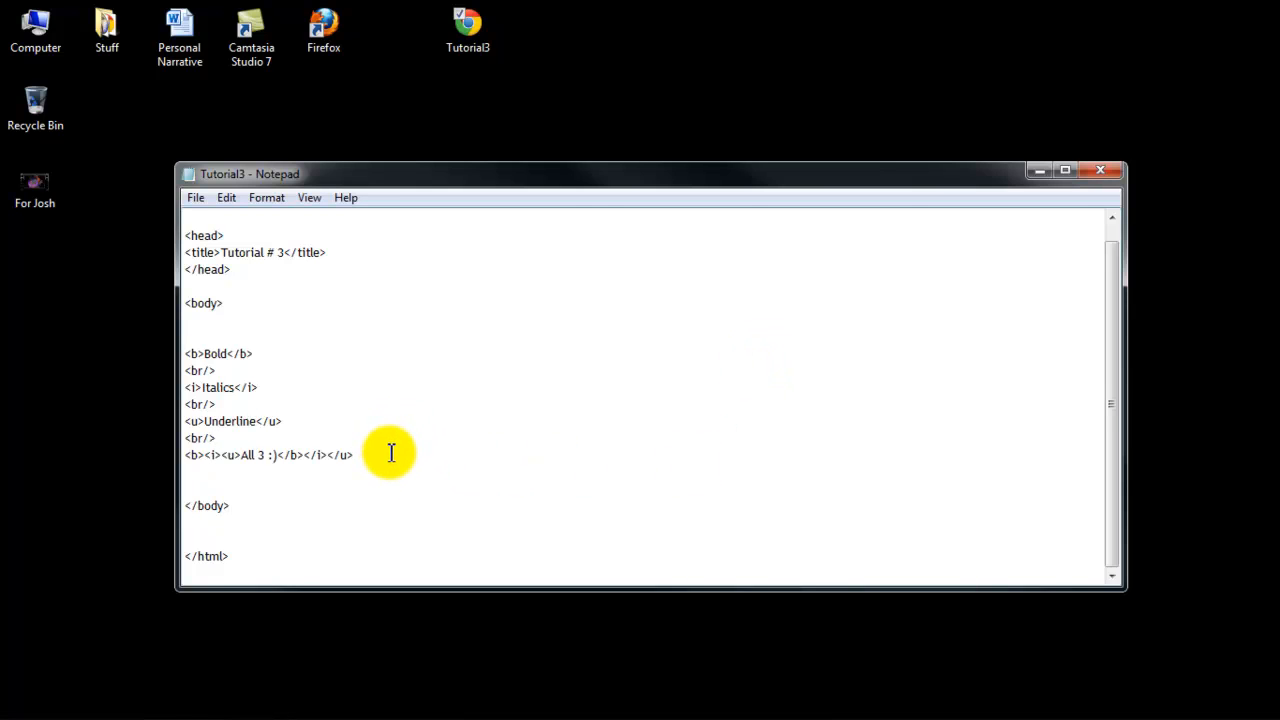
- Add a <br/> after All 3 :) and a <tt>Typewriter Text.</tt> line, then close the Chrome preview
{"action": "type", "text": "<"}
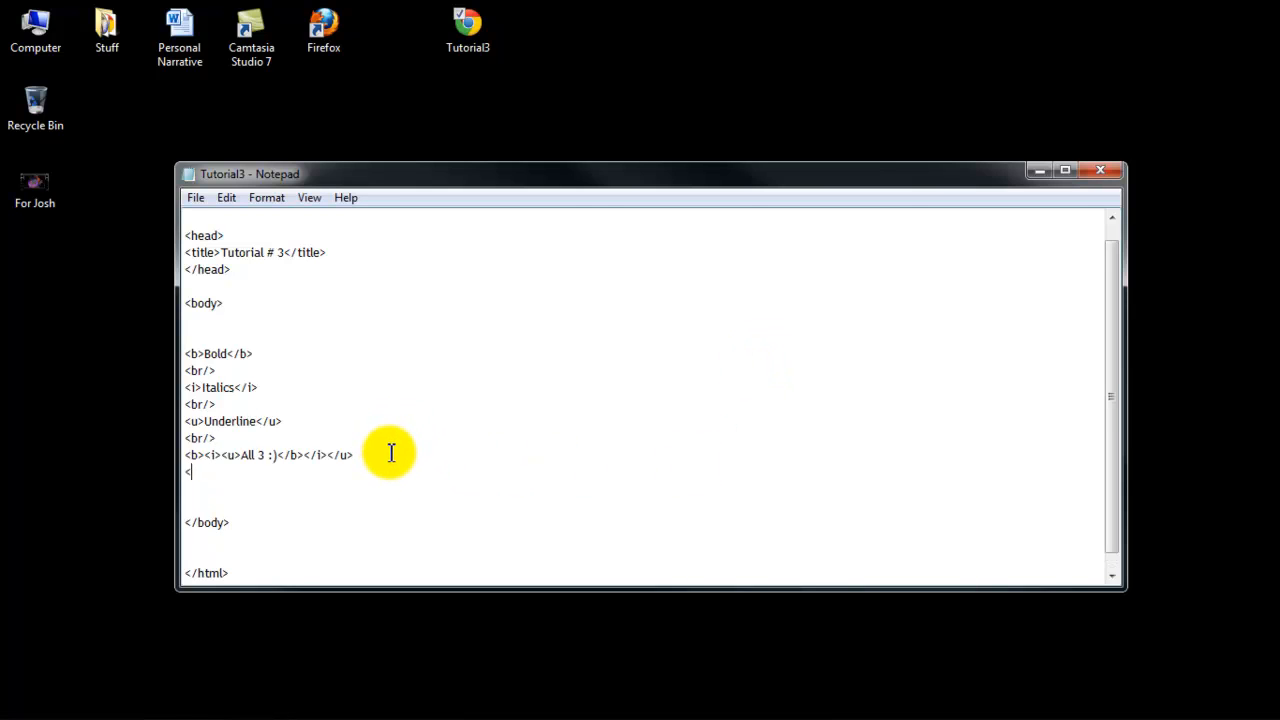
{"action": "type", "text": "<br/>"}
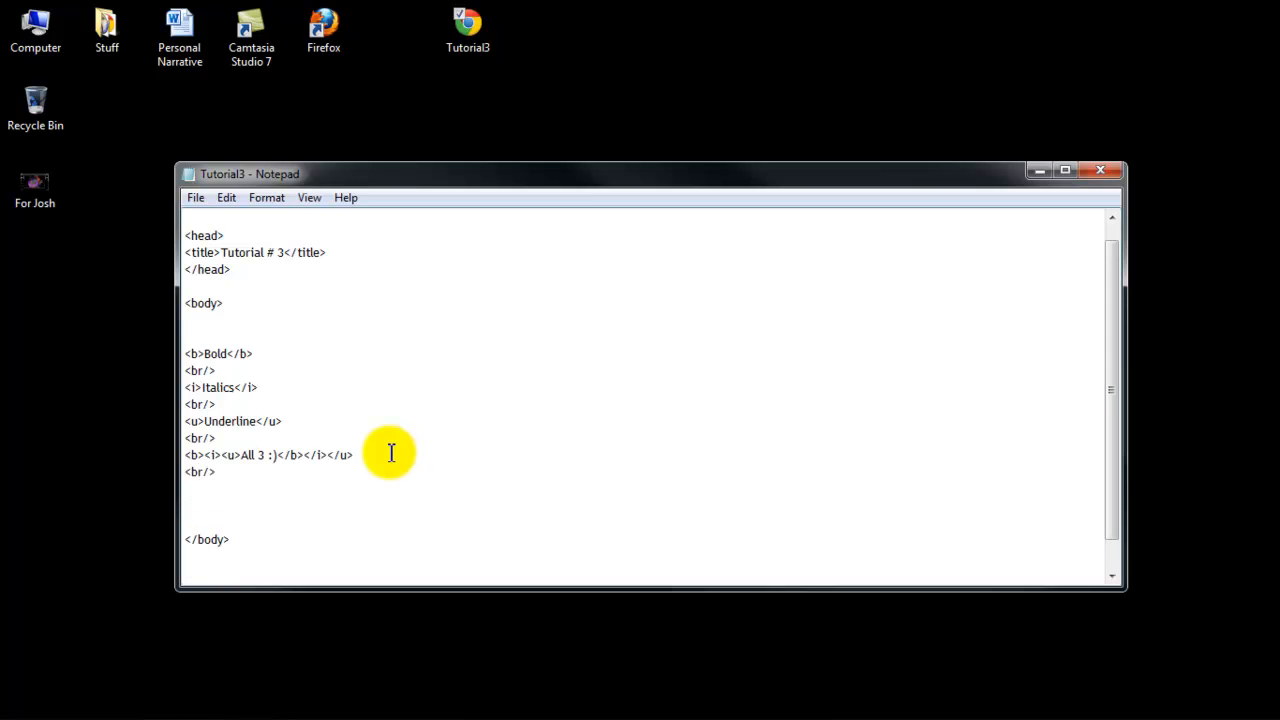
{"action": "type", "text": "Type"}
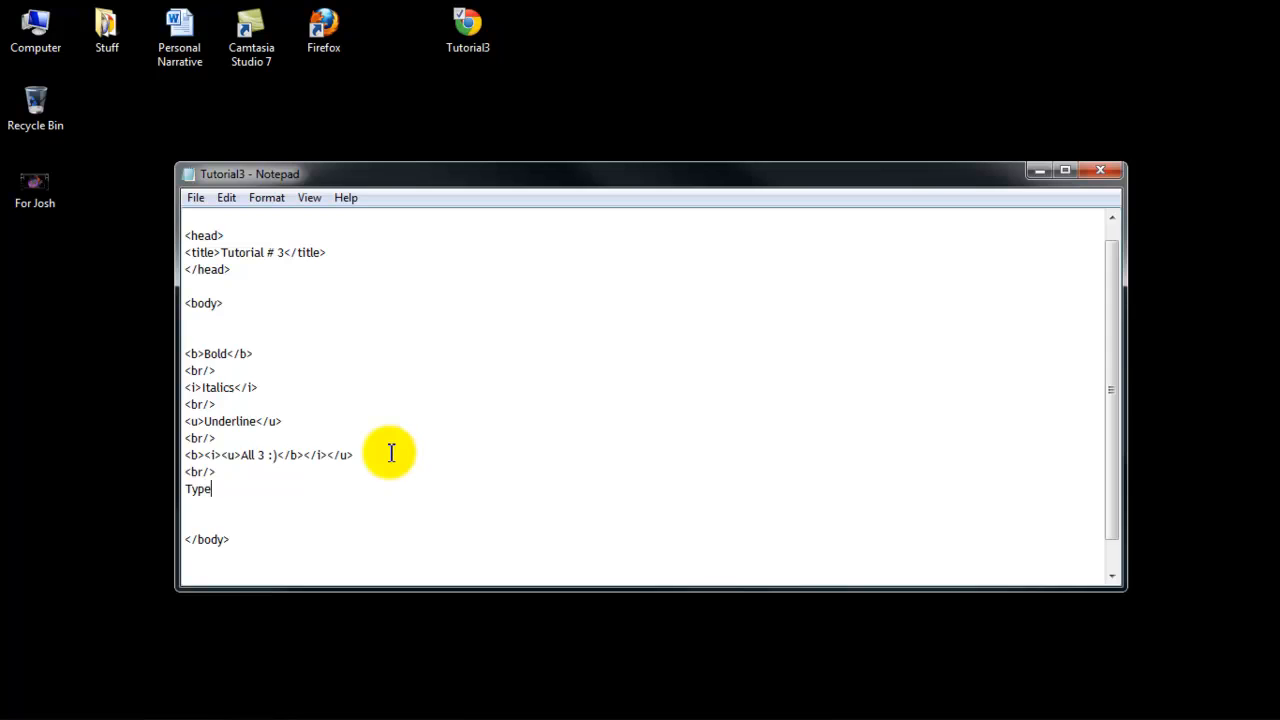
{"action": "type", "text": "wr"}
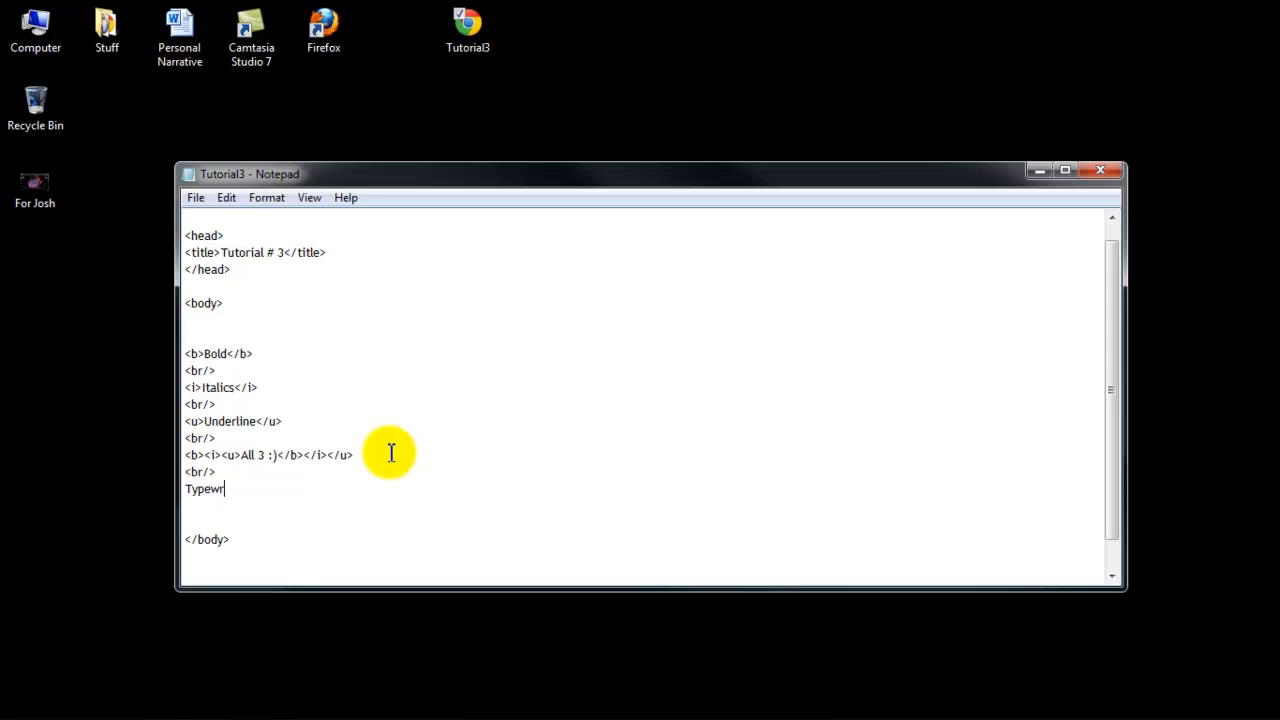
{"action": "type", "text": "iter T"}
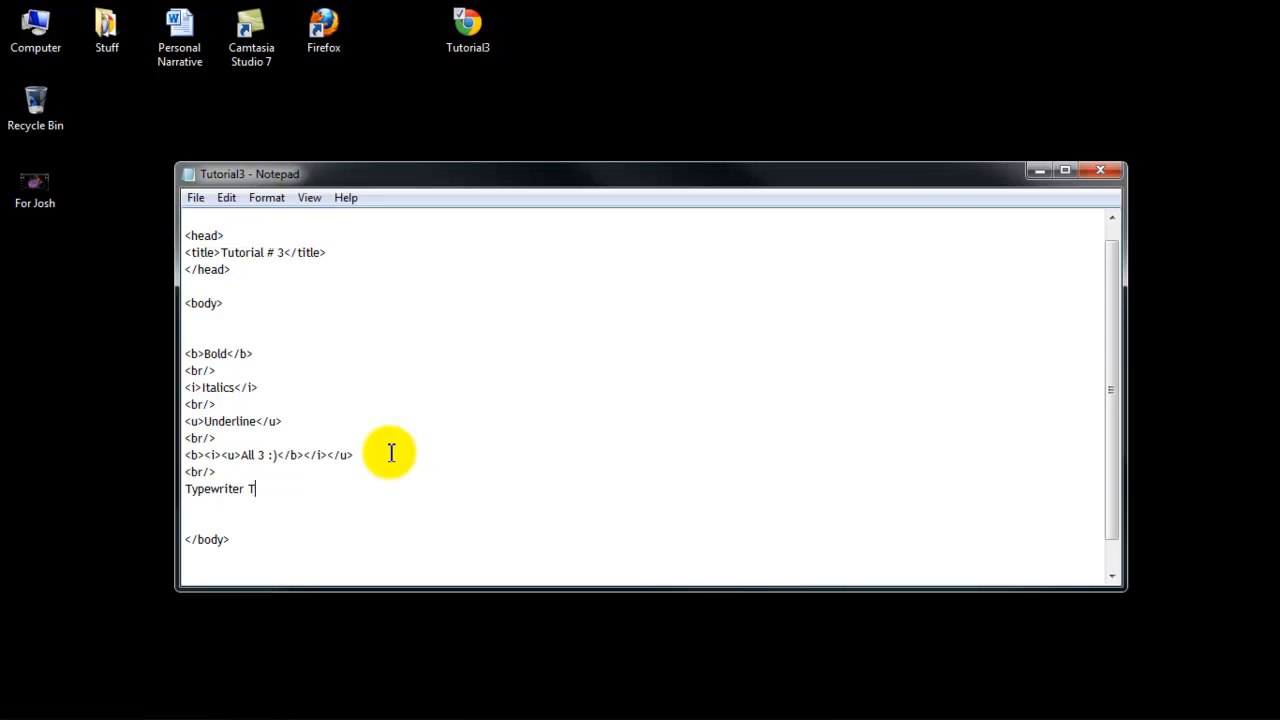
{"action": "type", "text": "ext."}
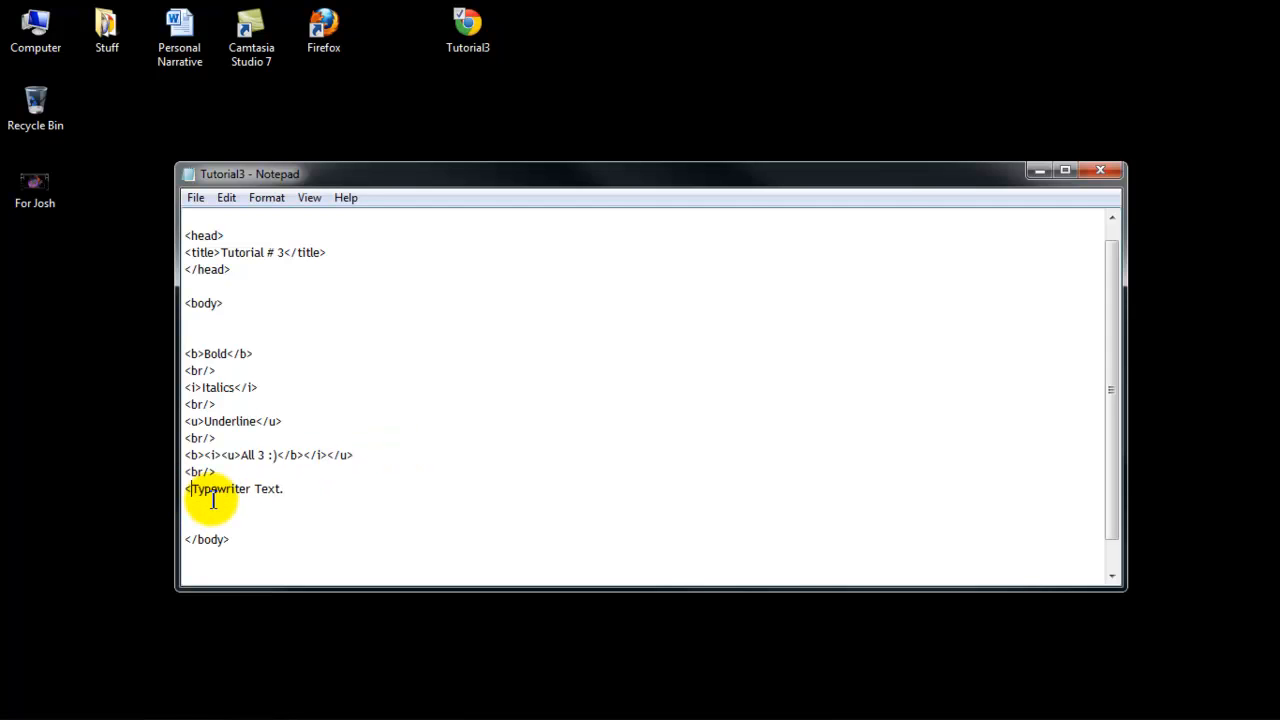
{"action": "type", "text": "tt>"}
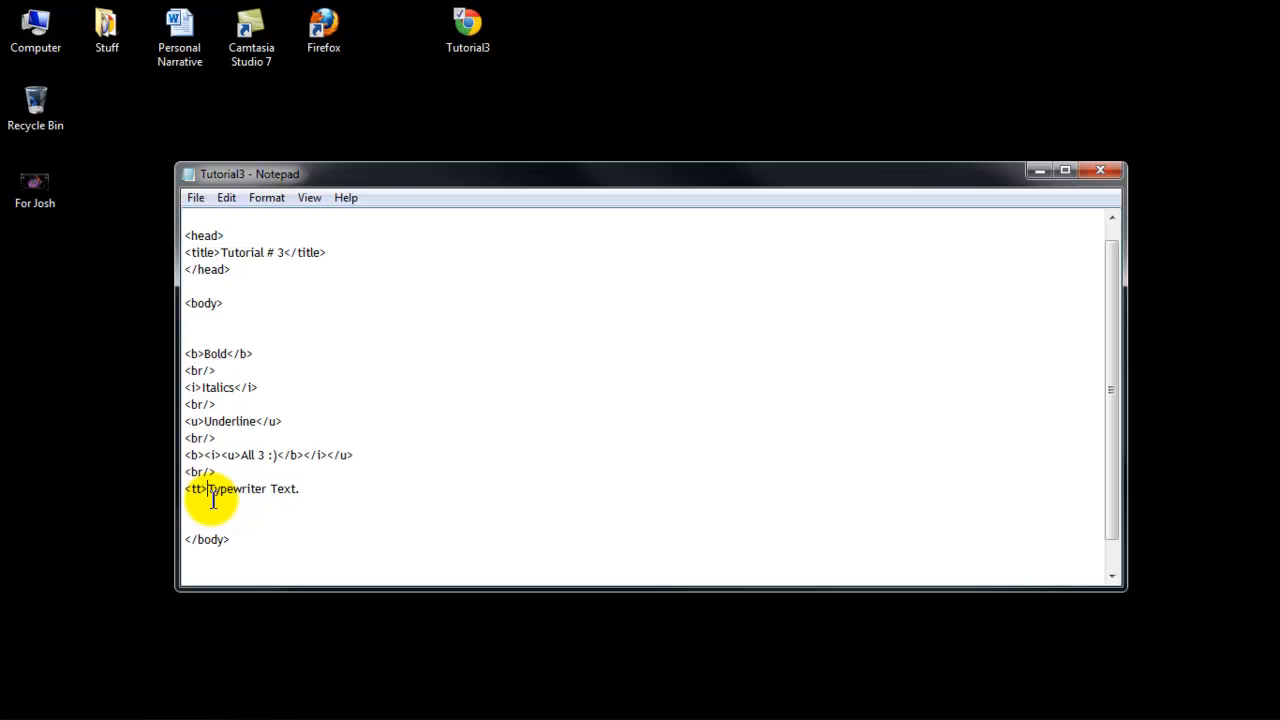
{"action": "type", "text": "</tt>"}
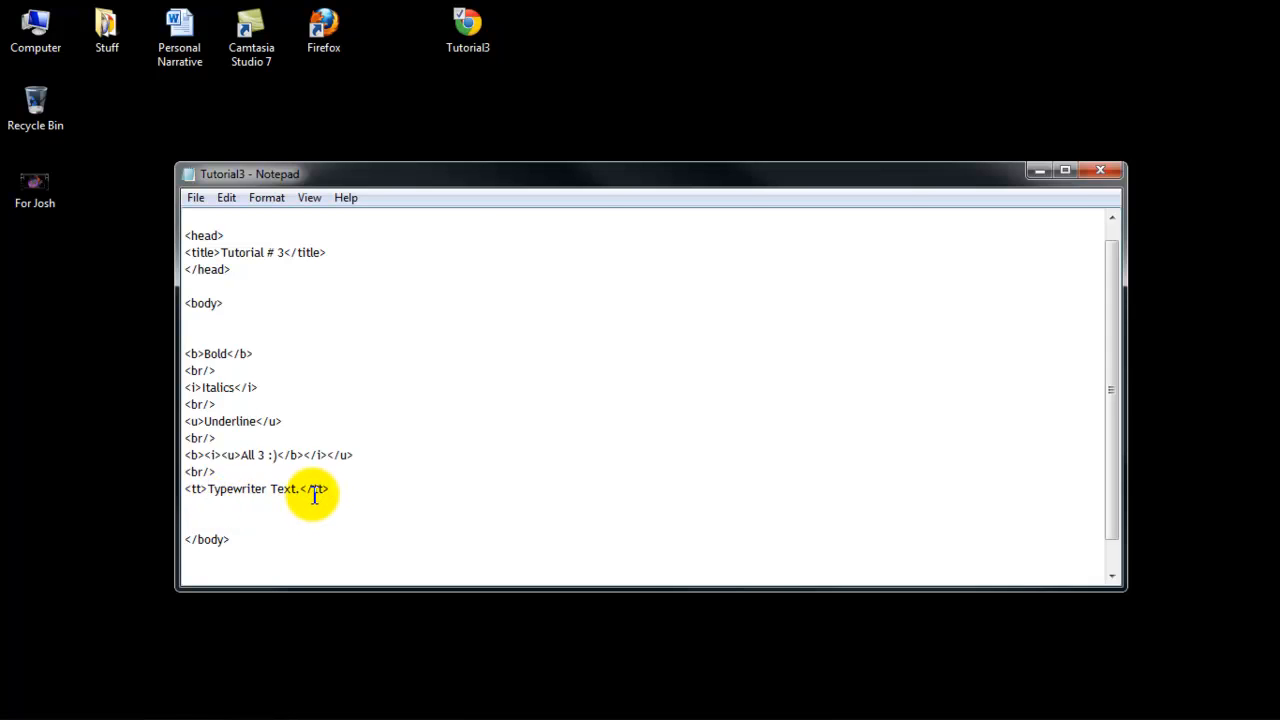
{"action": "mouse_move", "coordinate": [444, 96]}
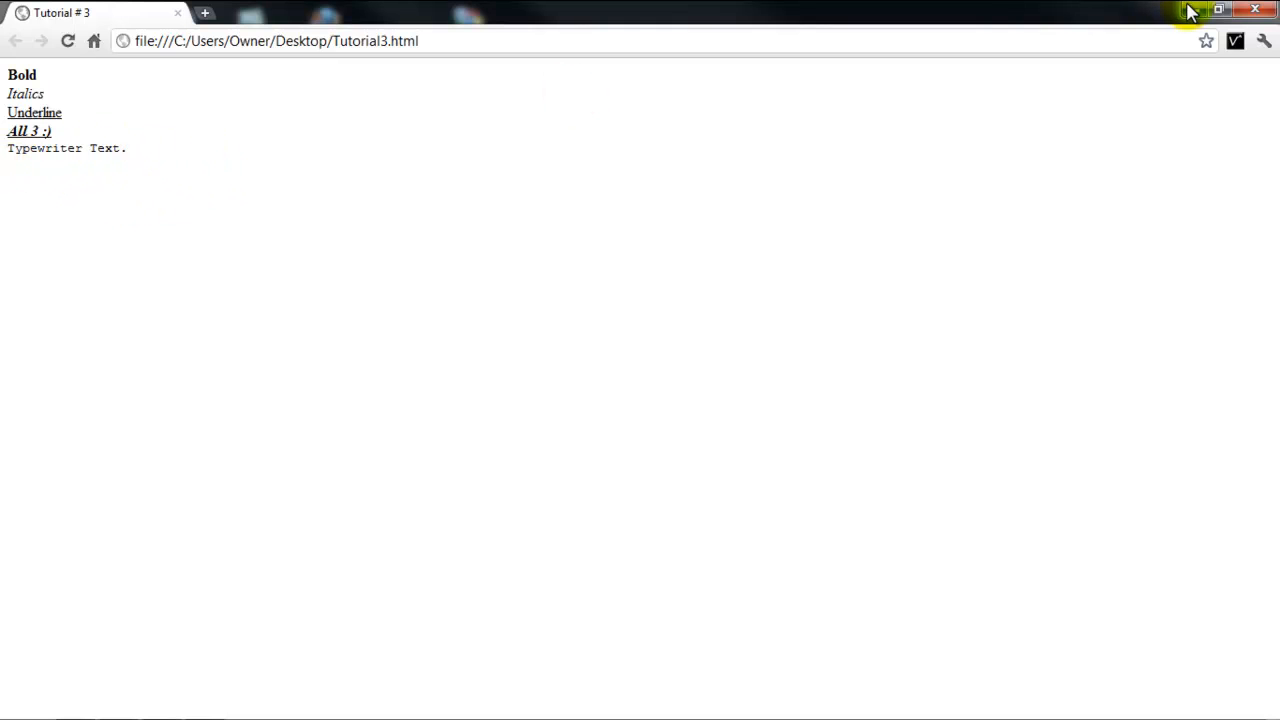
{"action": "left_click", "coordinate": [1218, 8]}
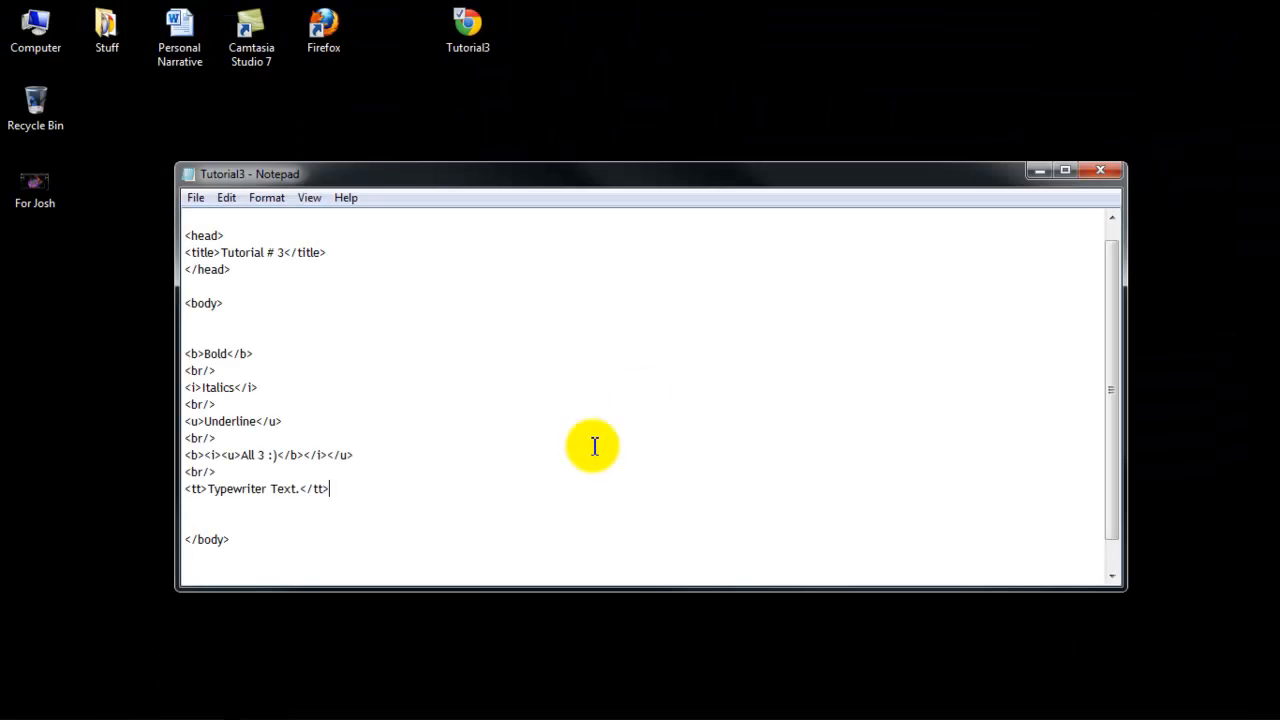
{"action": "mouse_move", "coordinate": [220, 332]}
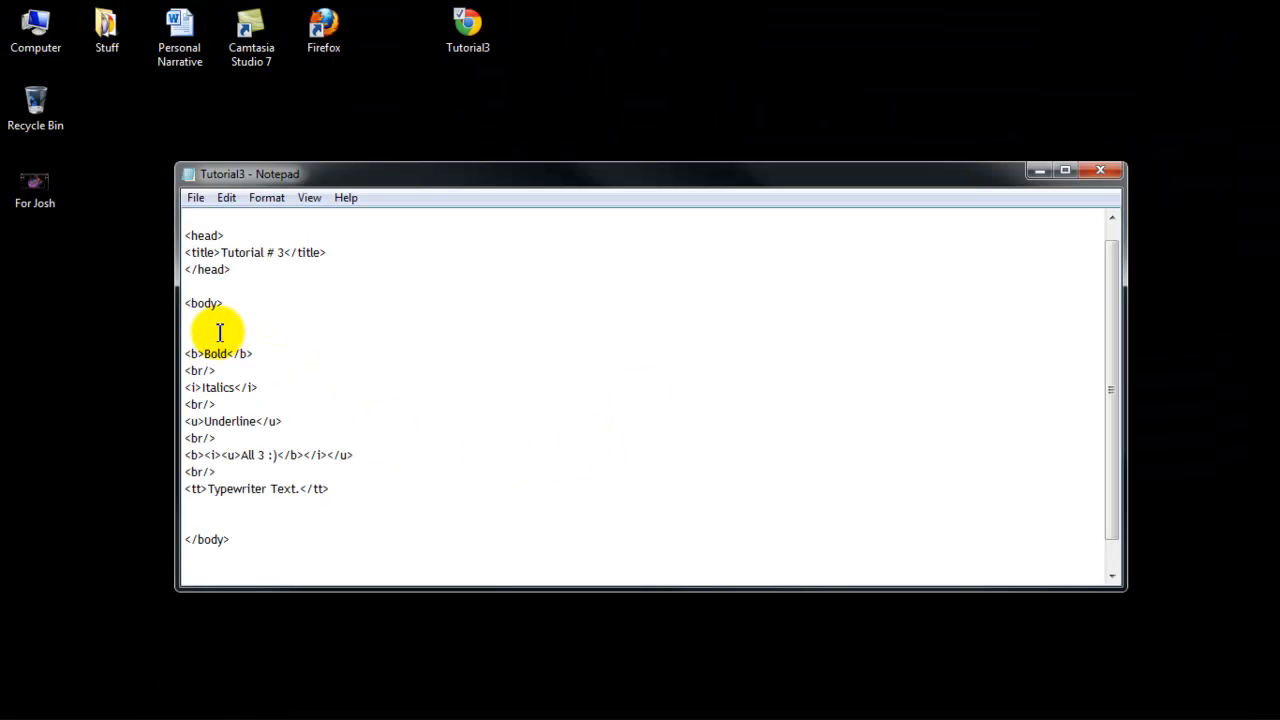
- Add a plain 'Normal Font' line followed by a <br/> break at the top of the body
{"action": "type", "text": "Normal F"}
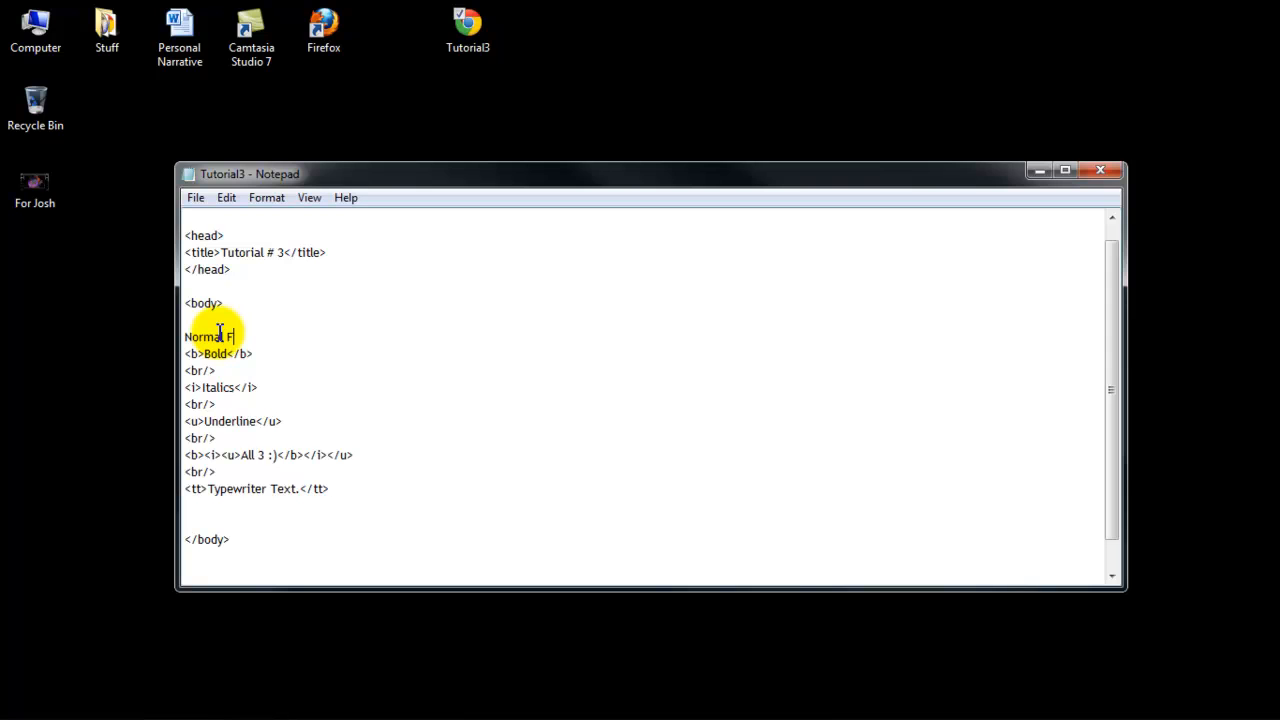
{"action": "type", "text": "ont"}
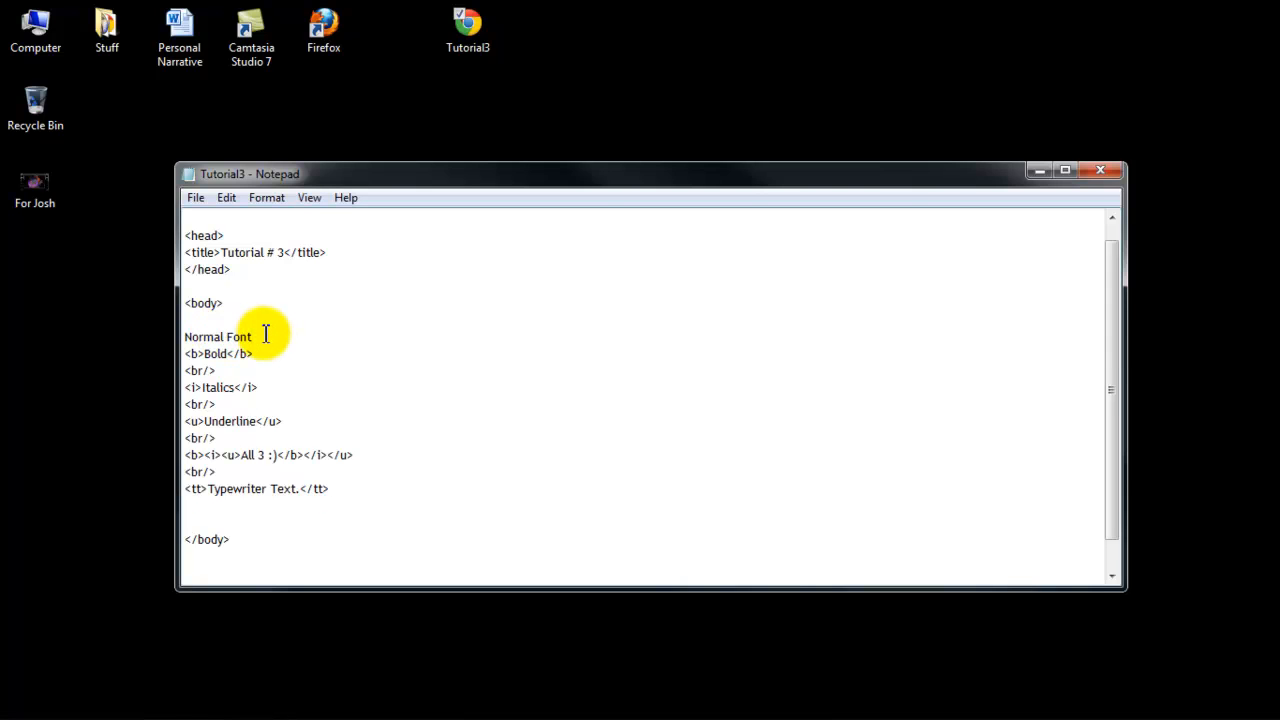
{"action": "type", "text": "<"}
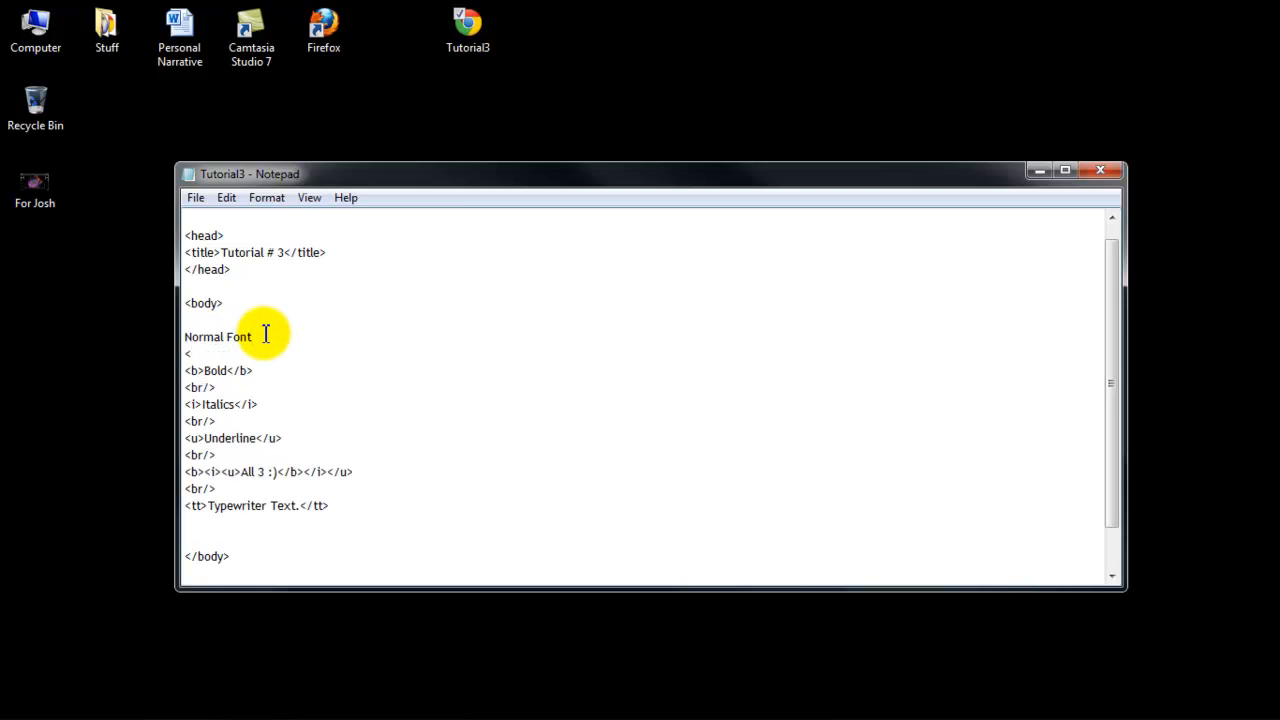
{"action": "type", "text": "br/>"}
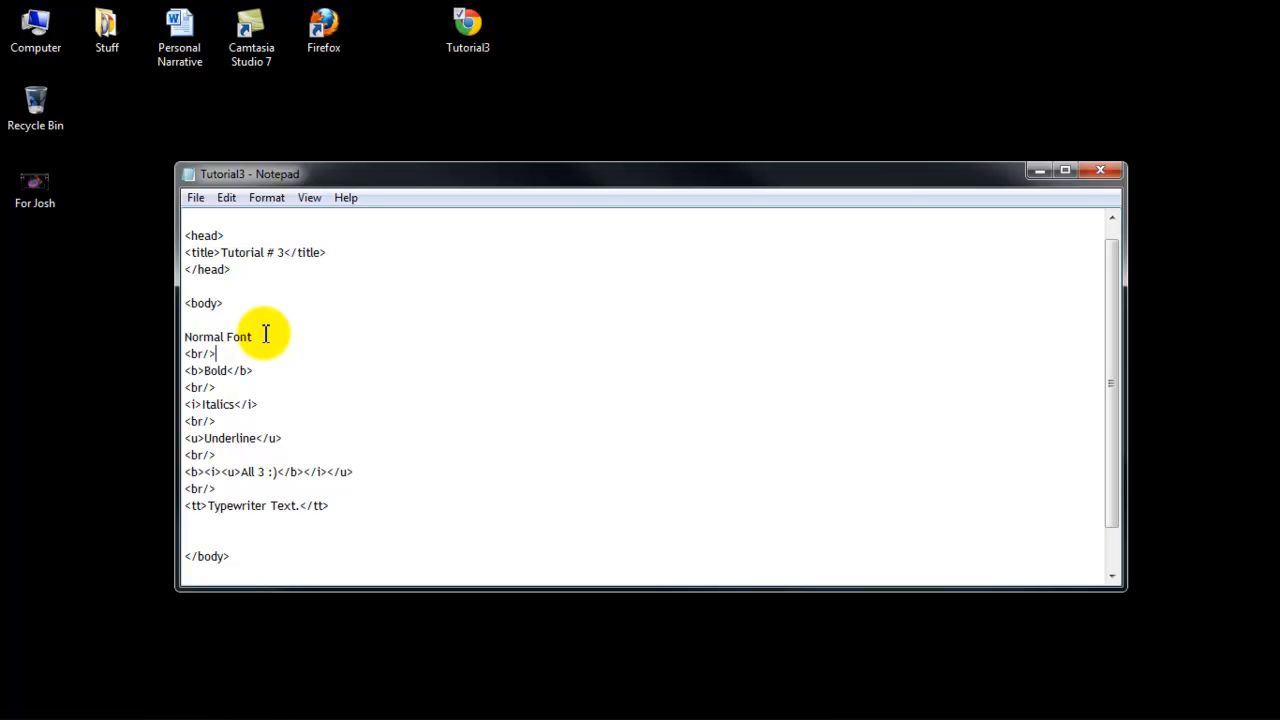
{"action": "mouse_move", "coordinate": [218, 628]}
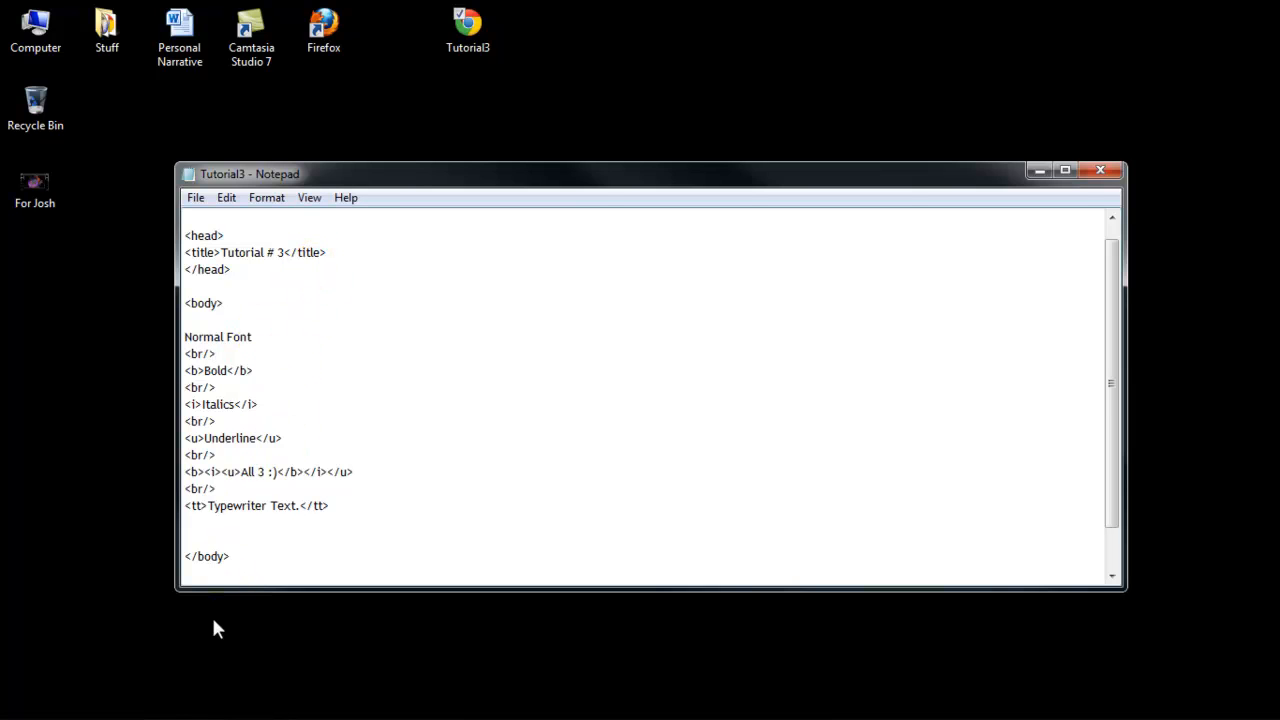
{"action": "mouse_move", "coordinate": [164, 708]}
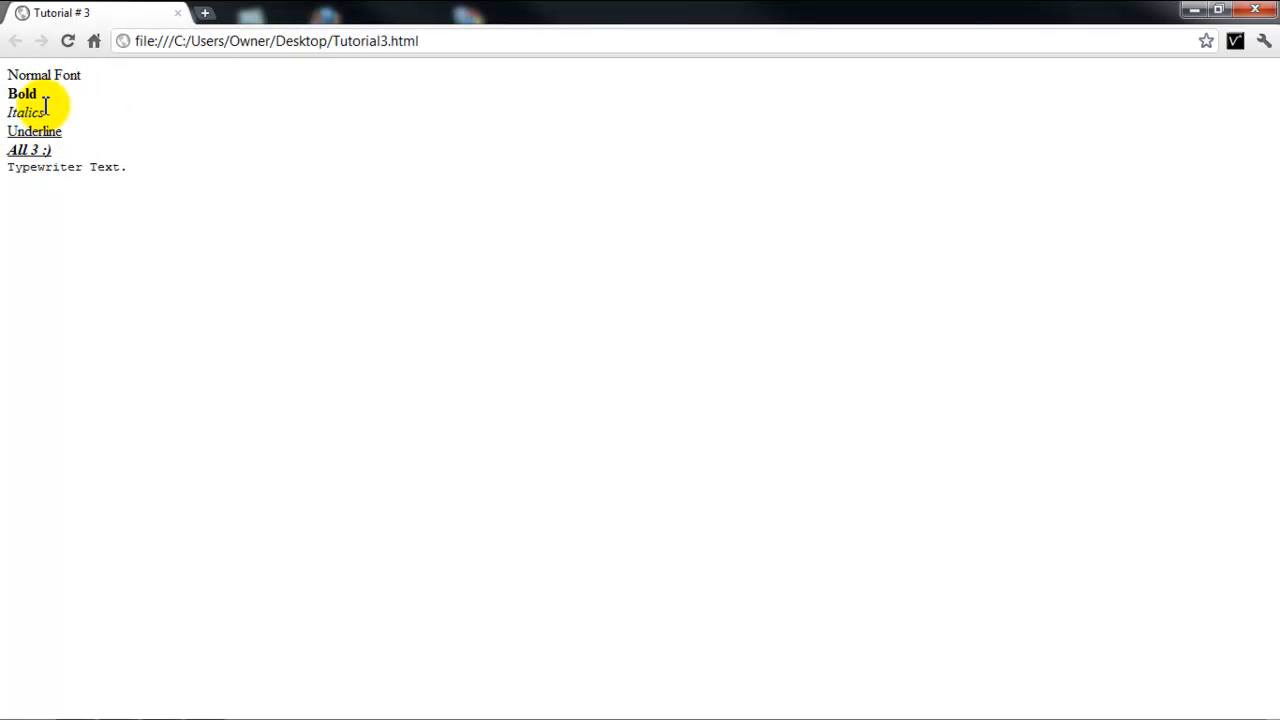
{"action": "mouse_move", "coordinate": [140, 168]}
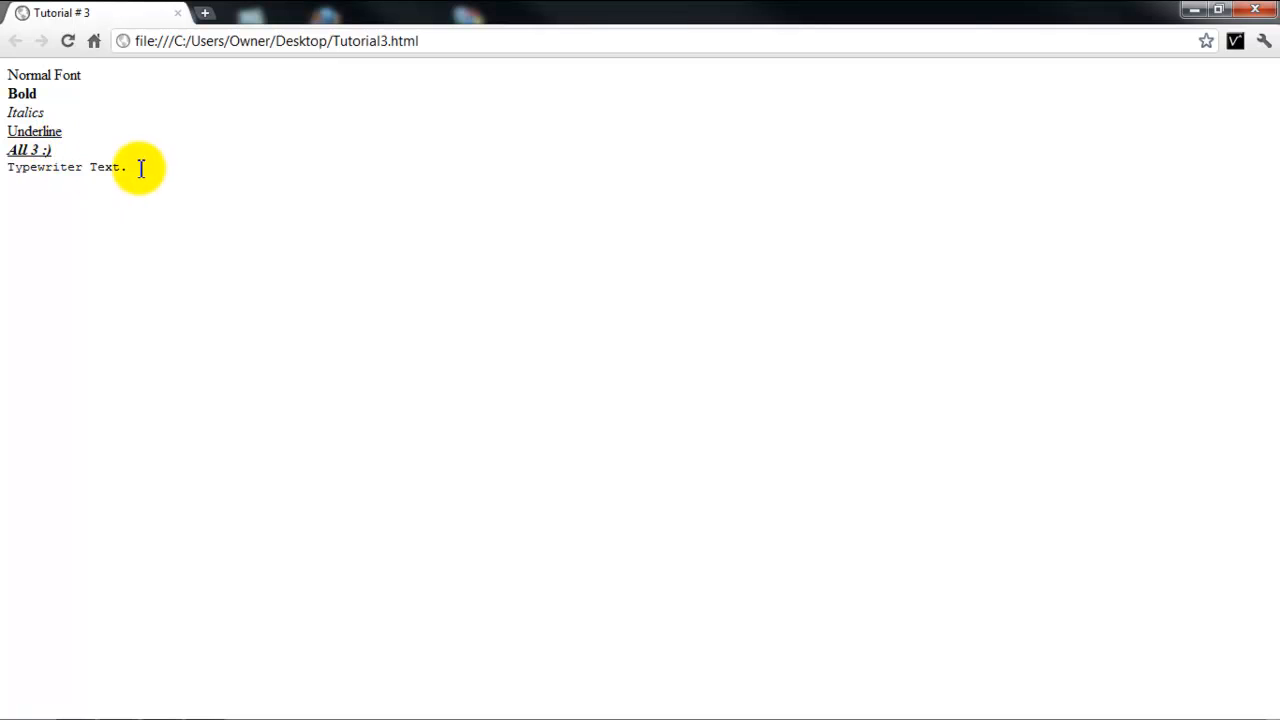
- Highlight the Typewriter Text line in the Chrome preview, then clear the selection
{"action": "triple_click", "coordinate": [64, 168]}
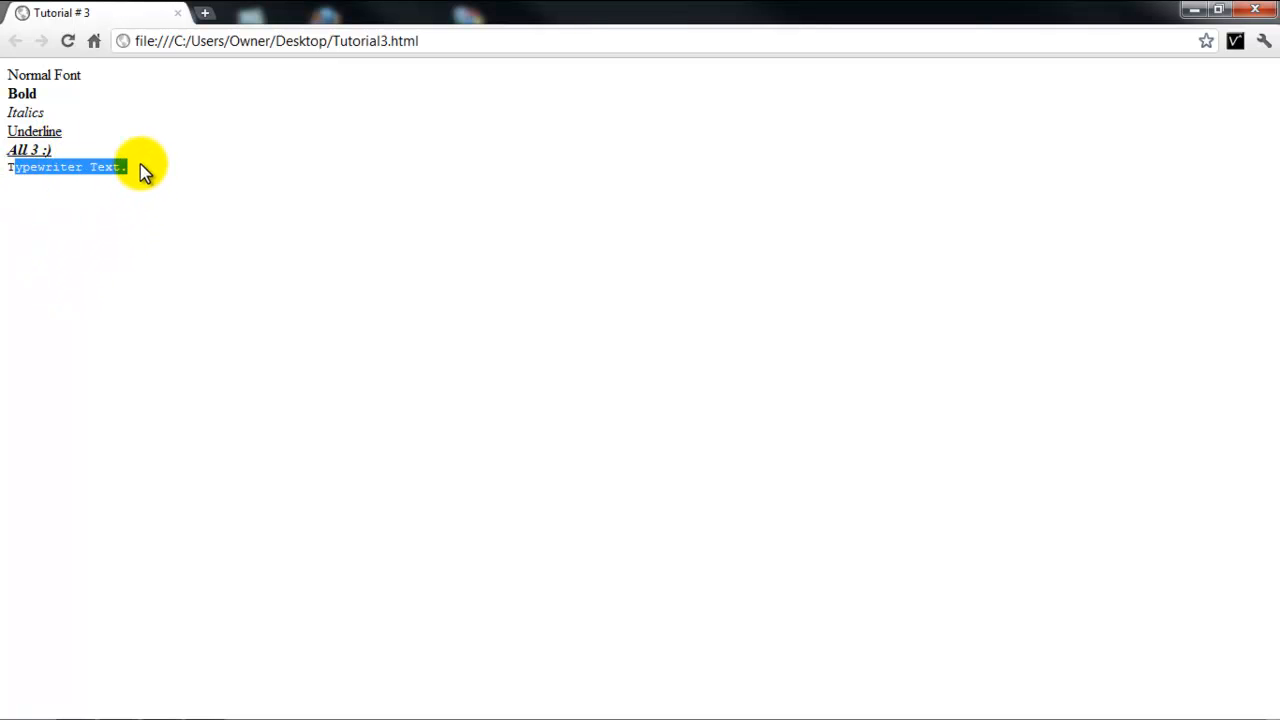
{"action": "left_click", "coordinate": [76, 168]}
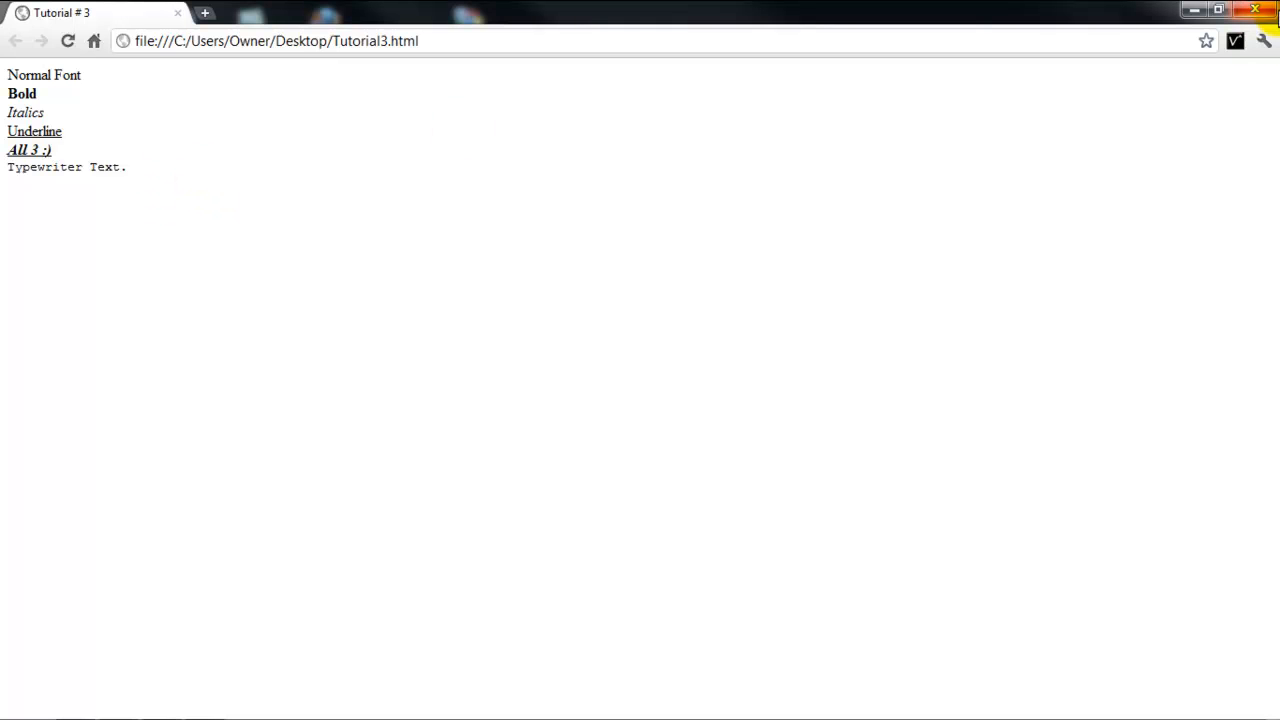
{"action": "mouse_move", "coordinate": [830, 88]}
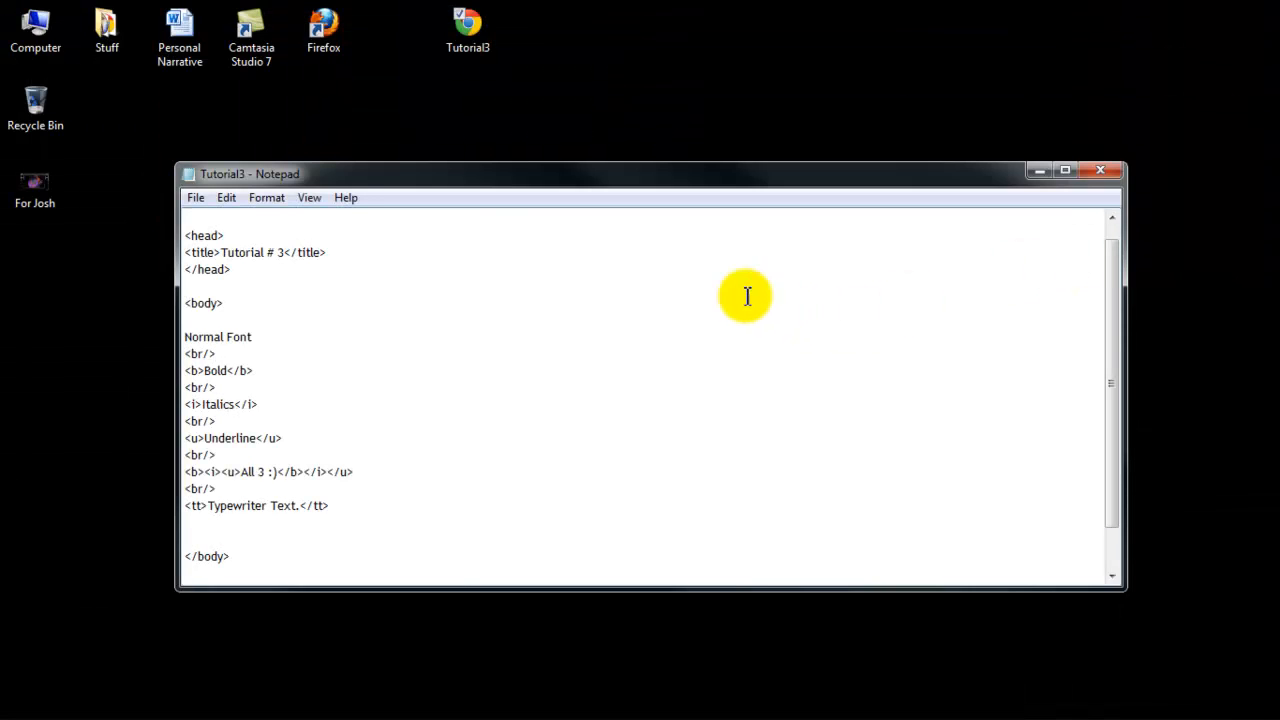
- Save Tutorial3.html from the File menu
{"action": "left_click", "coordinate": [196, 198]}
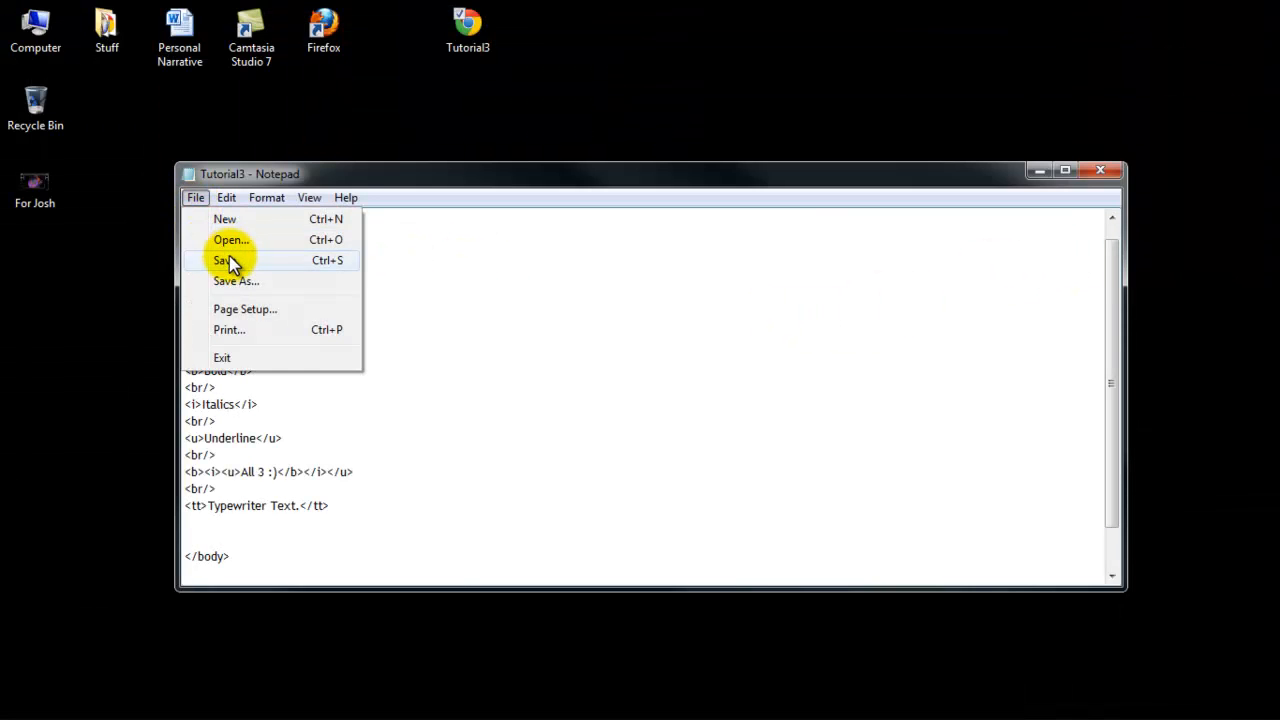
{"action": "left_click", "coordinate": [222, 260]}
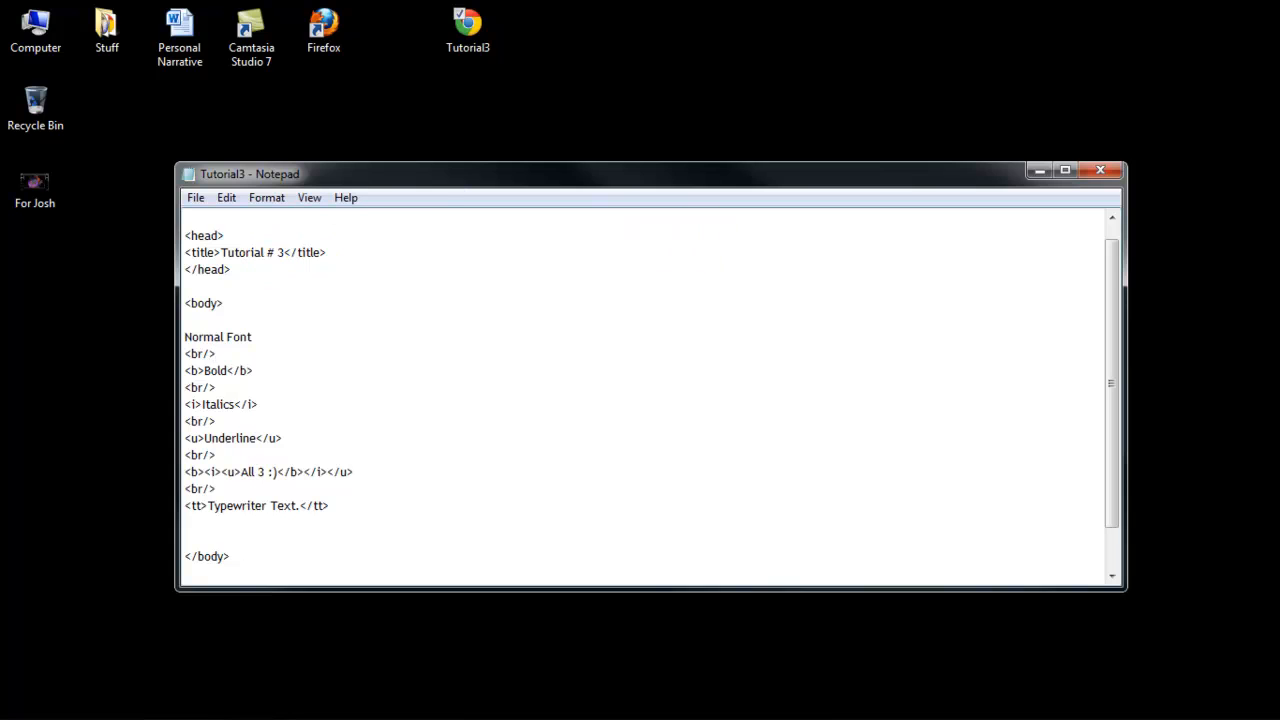
{"action": "scroll", "scroll_direction": "down", "scroll_amount": 3}
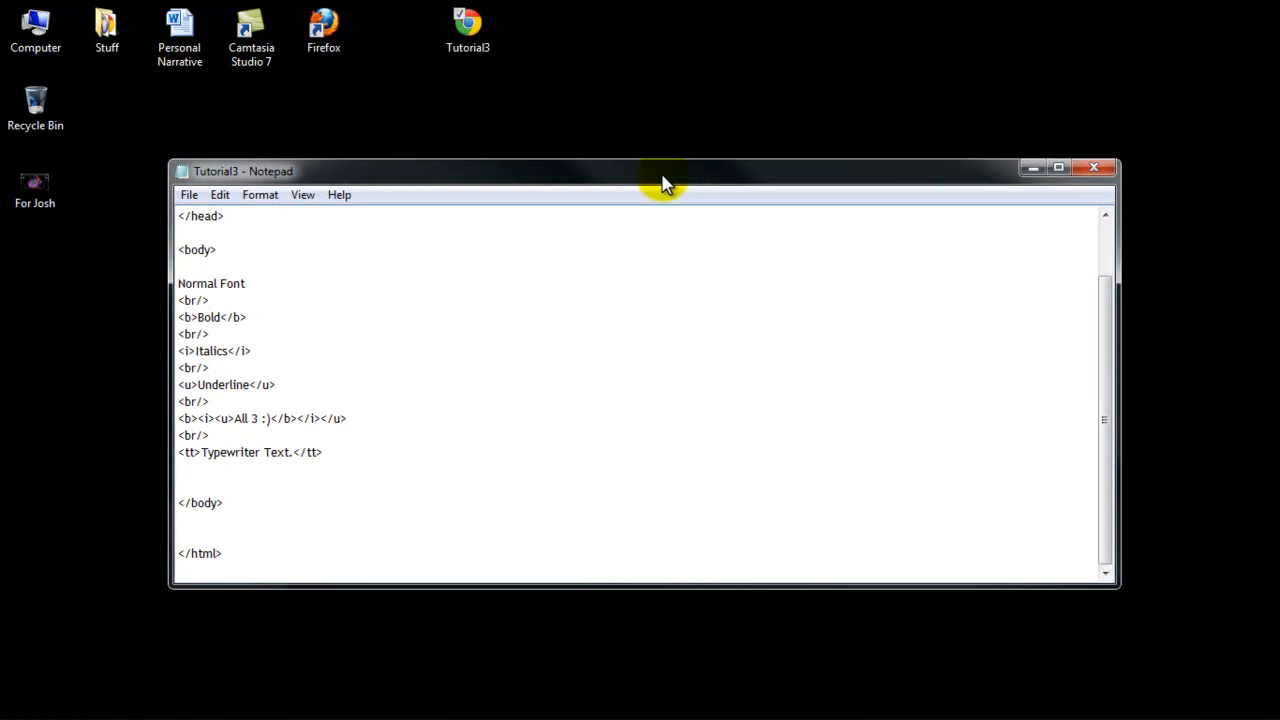
{"action": "mouse_move", "coordinate": [364, 452]}
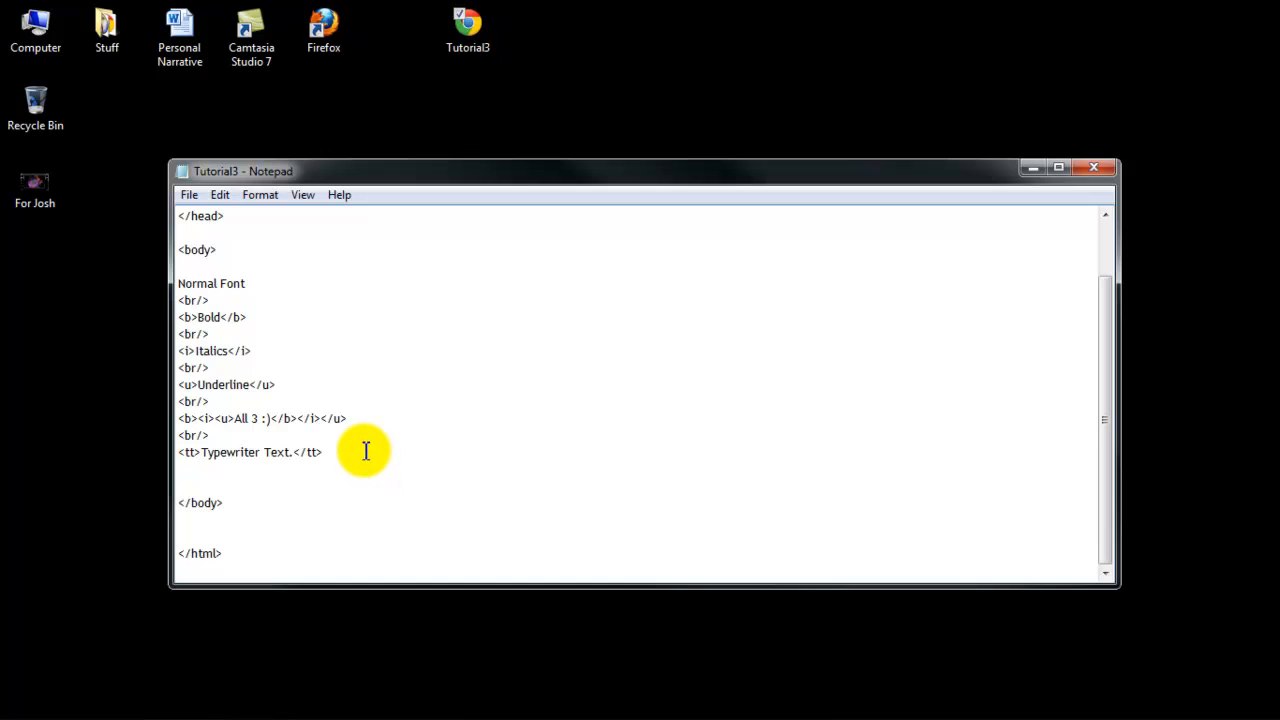
- Add a <br/> after the typewriter line and a new 'Font size.' line
{"action": "type", "text": "<br/>"}
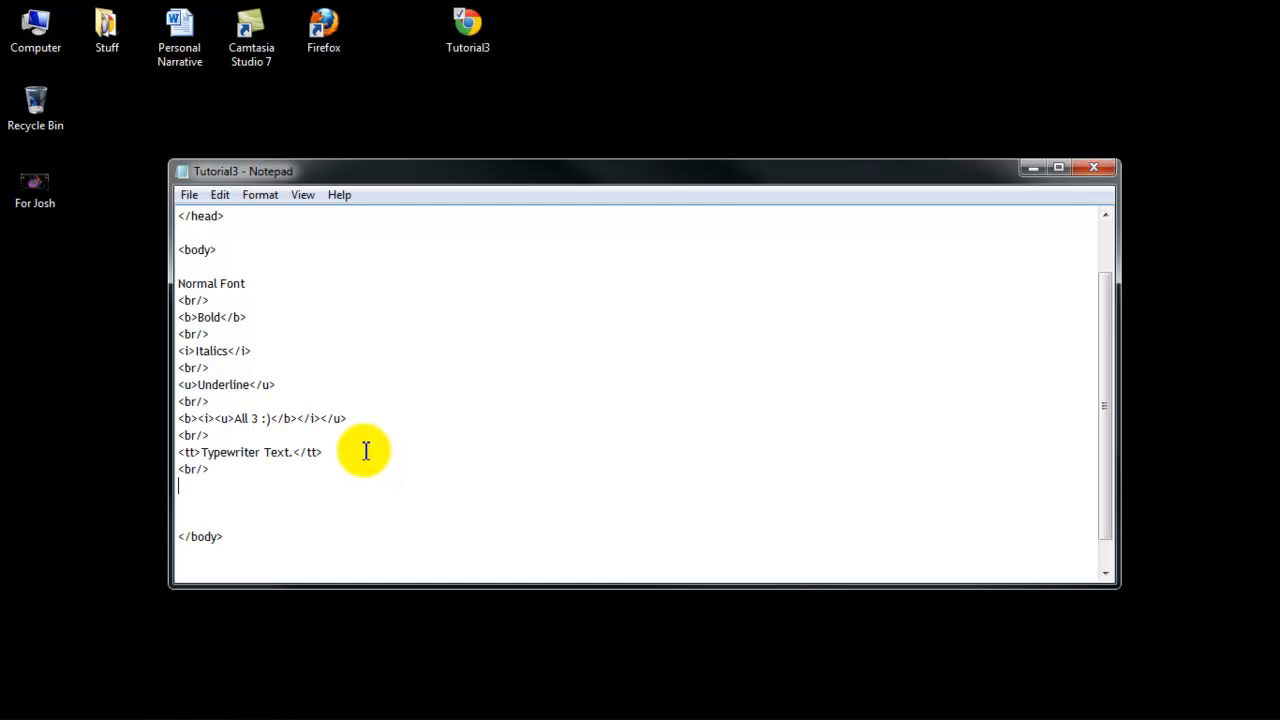
{"action": "type", "text": "s"}
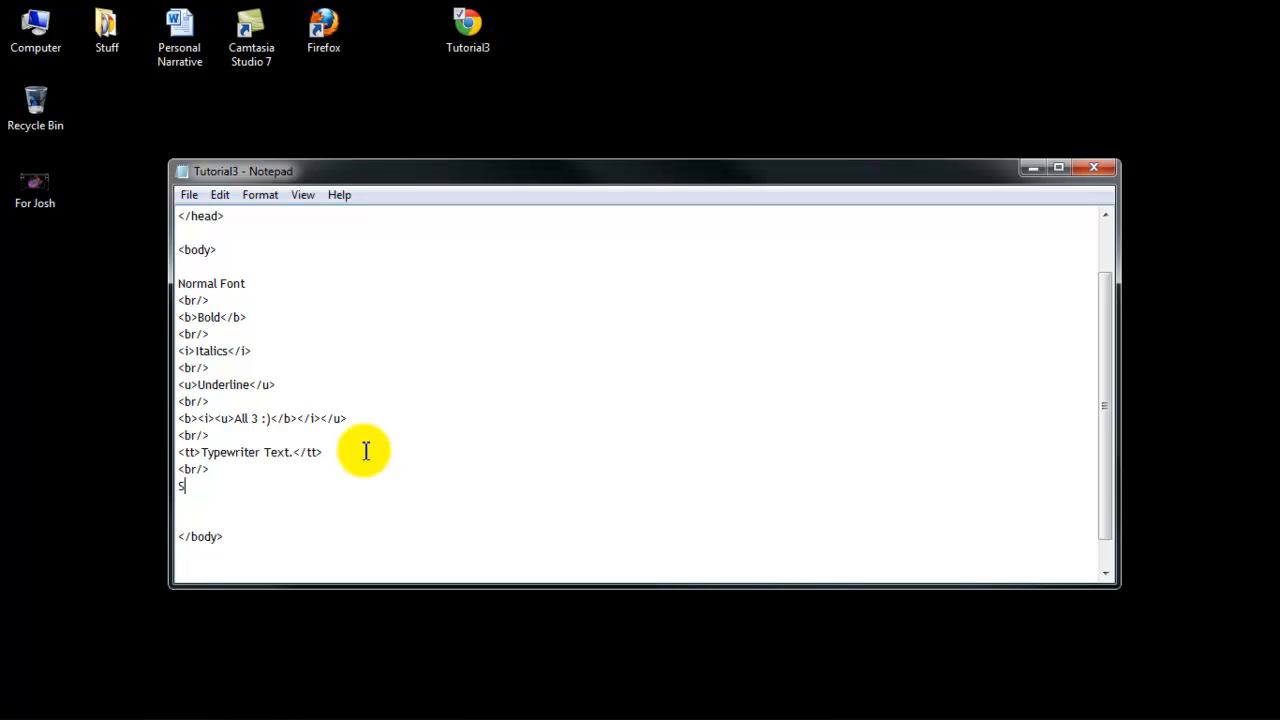
{"action": "key", "text": "backspace"}
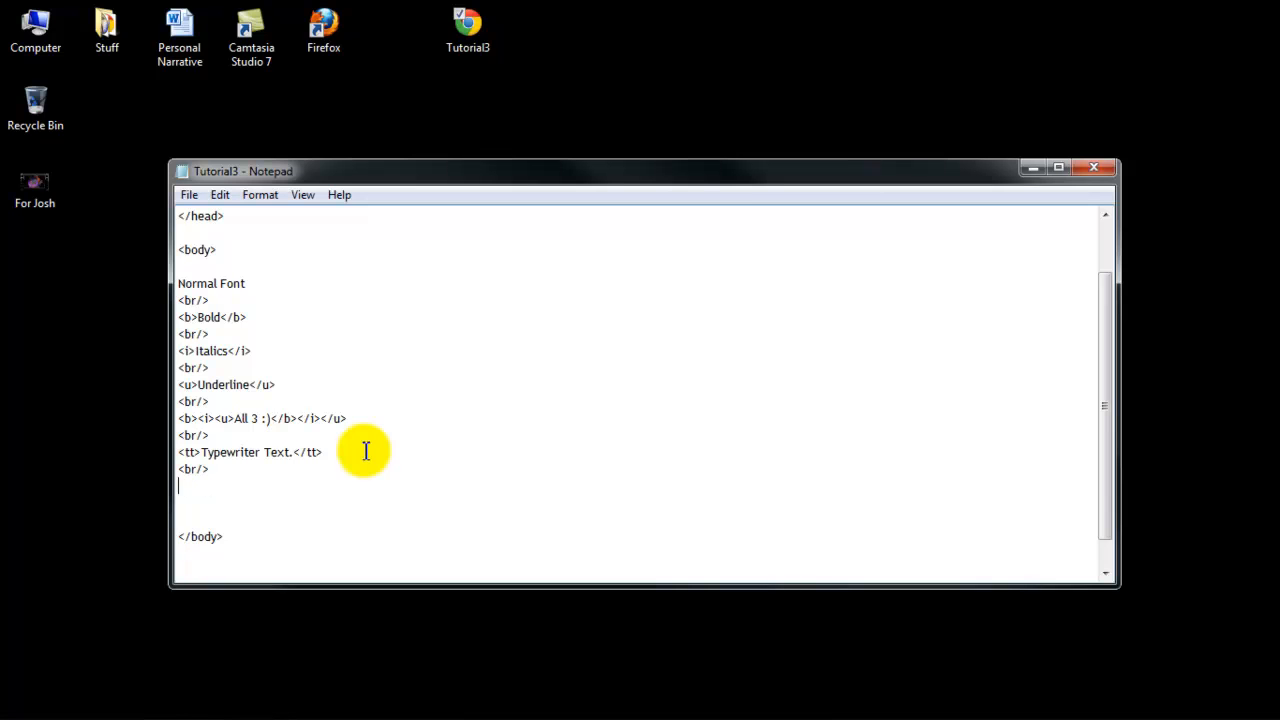
{"action": "type", "text": "Font siz"}
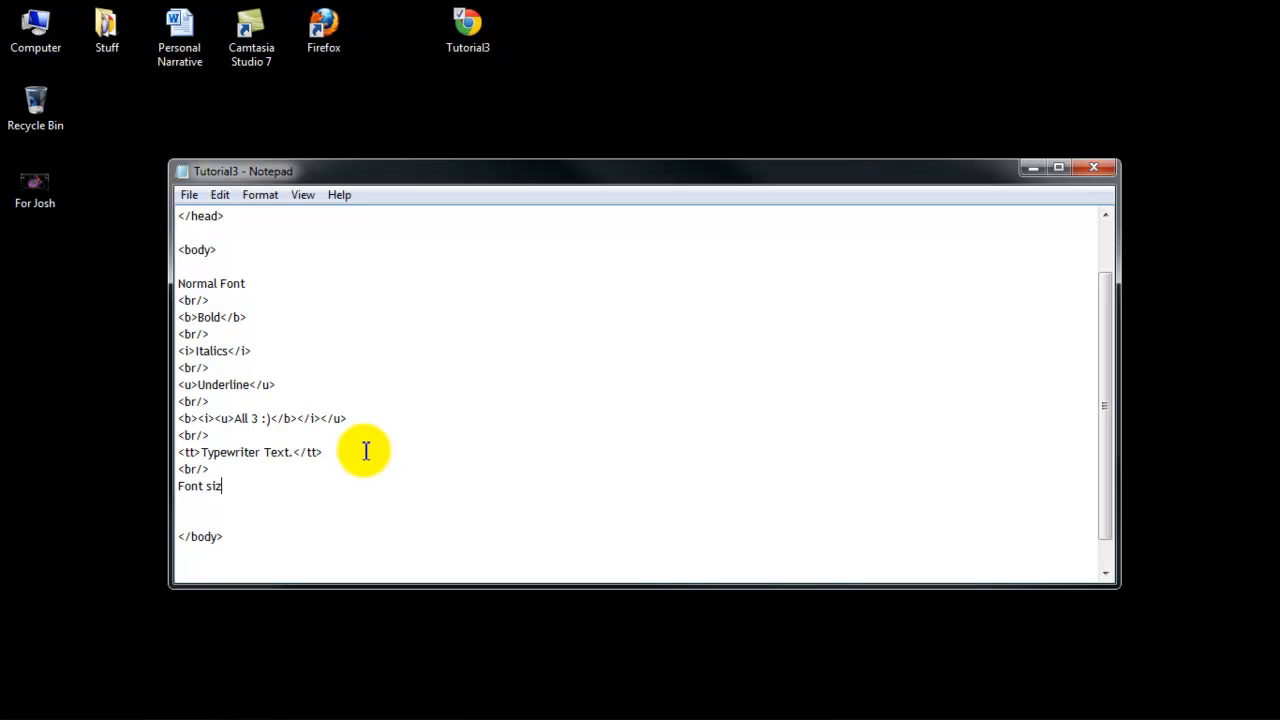
{"action": "type", "text": "e."}
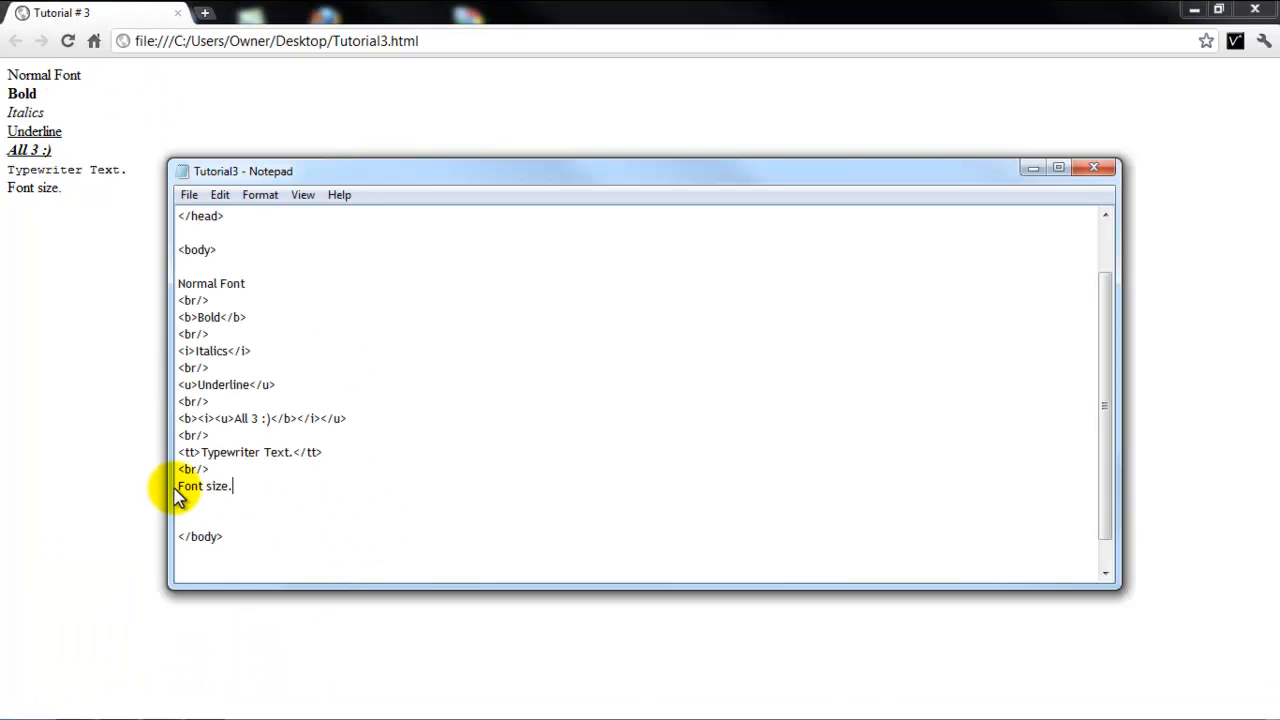
- Wrap 'Font size.' in a <font size="5"> ... </font> tag
{"action": "type", "text": "<font>"}
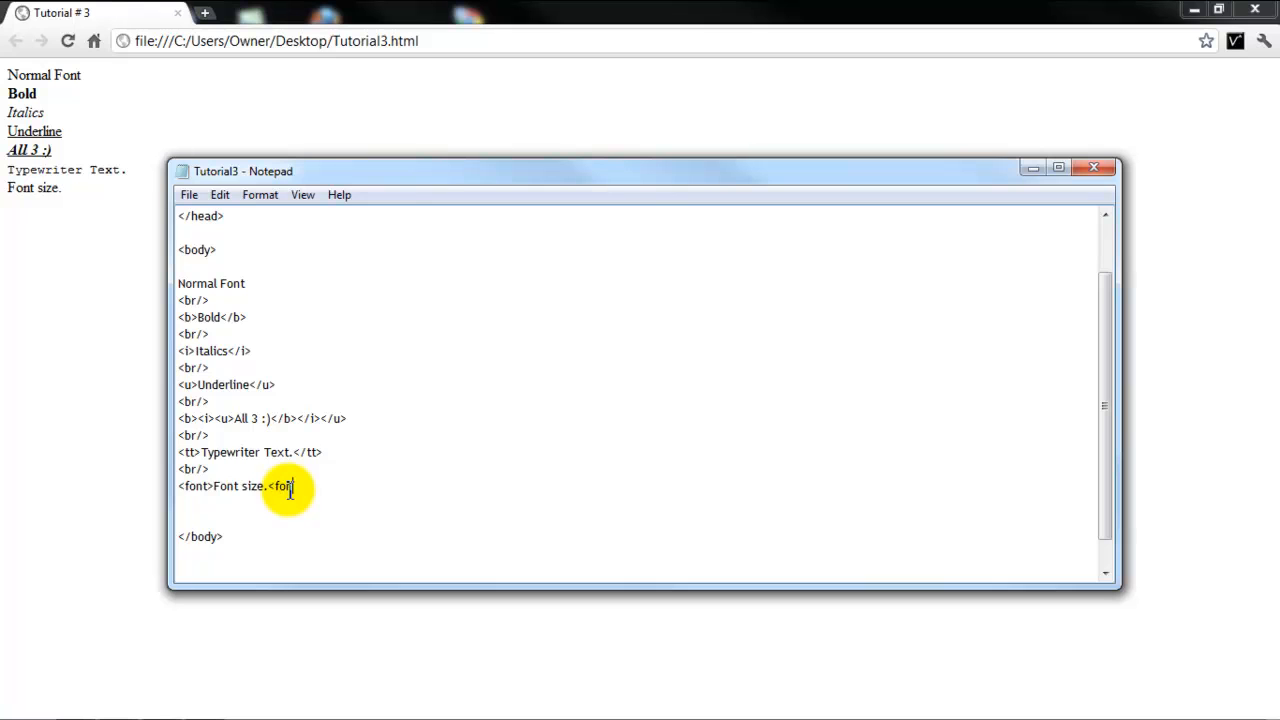
{"action": "type", "text": "</"}
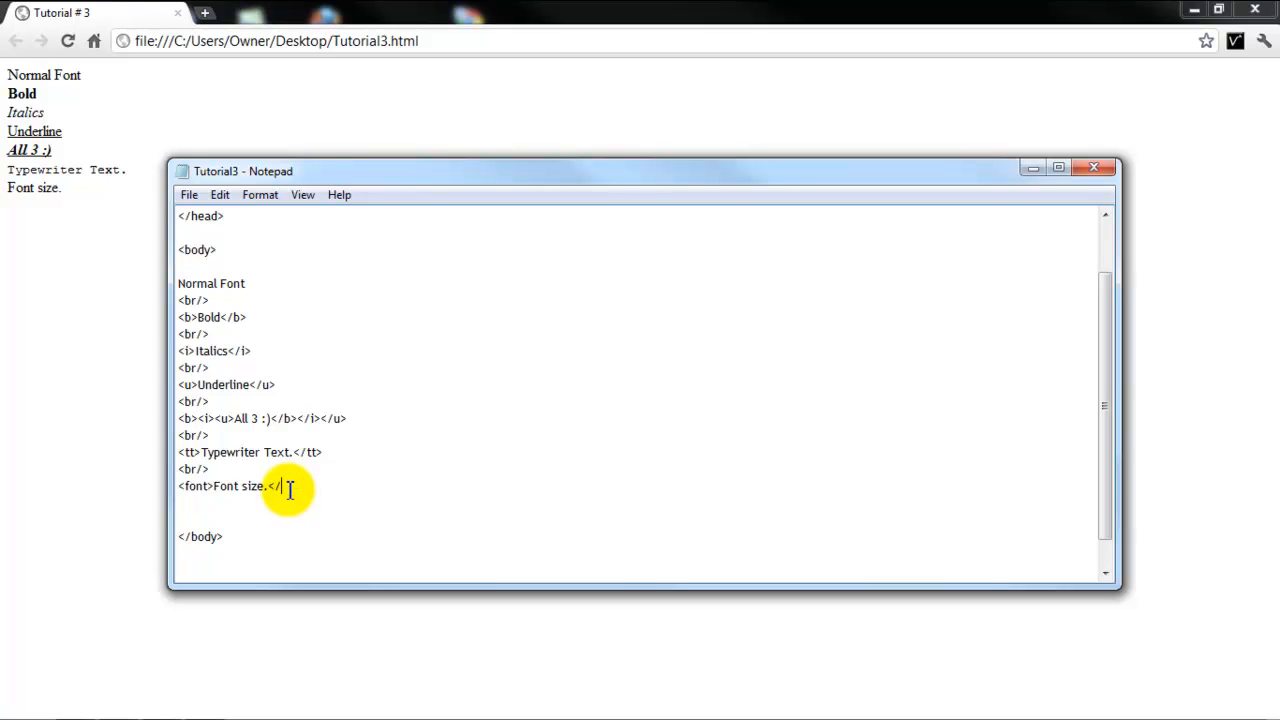
{"action": "type", "text": "font>"}
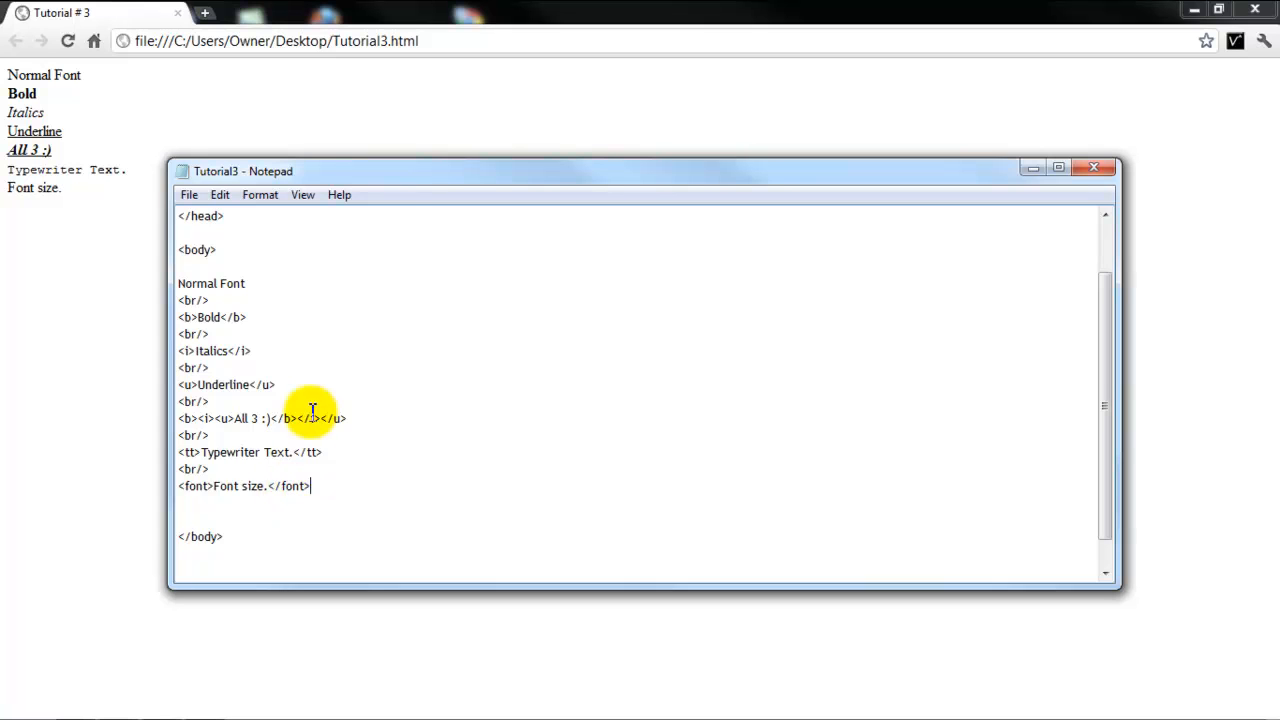
{"action": "mouse_move", "coordinate": [338, 388]}
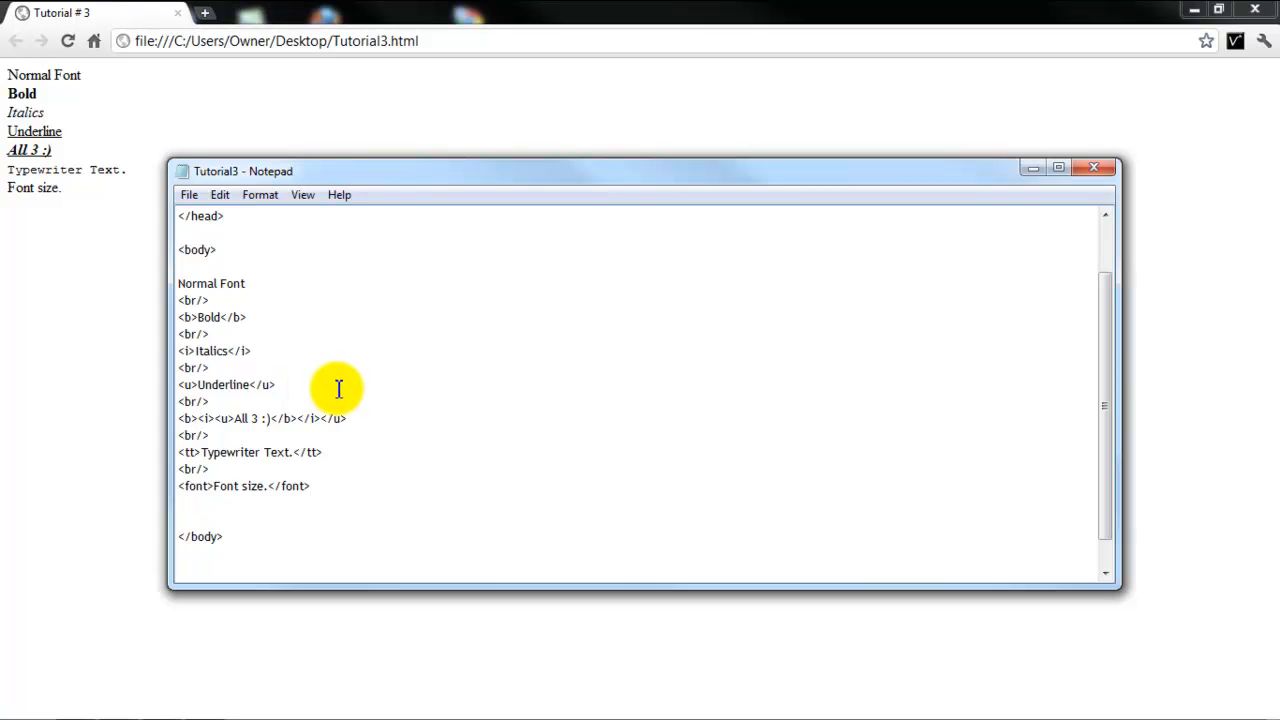
{"action": "mouse_move", "coordinate": [416, 390]}
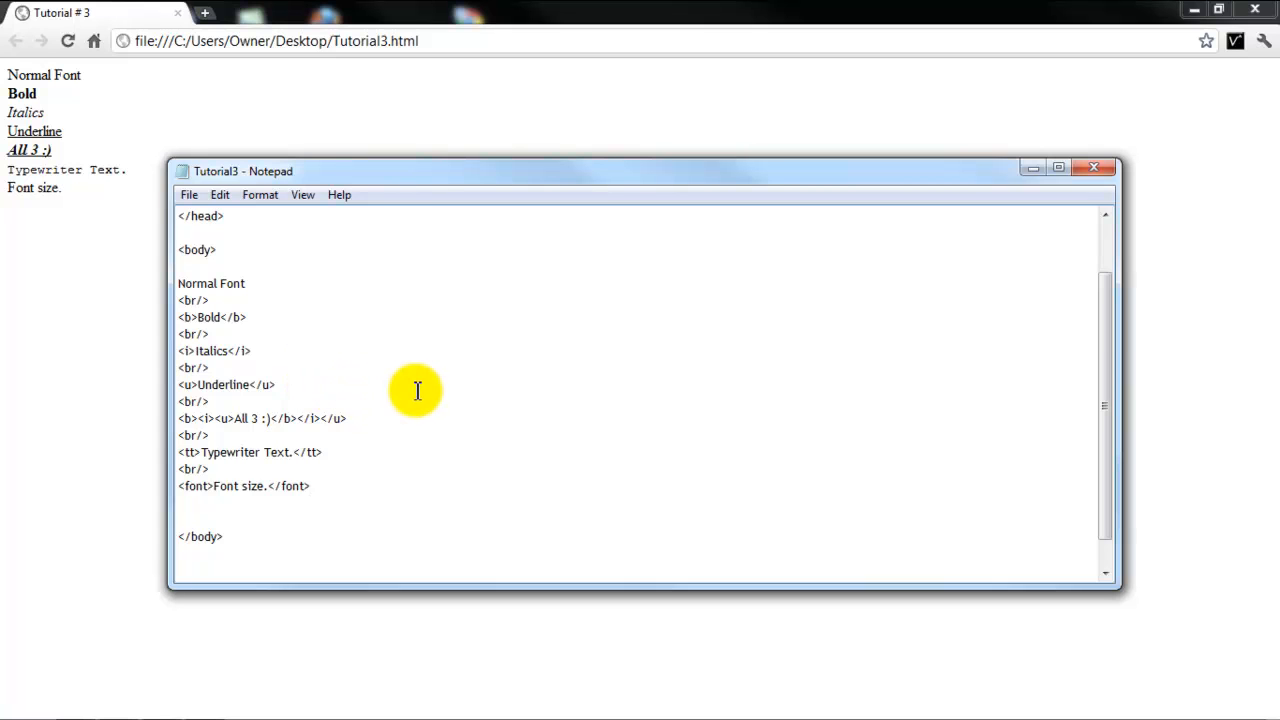
{"action": "mouse_move", "coordinate": [246, 534]}
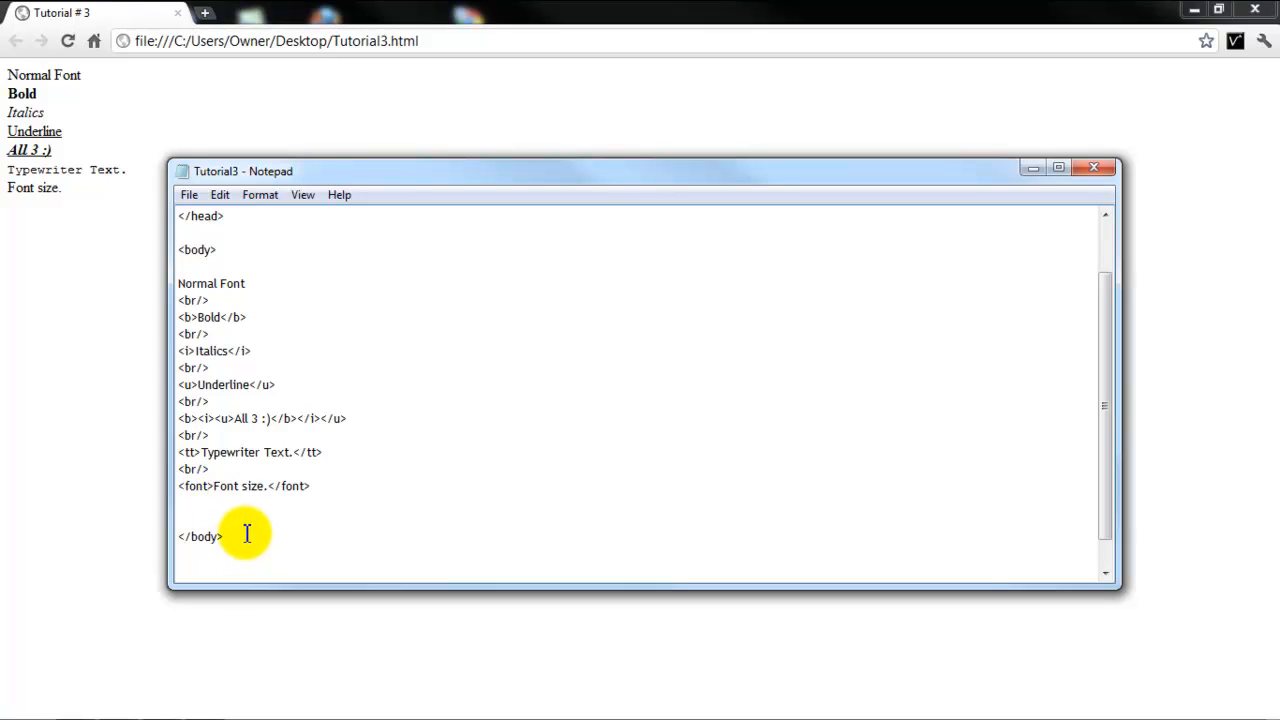
{"action": "type", "text": "size"}
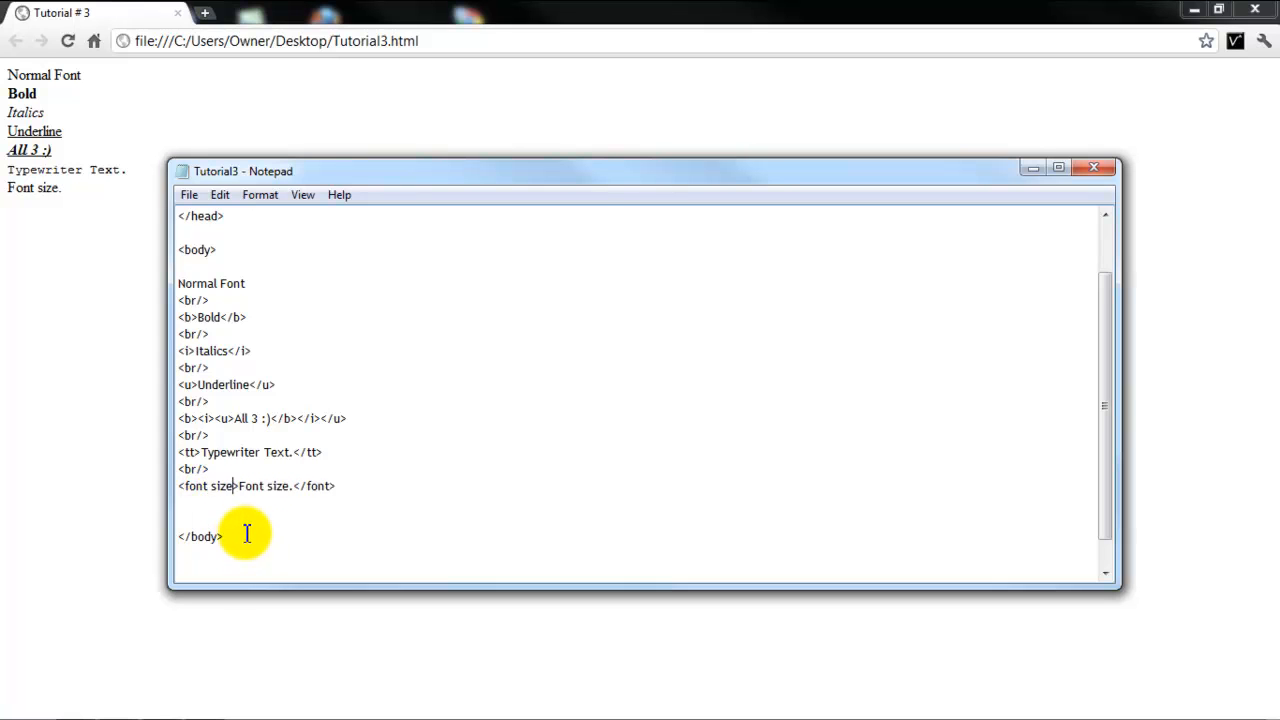
{"action": "type", "text": "=\""}
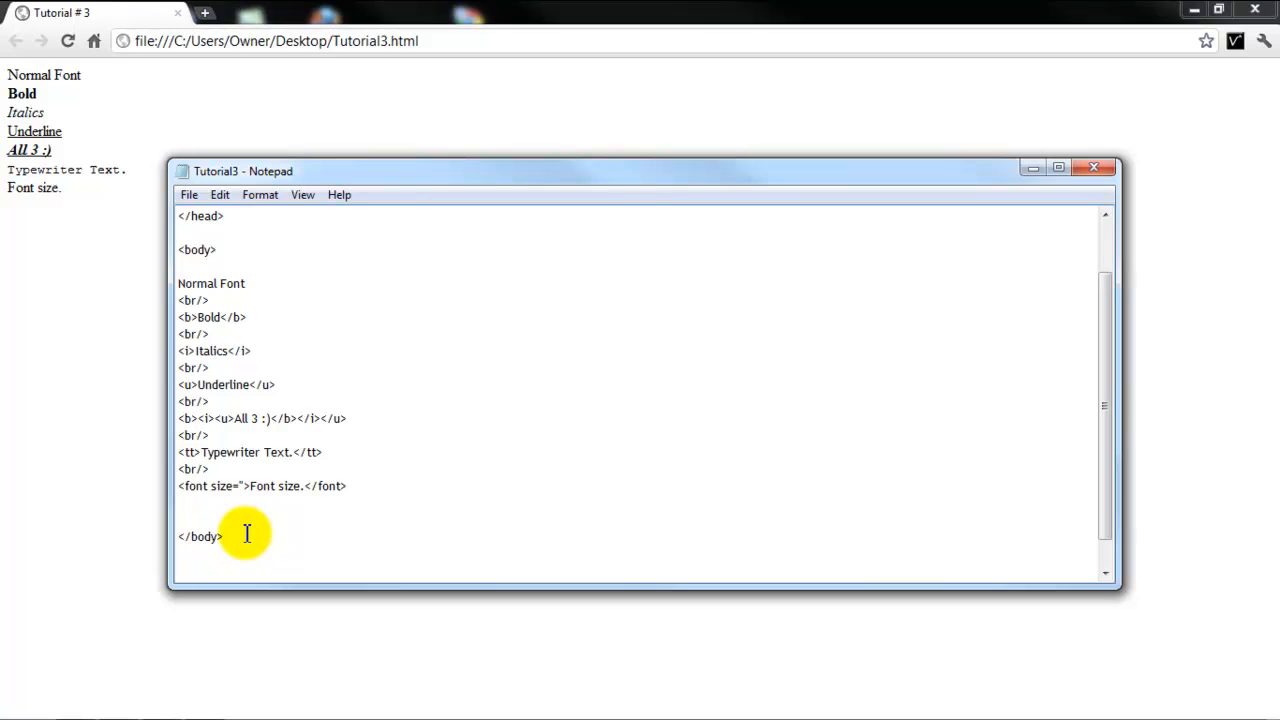
{"action": "left_click", "coordinate": [244, 486]}
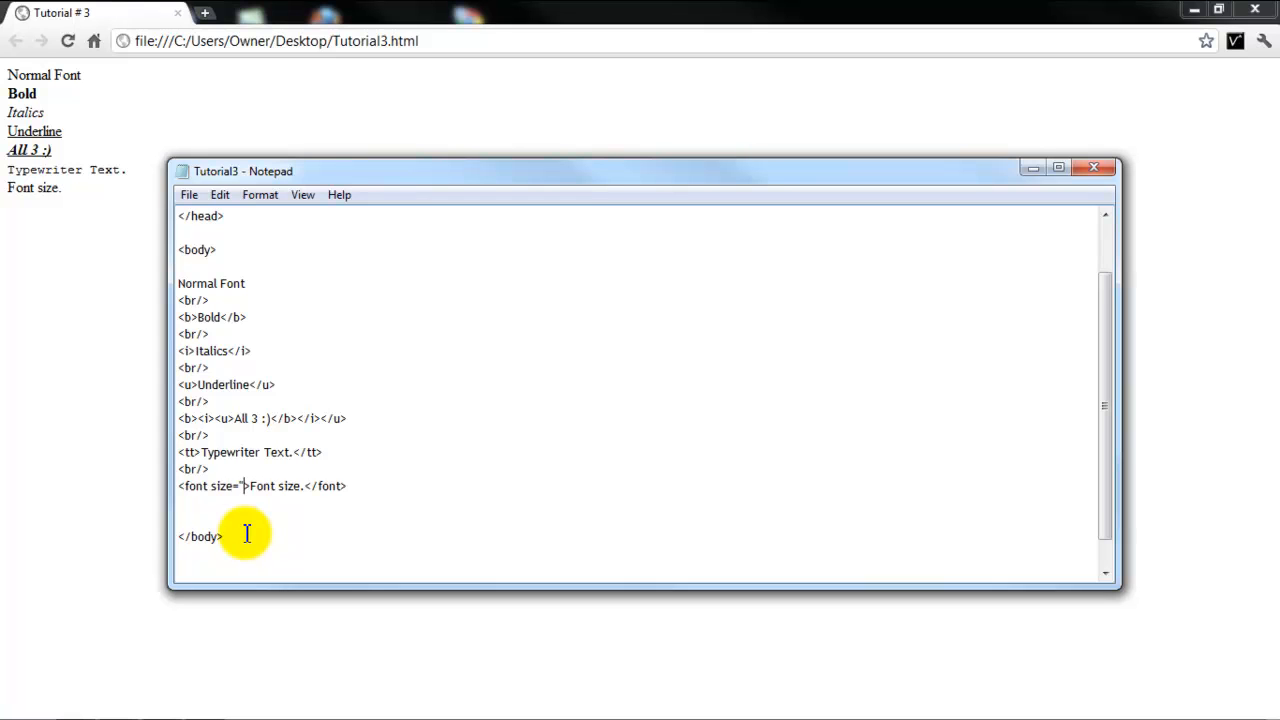
{"action": "type", "text": "5"}
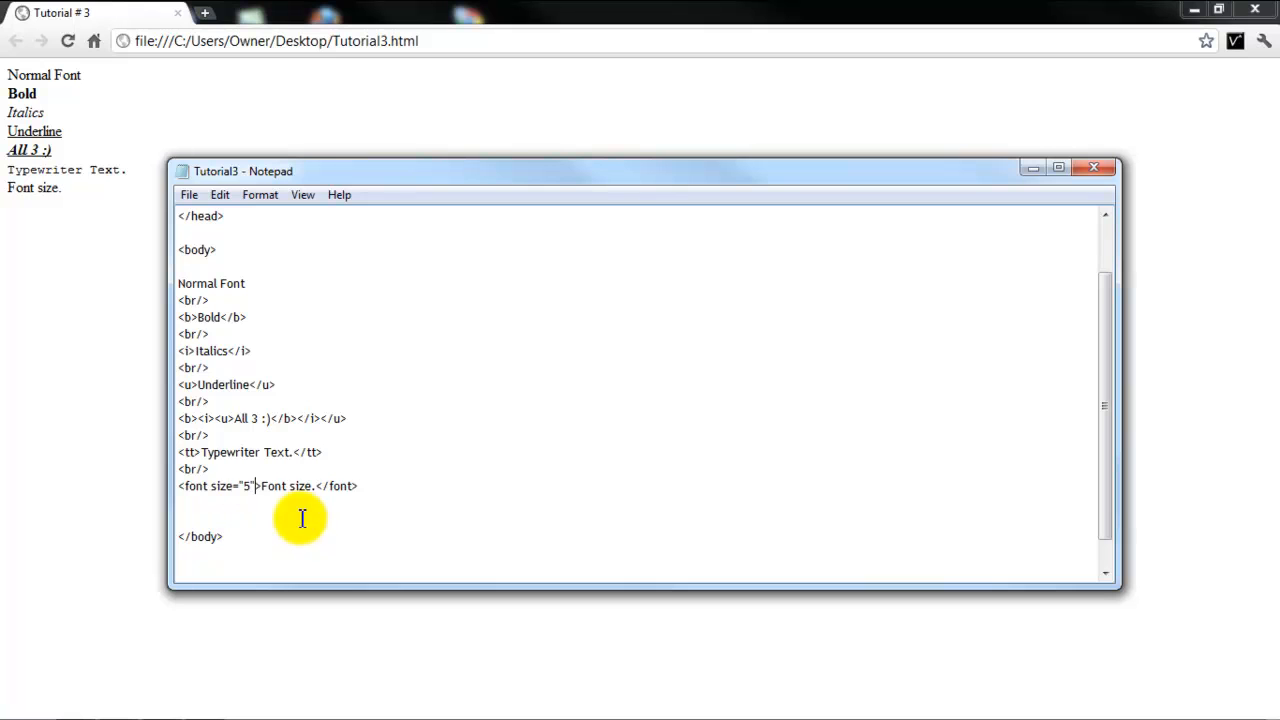
{"action": "left_click", "coordinate": [188, 194]}
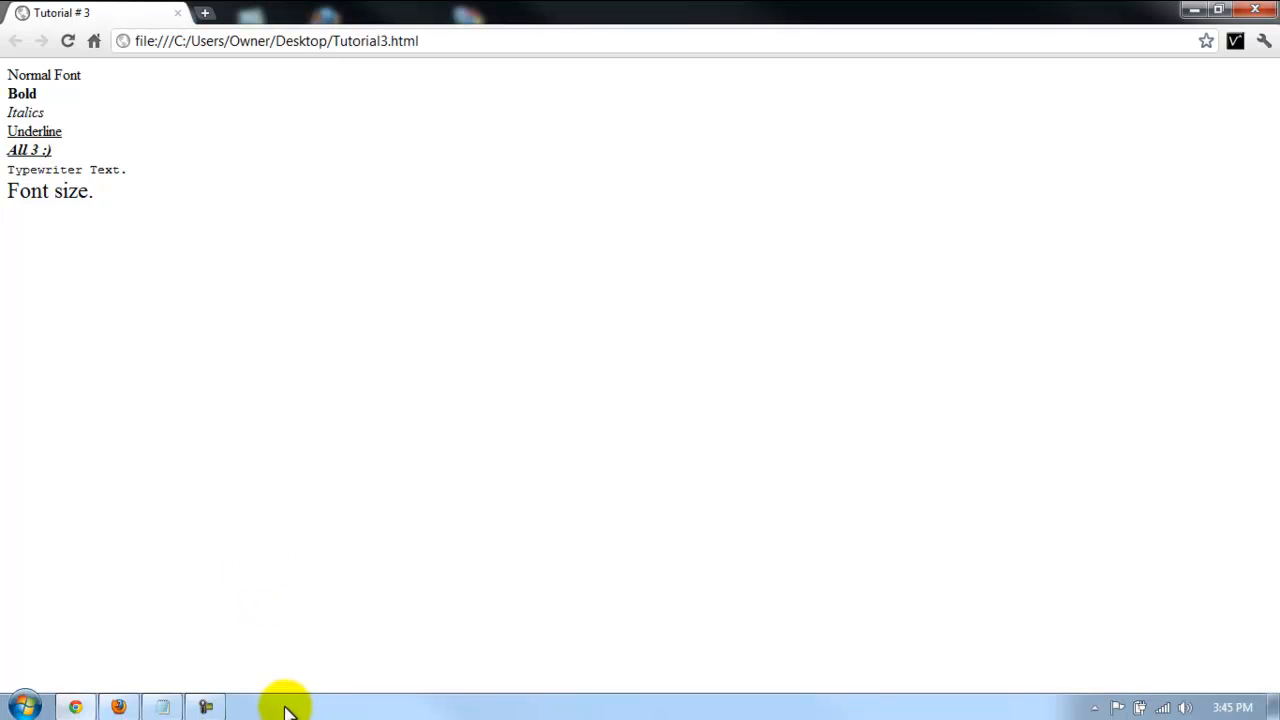
- Change the font size to 7 and preview it, then change it to 1 for a tiny rendering
{"action": "left_click", "coordinate": [204, 708]}
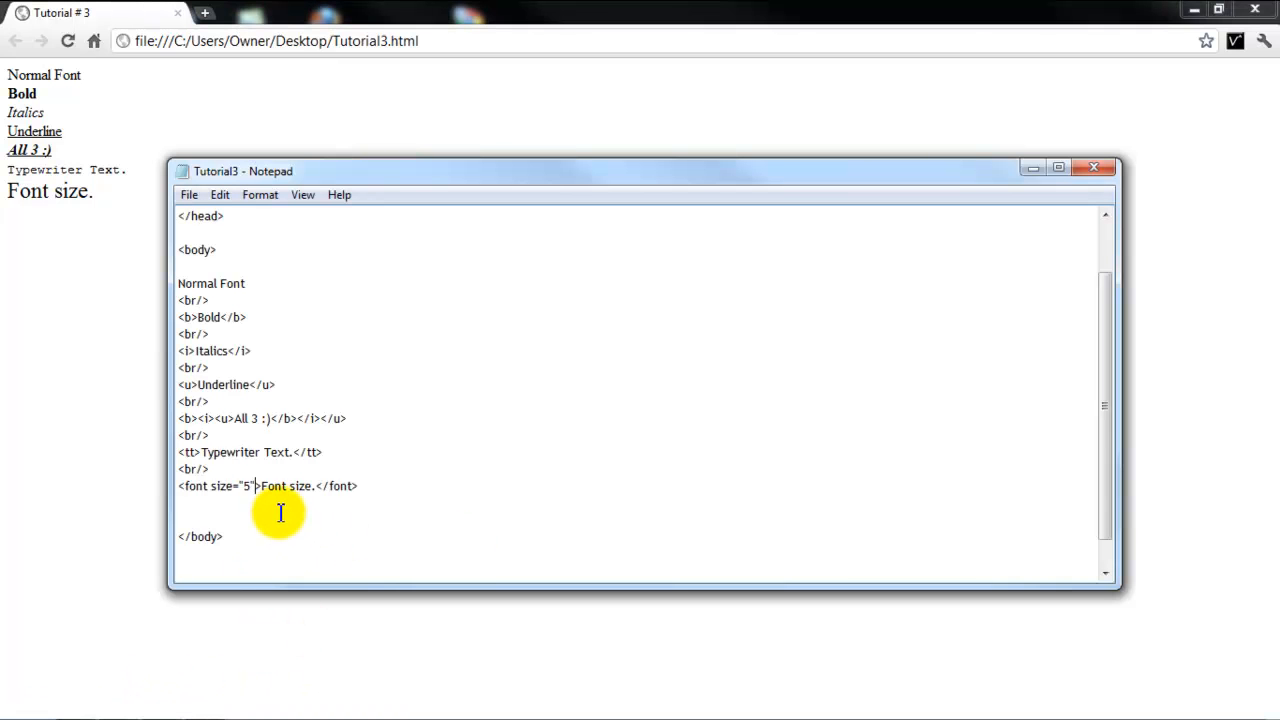
{"action": "type", "text": "7"}
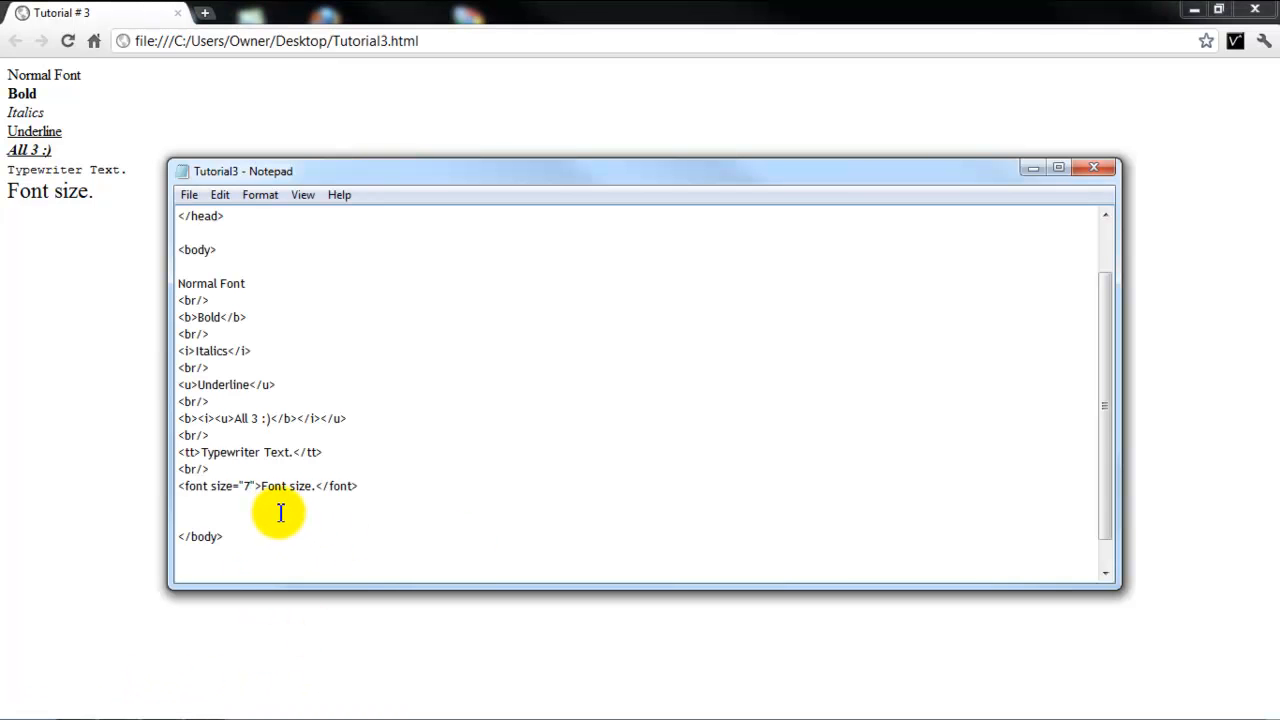
{"action": "left_click", "coordinate": [68, 40]}
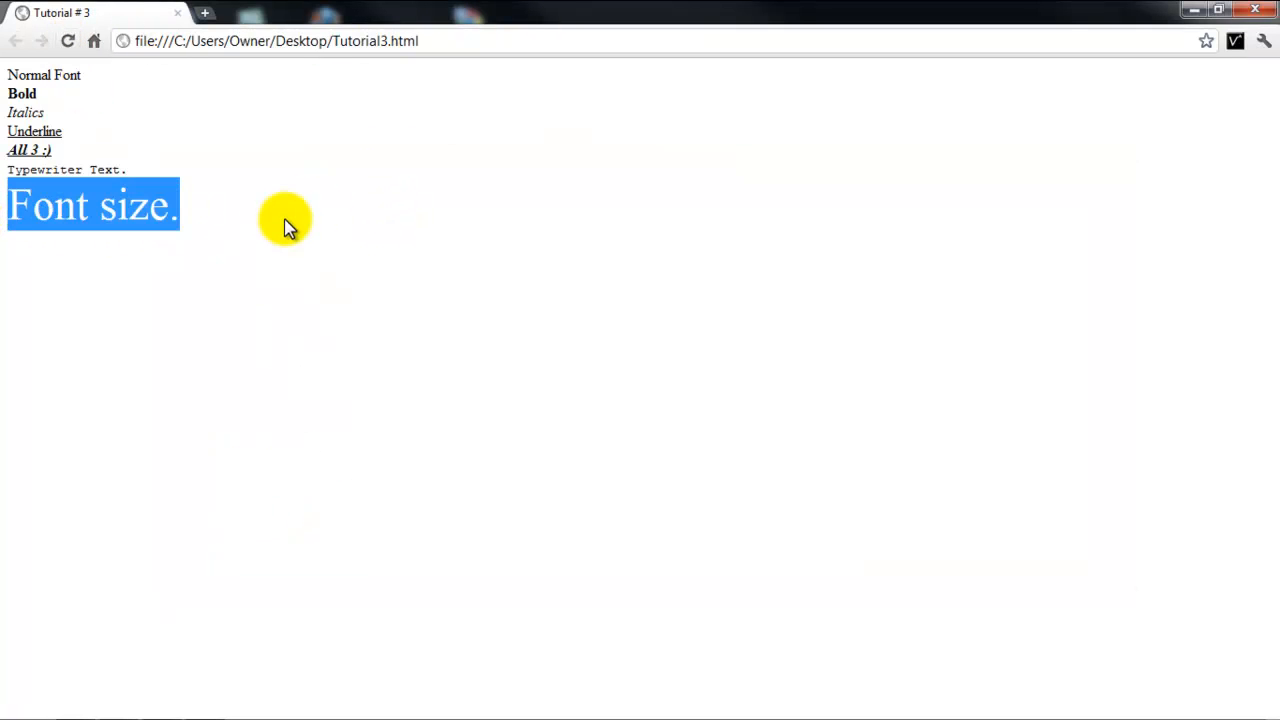
{"action": "mouse_move", "coordinate": [20, 270]}
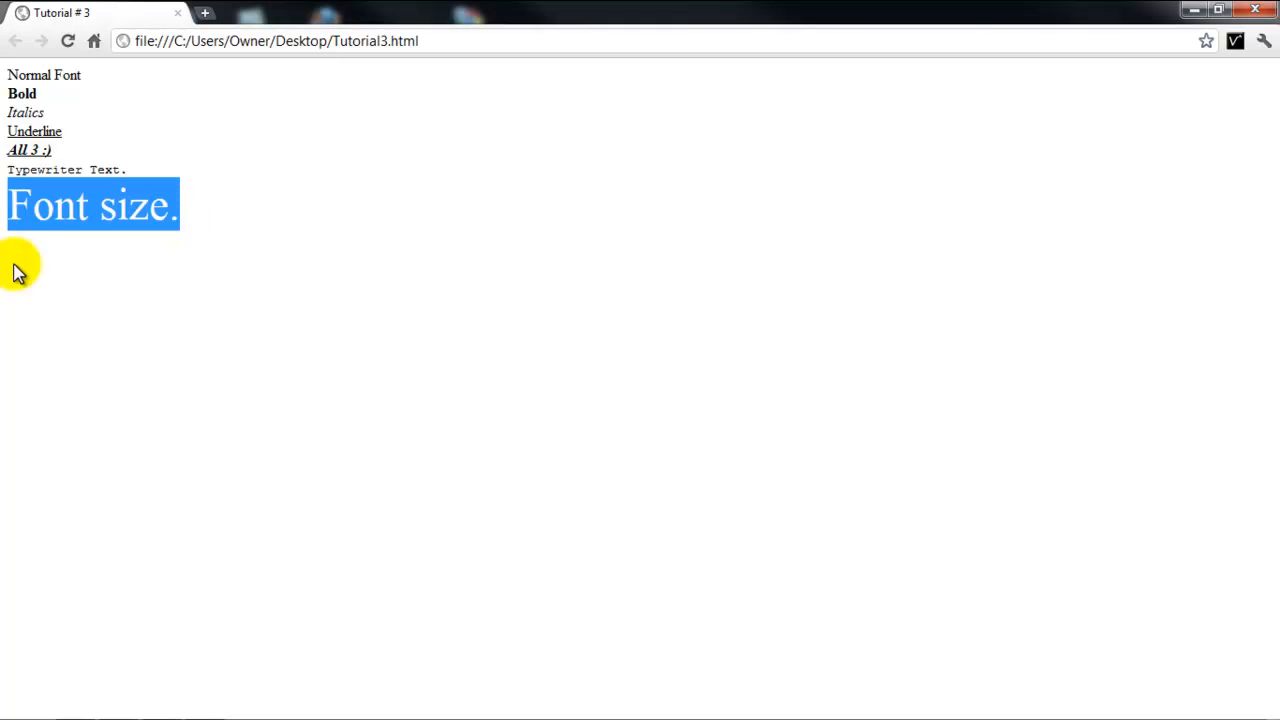
{"action": "left_click", "coordinate": [236, 212]}
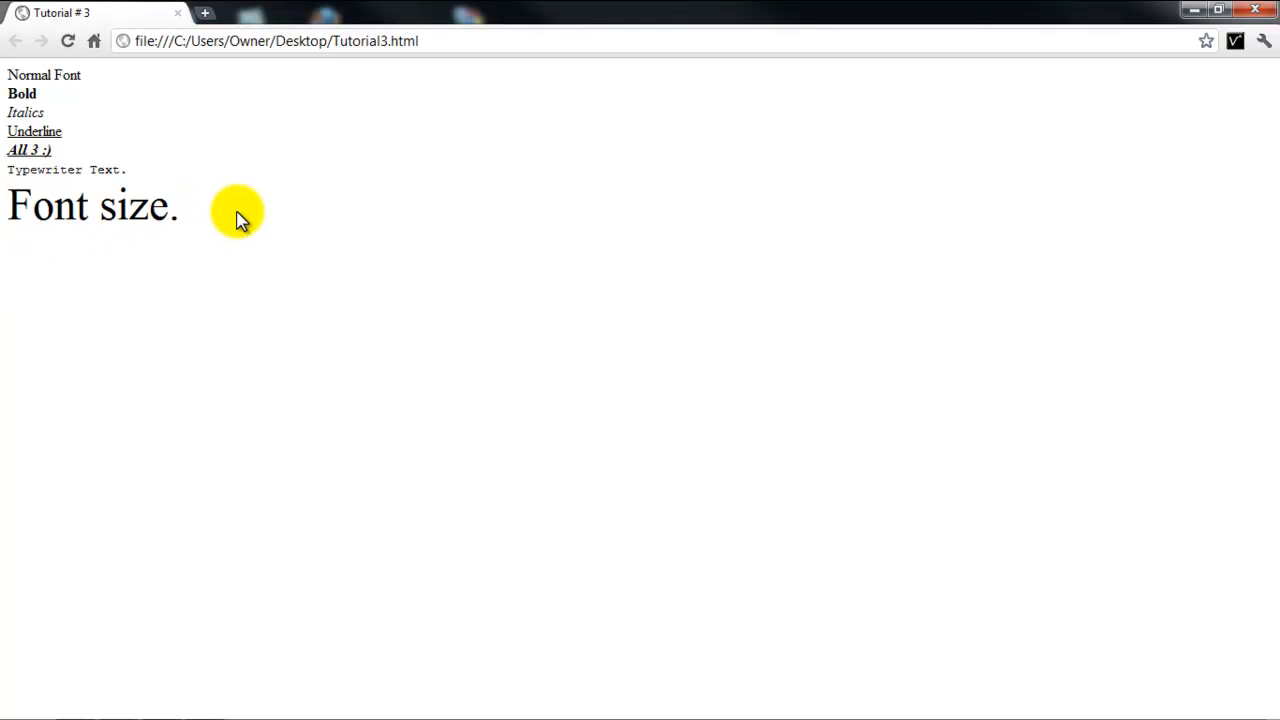
{"action": "mouse_move", "coordinate": [168, 218]}
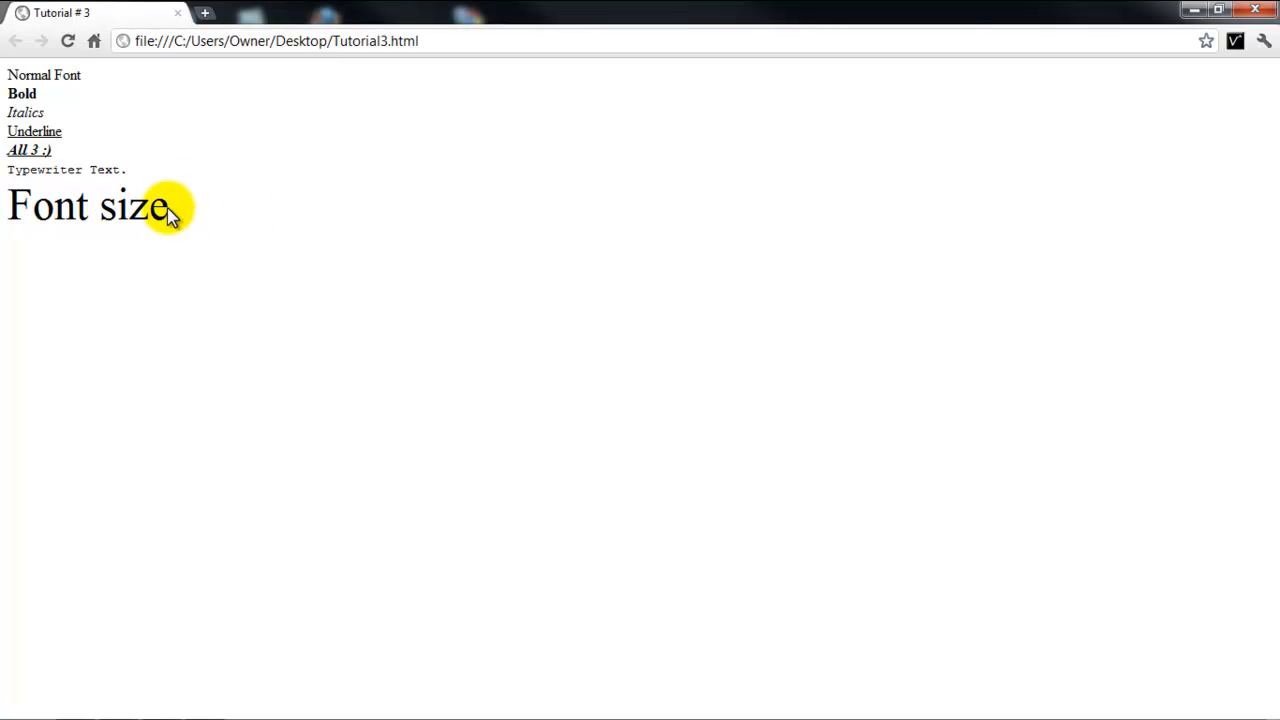
{"action": "mouse_move", "coordinate": [200, 250]}
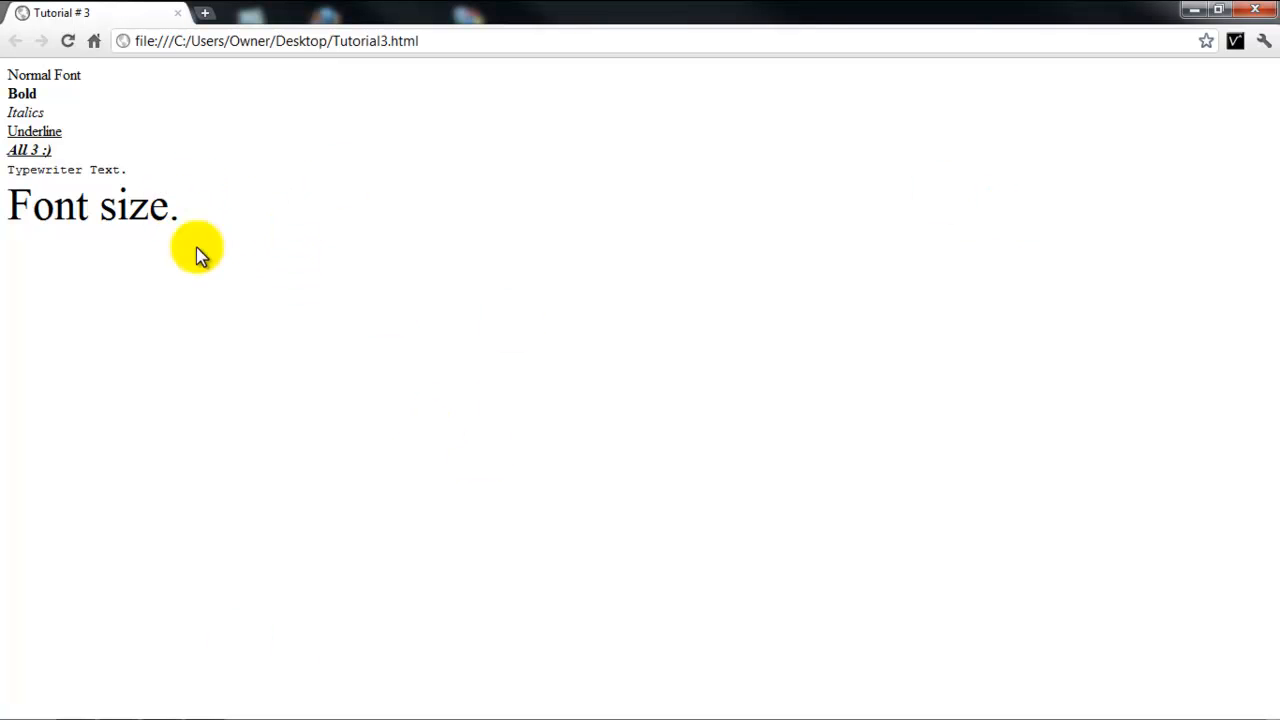
{"action": "mouse_move", "coordinate": [190, 248]}
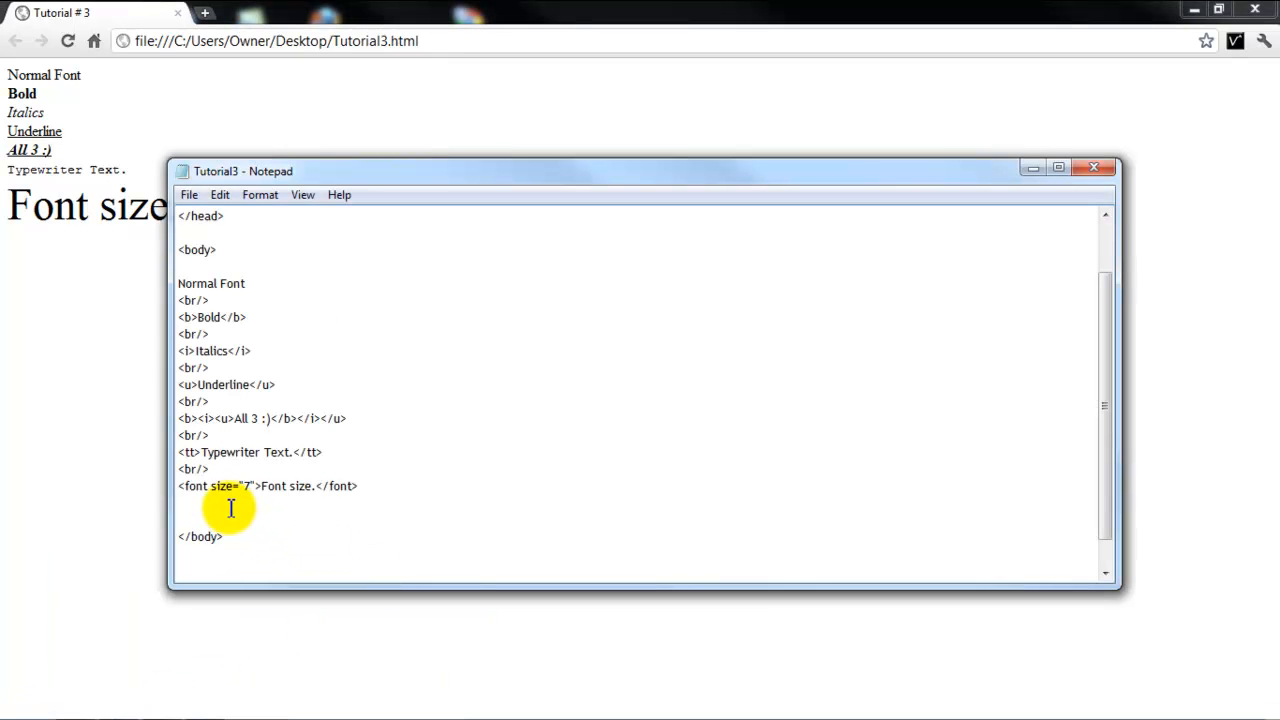
{"action": "type", "text": "1"}
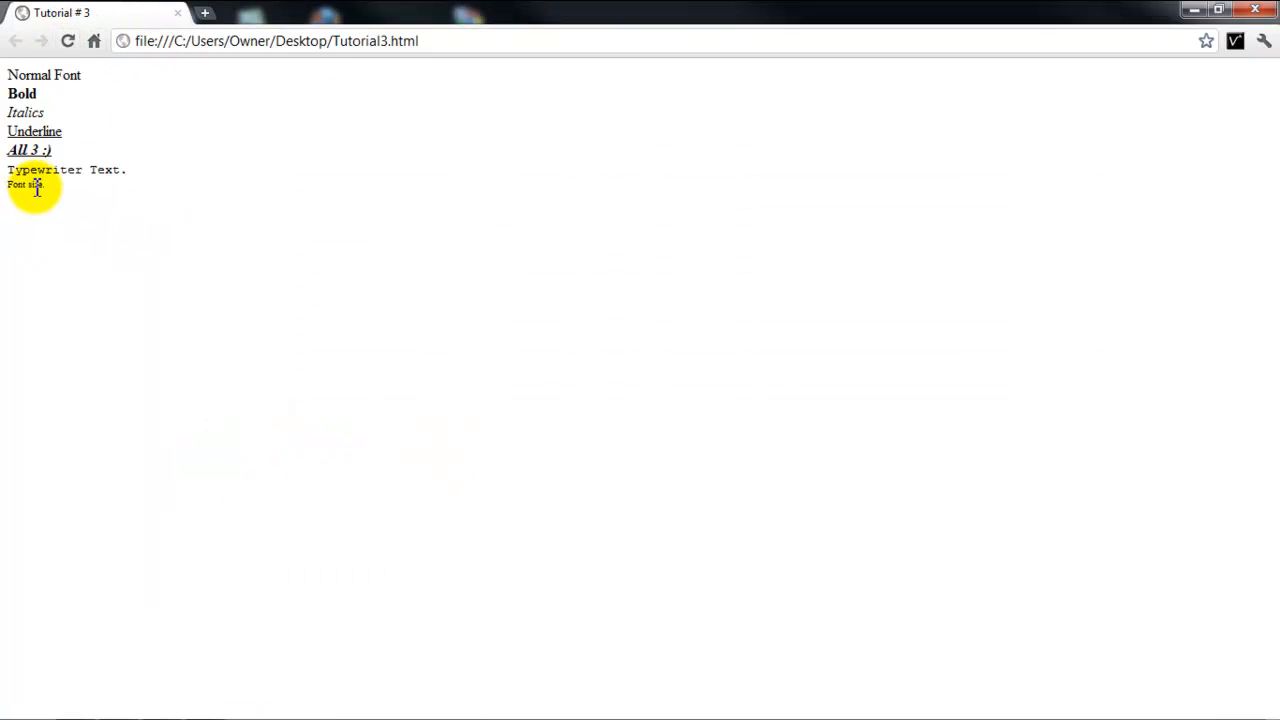
{"action": "mouse_move", "coordinate": [180, 124]}
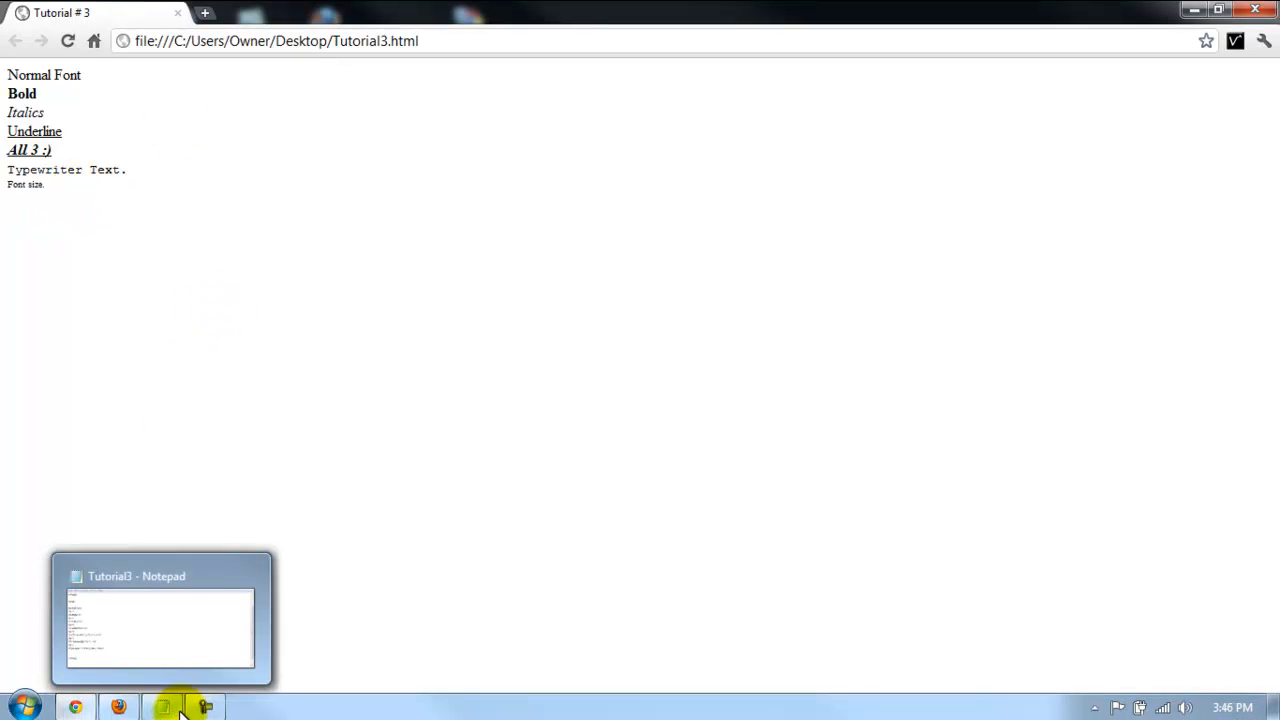
- Bring the Tutorial3 source in Notepad back to the front over the desktop
{"action": "left_click", "coordinate": [160, 616]}
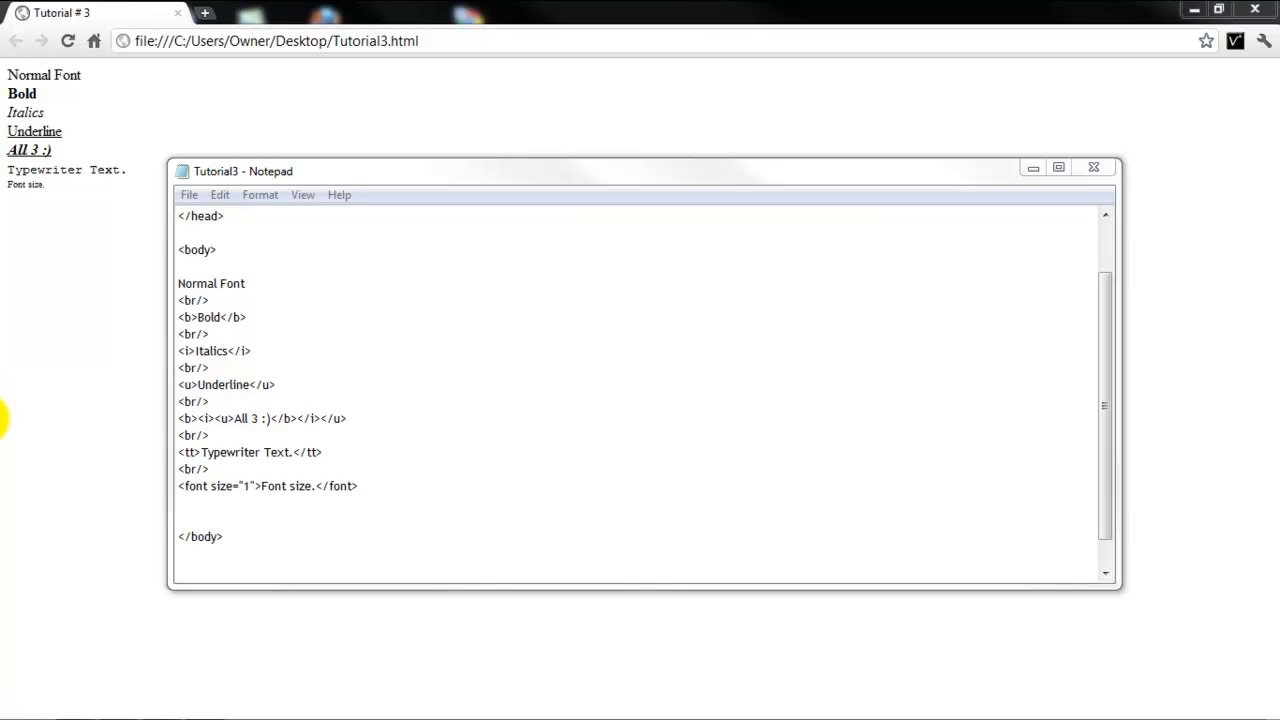
{"action": "mouse_move", "coordinate": [576, 170]}
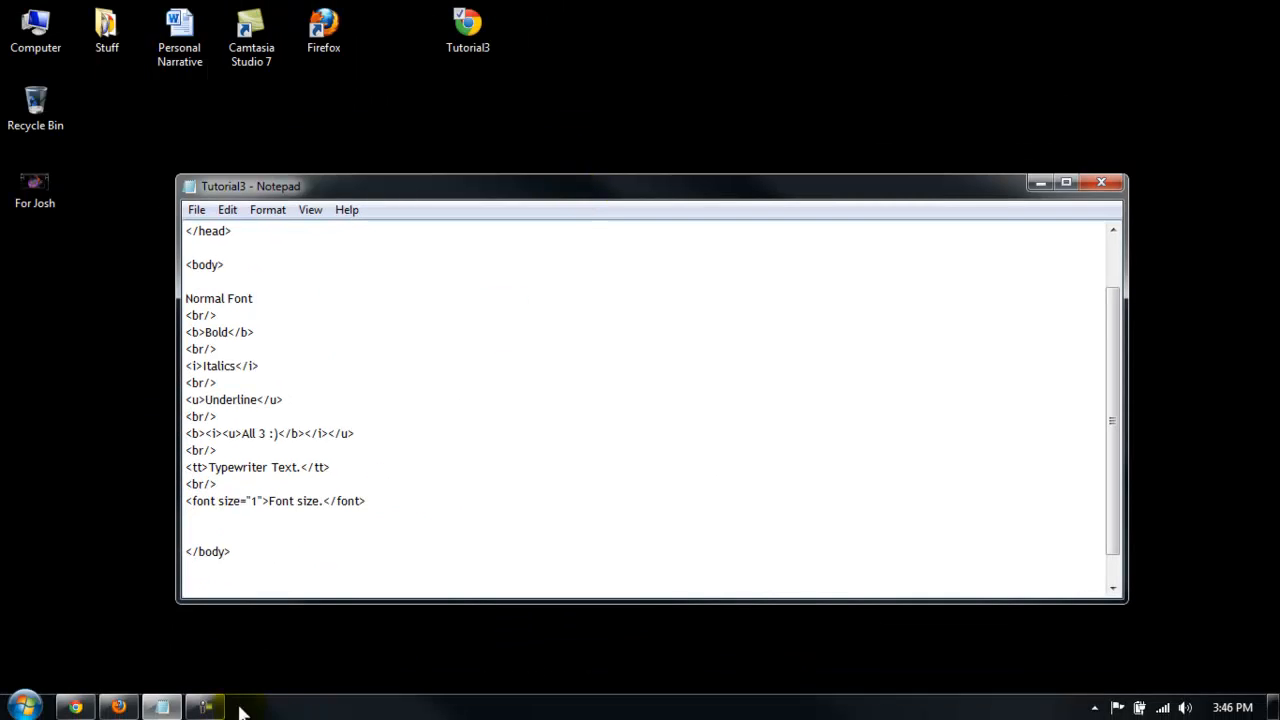
{"action": "mouse_move", "coordinate": [638, 190]}
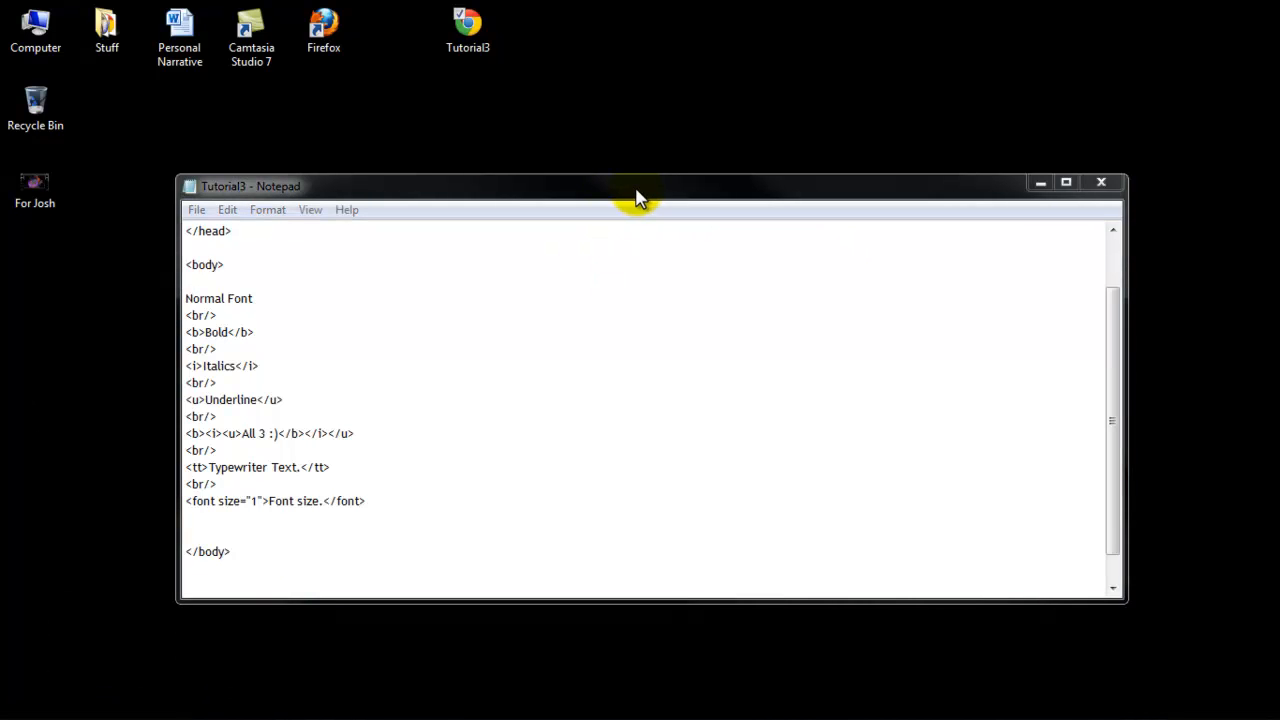
- After the Font size. line, add a <br/> and the label text Impact
{"action": "left_click_drag", "start_coordinate": [640, 186], "coordinate": [584, 192]}
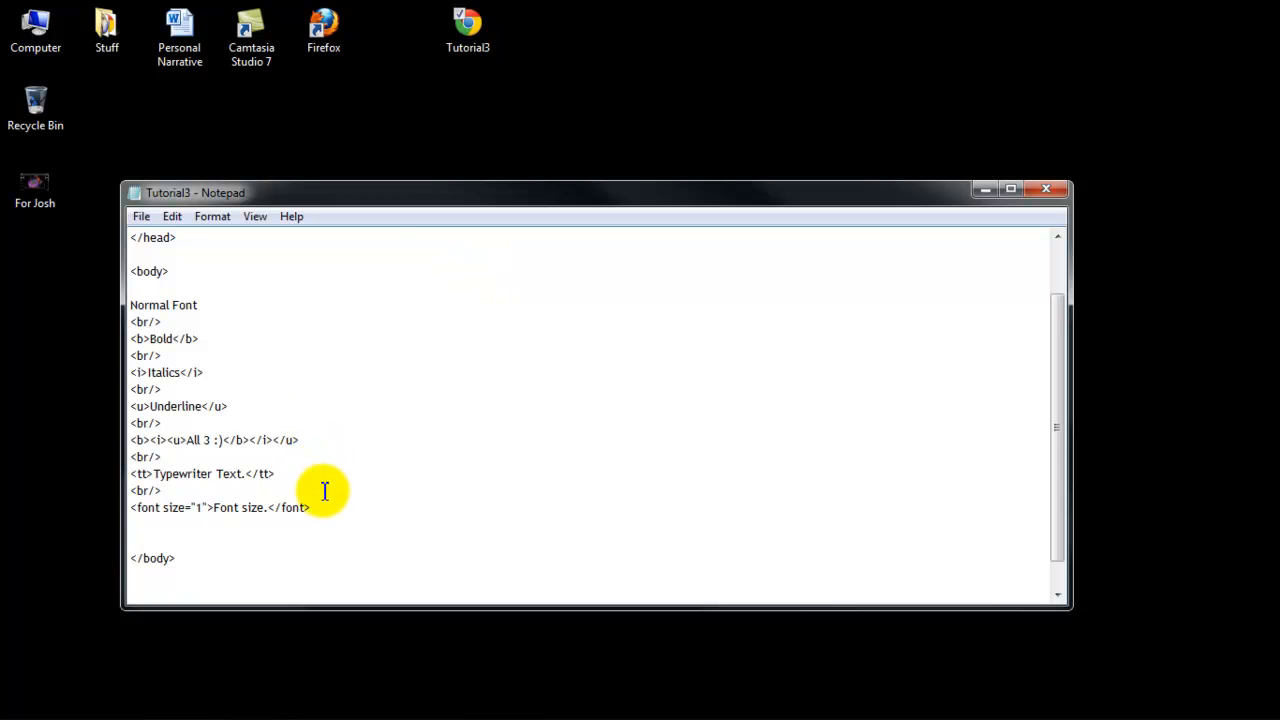
{"action": "left_click", "coordinate": [312, 508]}
{"action": "type", "text": "</"}
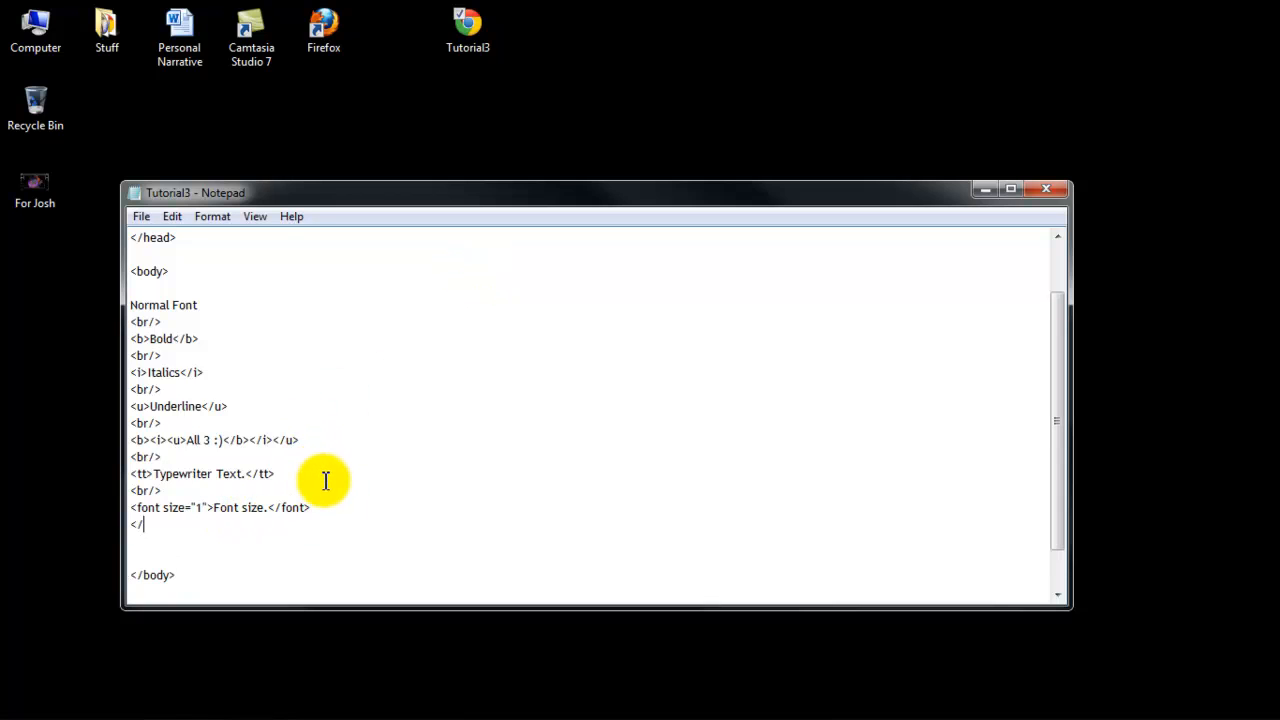
{"action": "type", "text": "br/"}
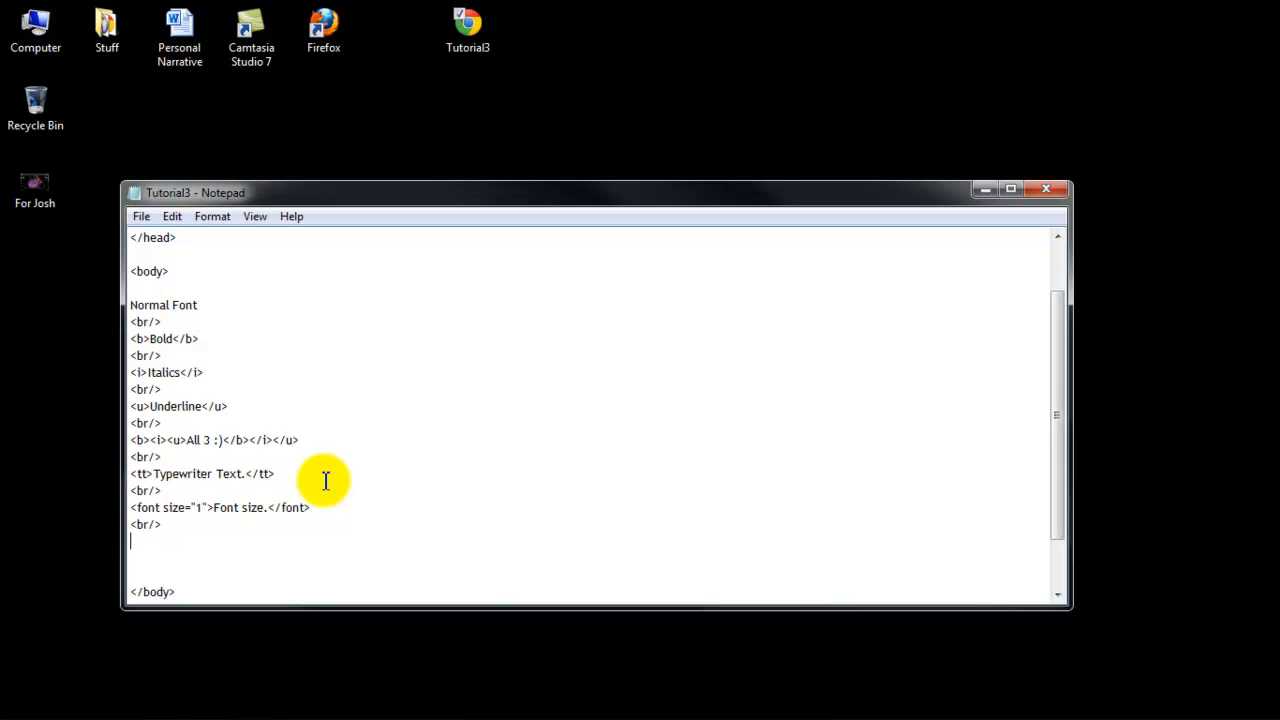
{"action": "mouse_move", "coordinate": [302, 474]}
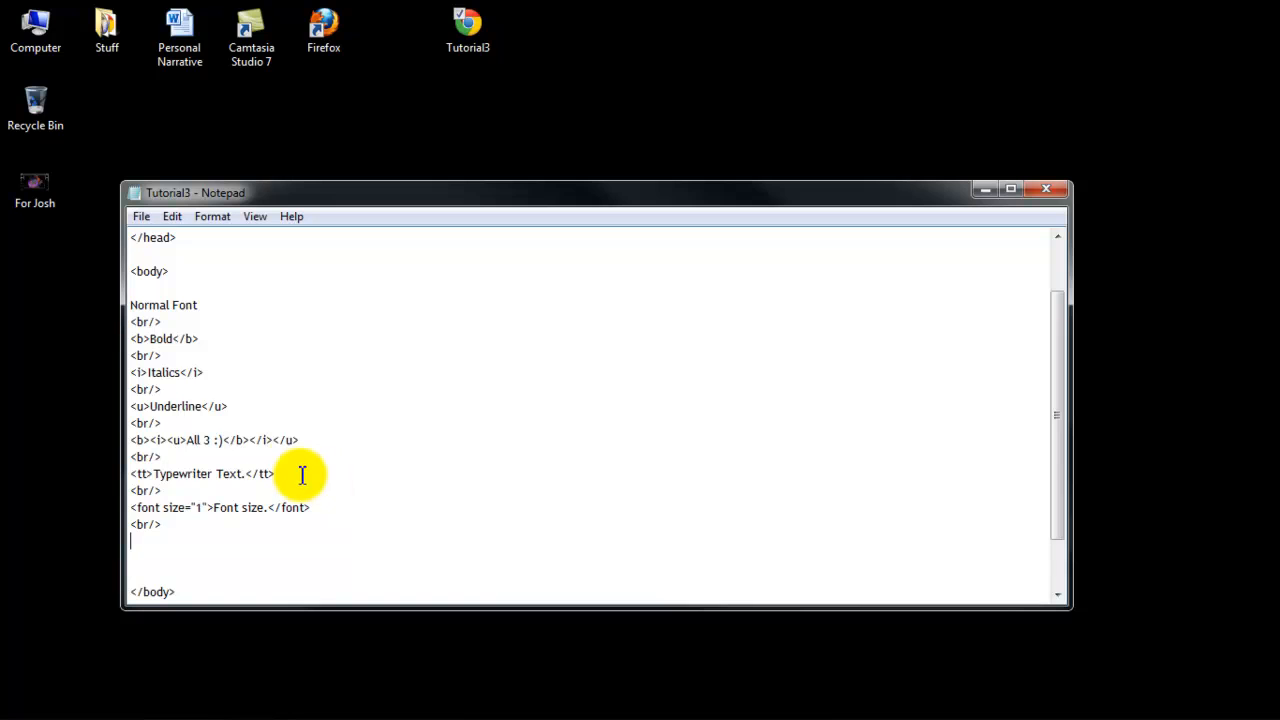
{"action": "mouse_move", "coordinate": [552, 468]}
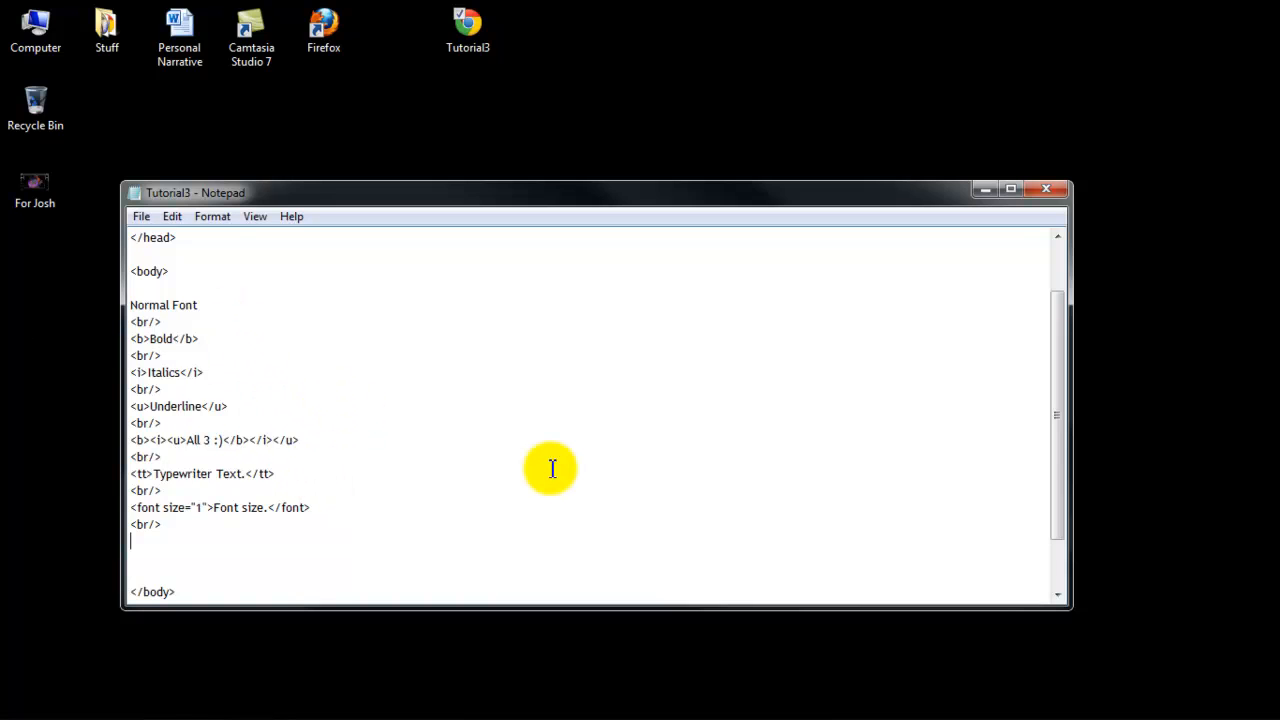
{"action": "type", "text": "Im"}
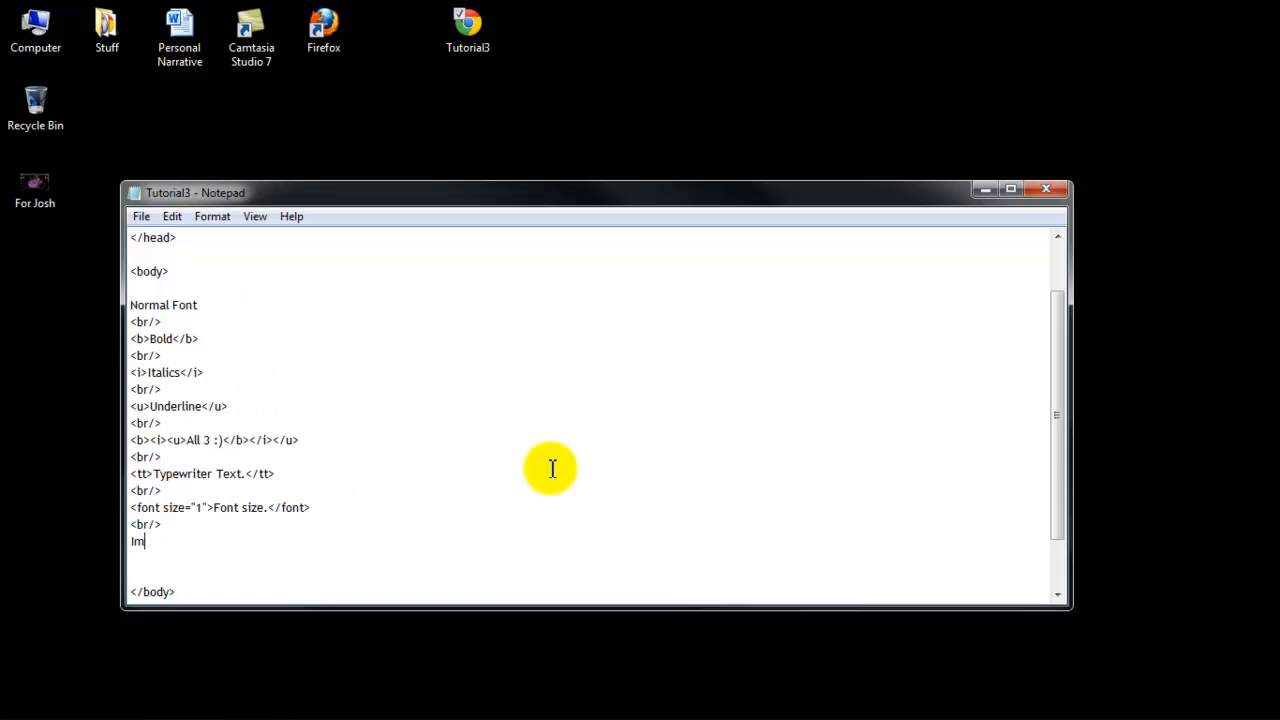
{"action": "type", "text": "pact"}
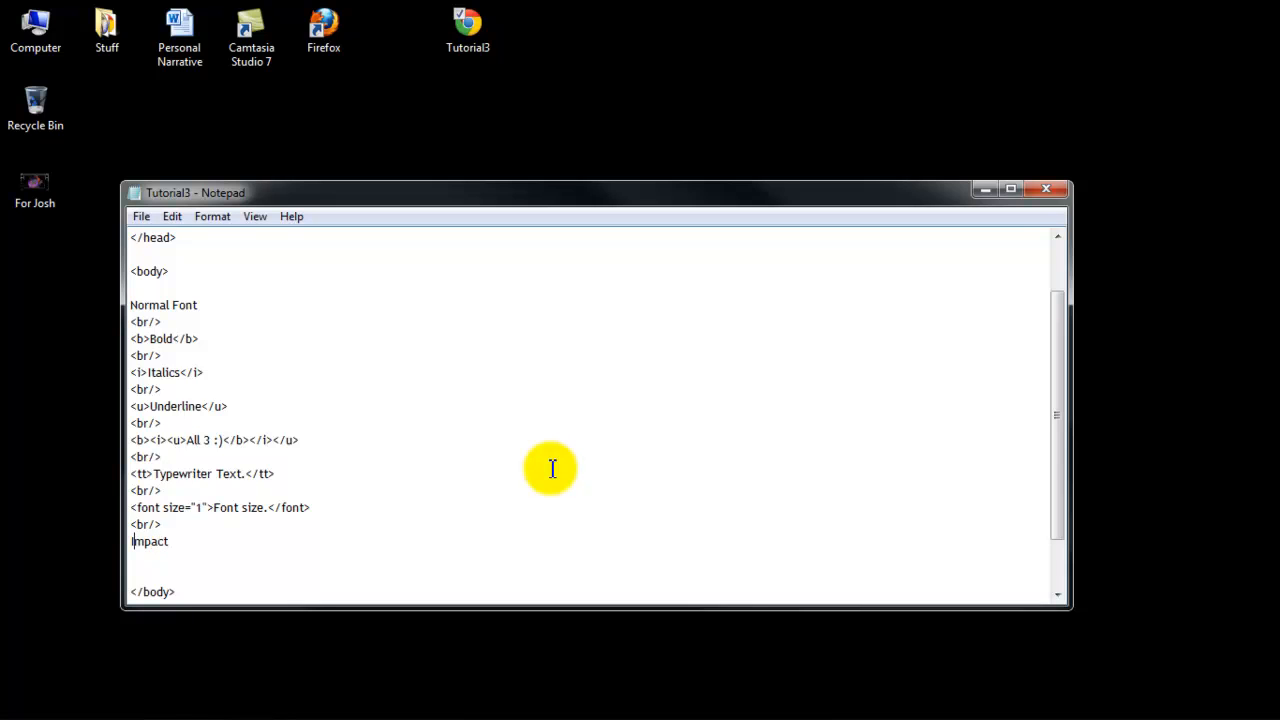
- Wrap Impact in a font tag with face="impact"
{"action": "type", "text": "<font"}
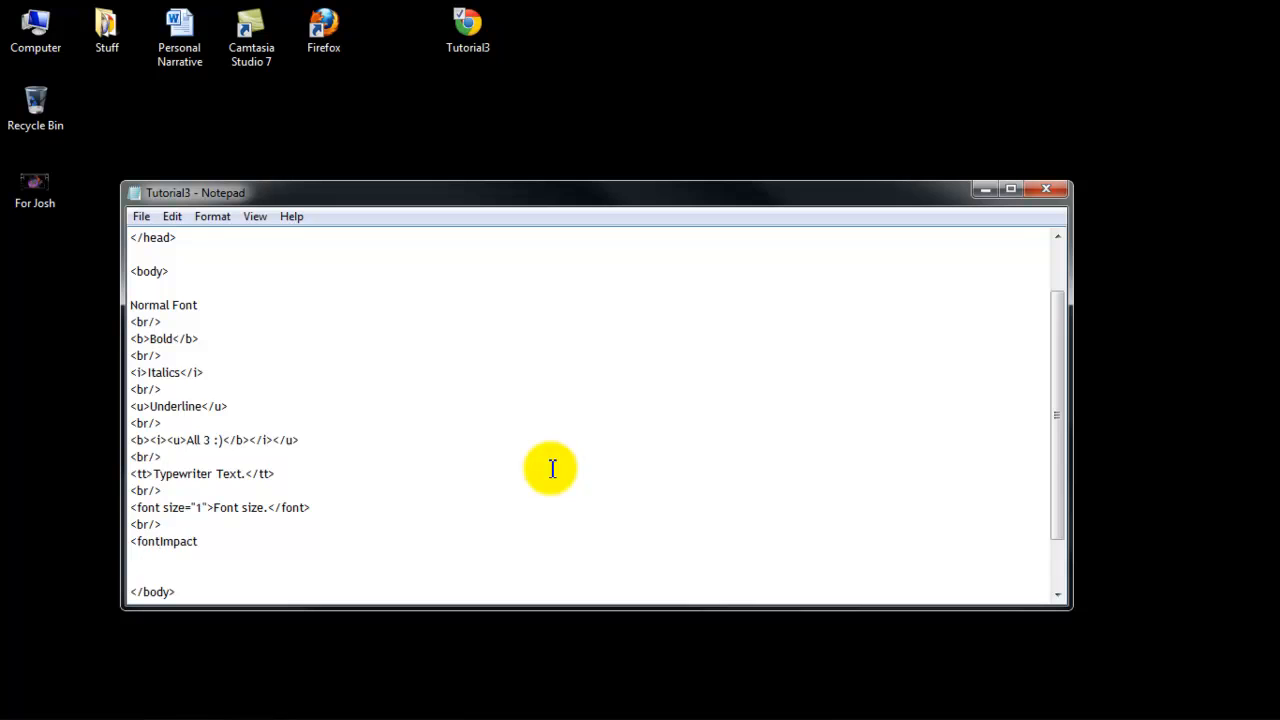
{"action": "type", "text": ">"}
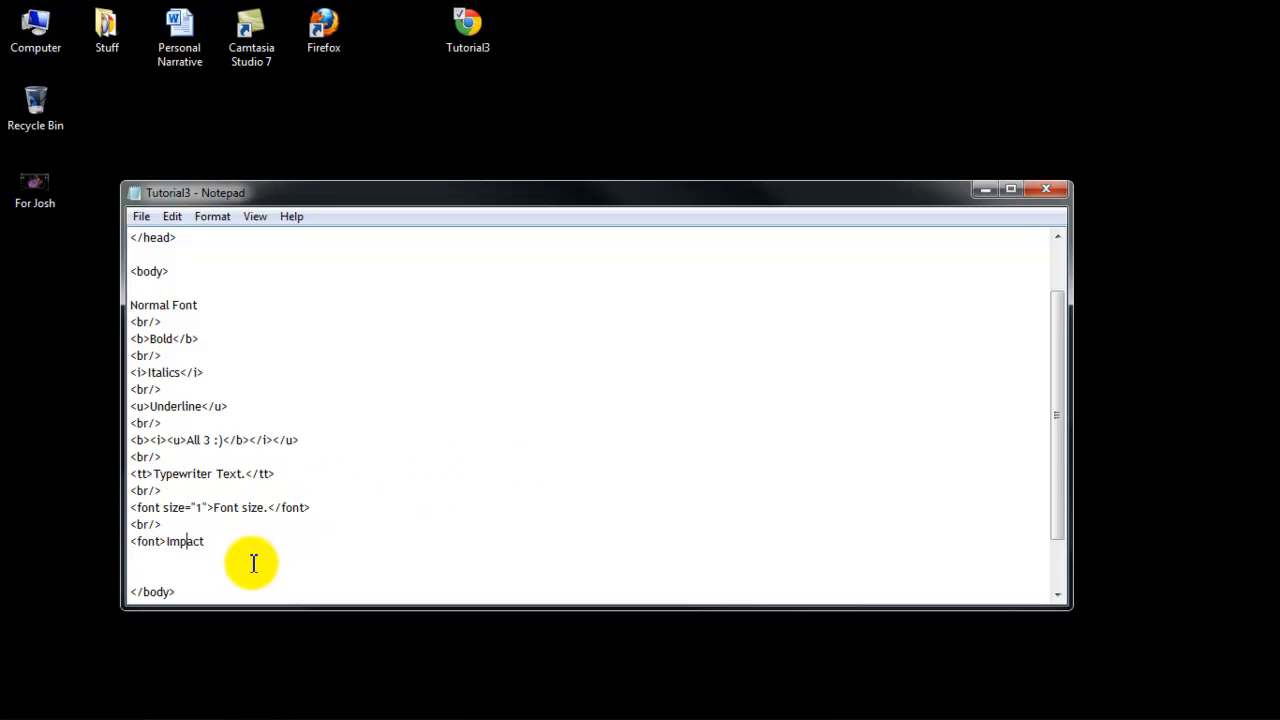
{"action": "type", "text": "</f"}
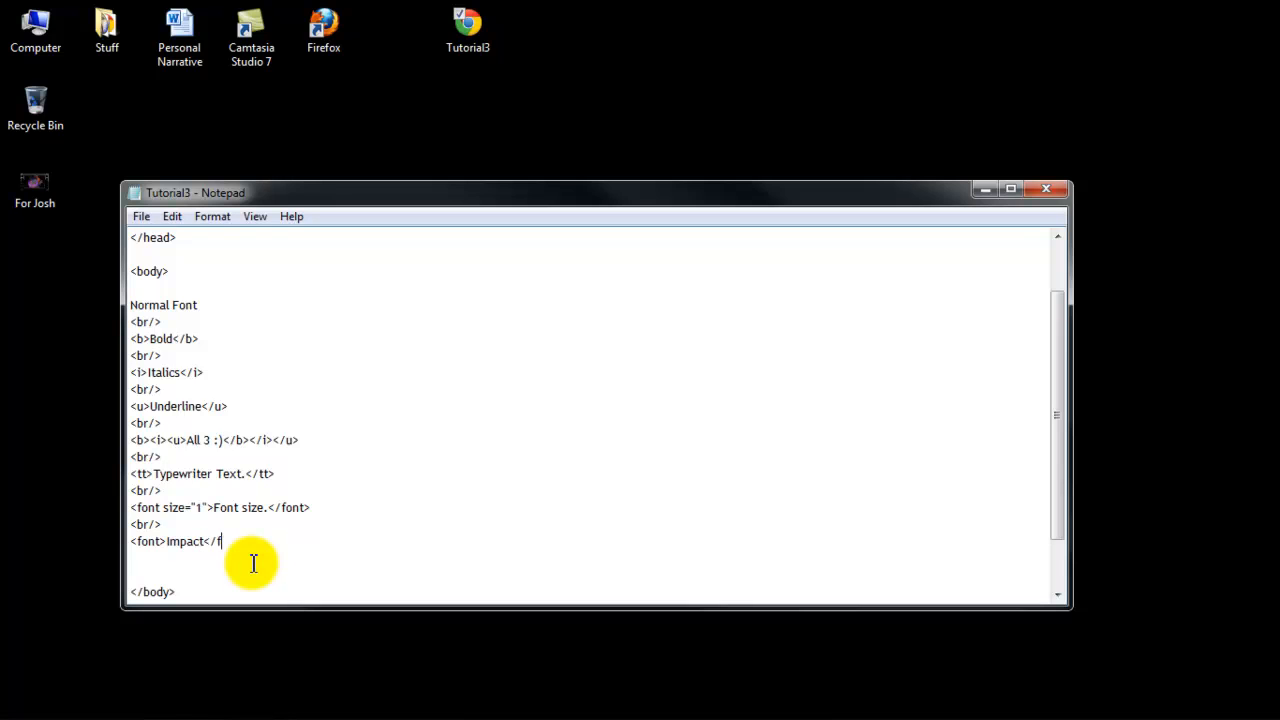
{"action": "type", "text": "ont>"}
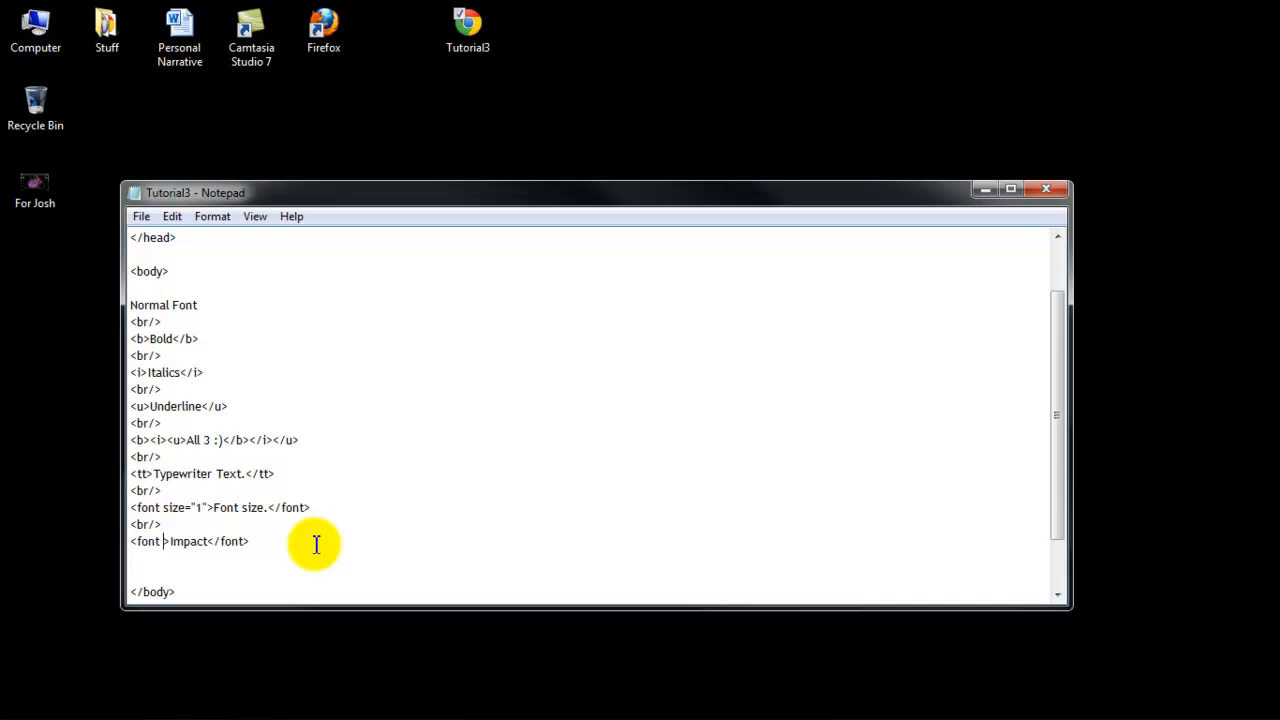
{"action": "type", "text": "face"}
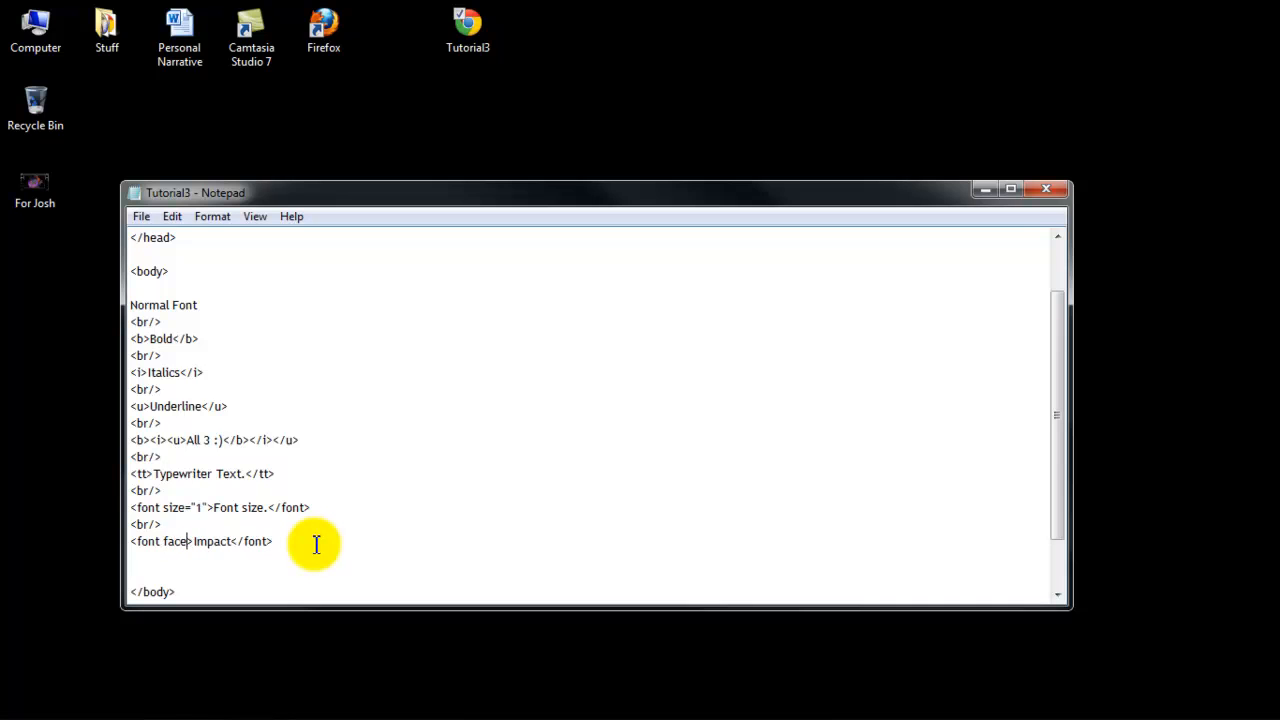
{"action": "type", "text": "=\""}
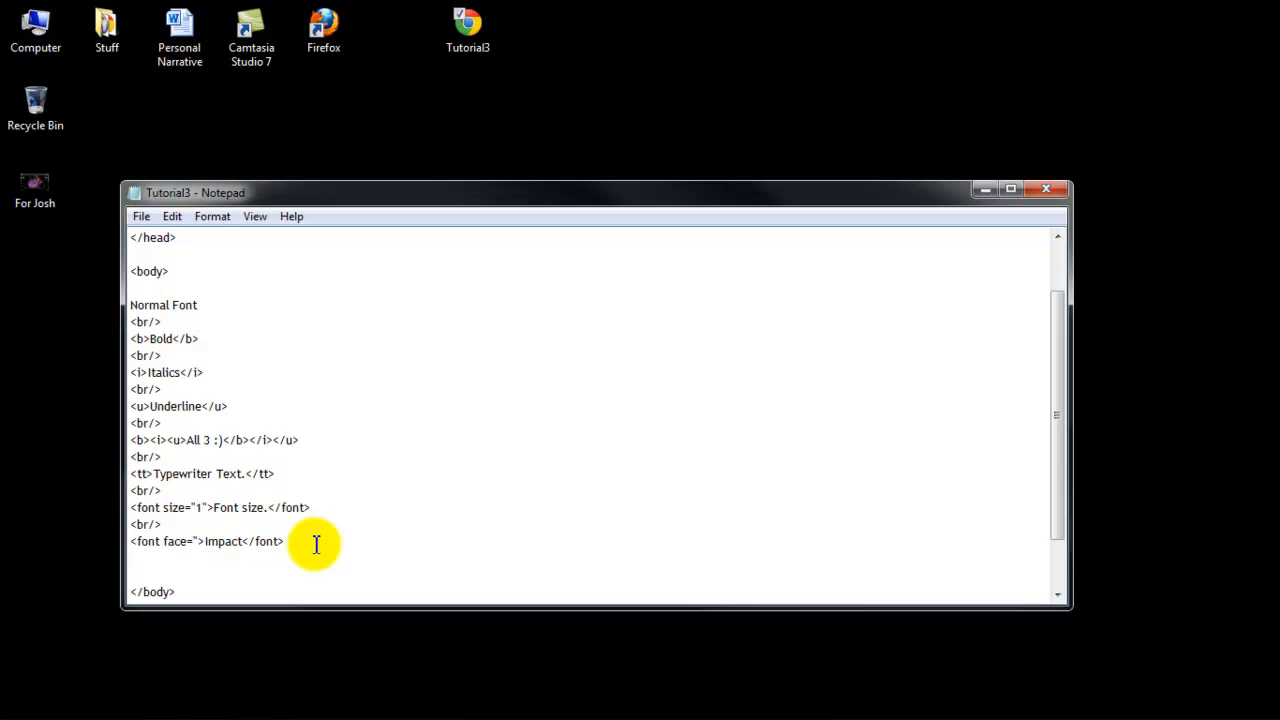
{"action": "type", "text": "impa"}
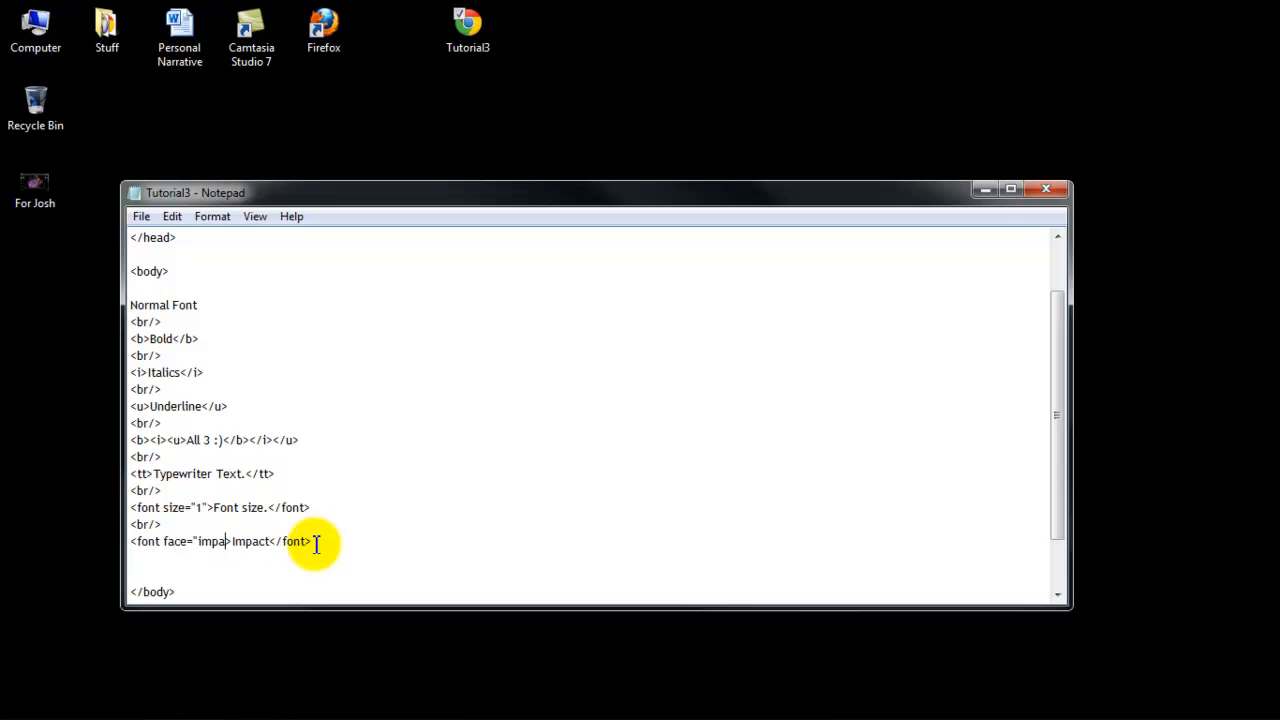
{"action": "type", "text": "ct"}
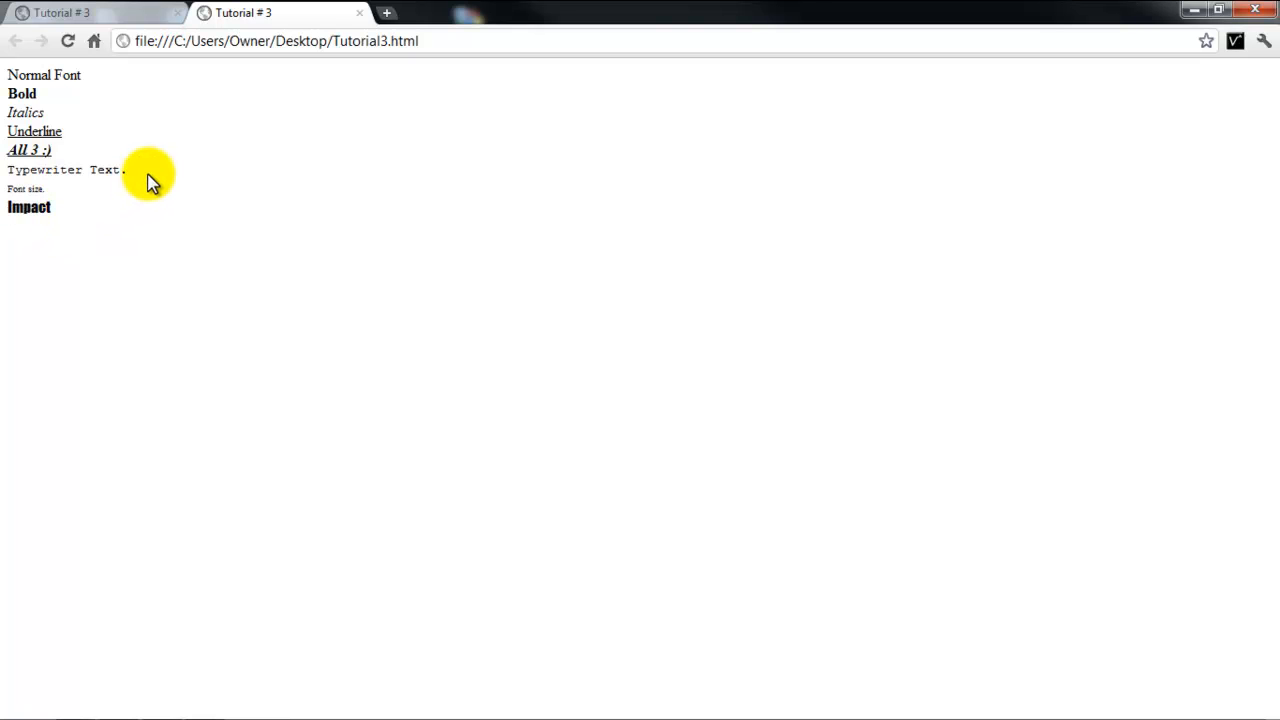
{"action": "mouse_move", "coordinate": [296, 12]}
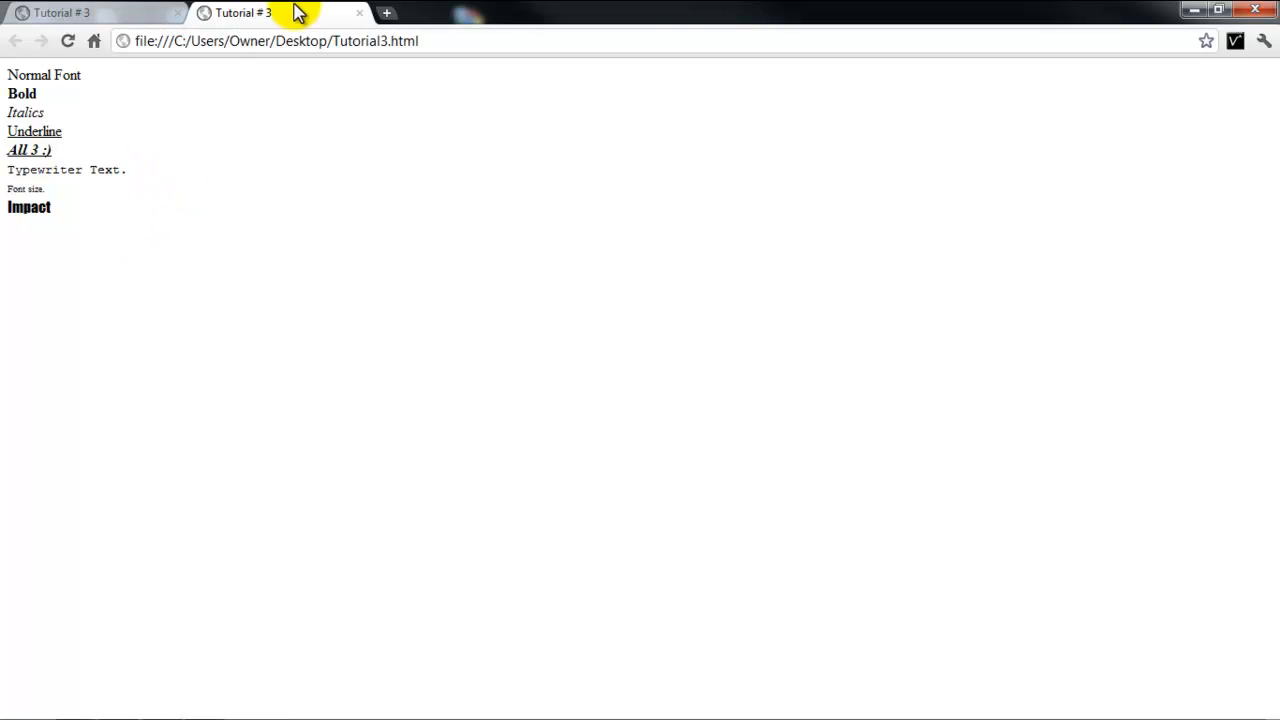
{"action": "mouse_move", "coordinate": [360, 18]}
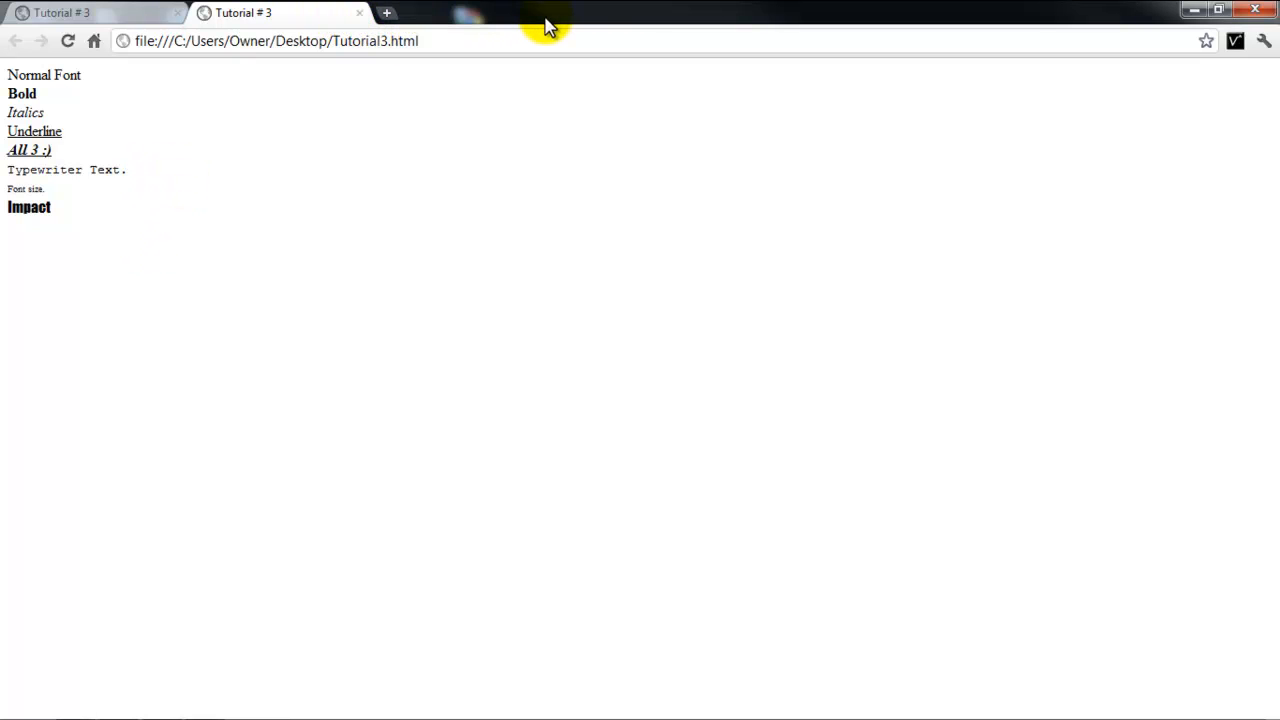
{"action": "mouse_move", "coordinate": [284, 190]}
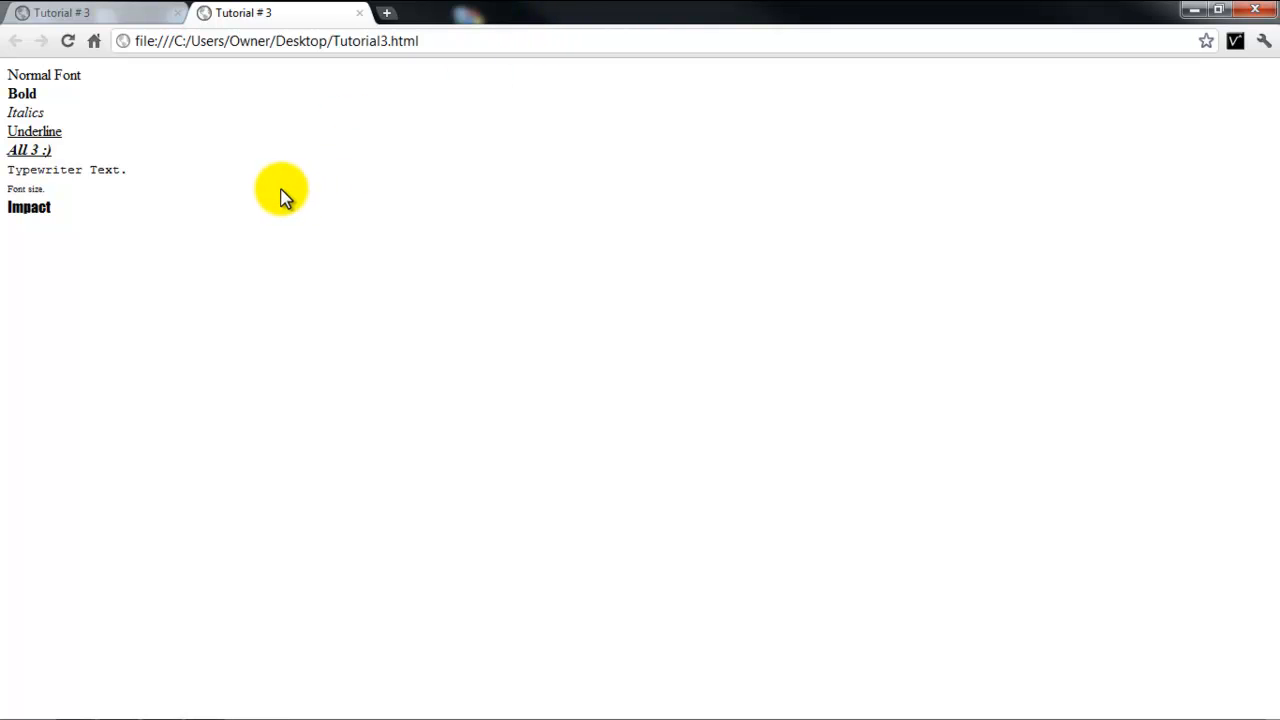
{"action": "mouse_move", "coordinate": [780, 16]}
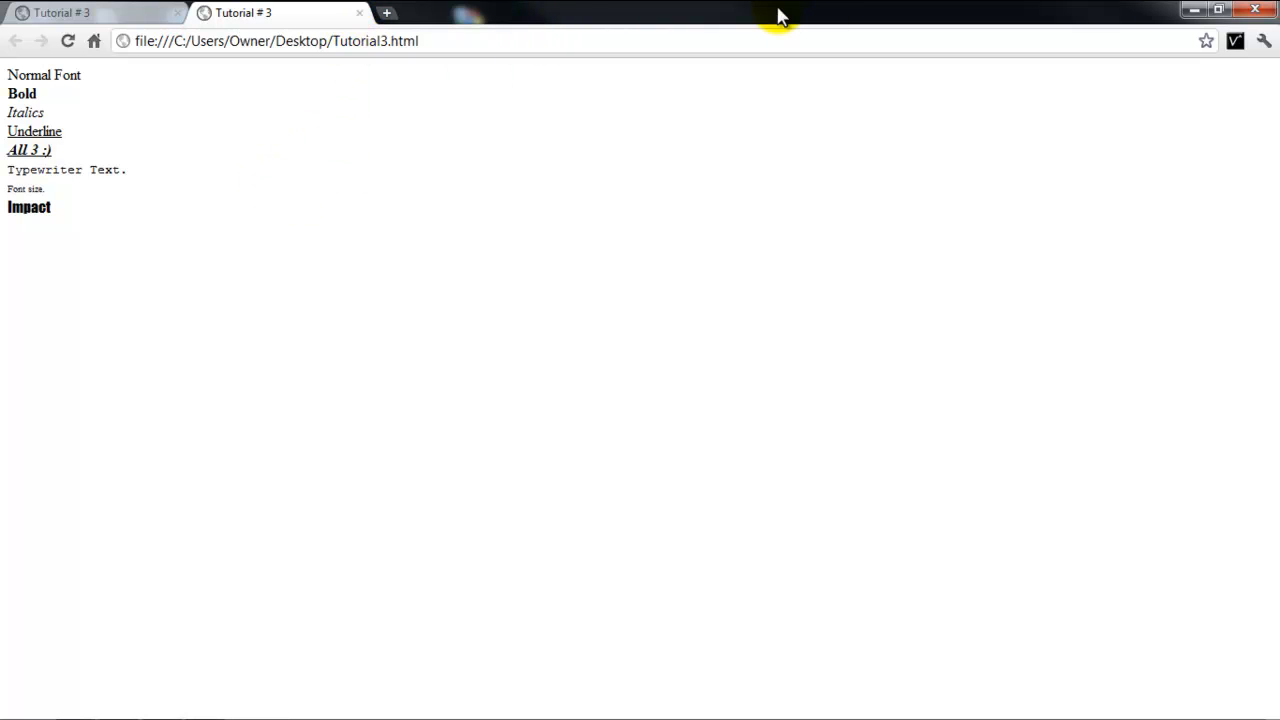
{"action": "mouse_move", "coordinate": [792, 12]}
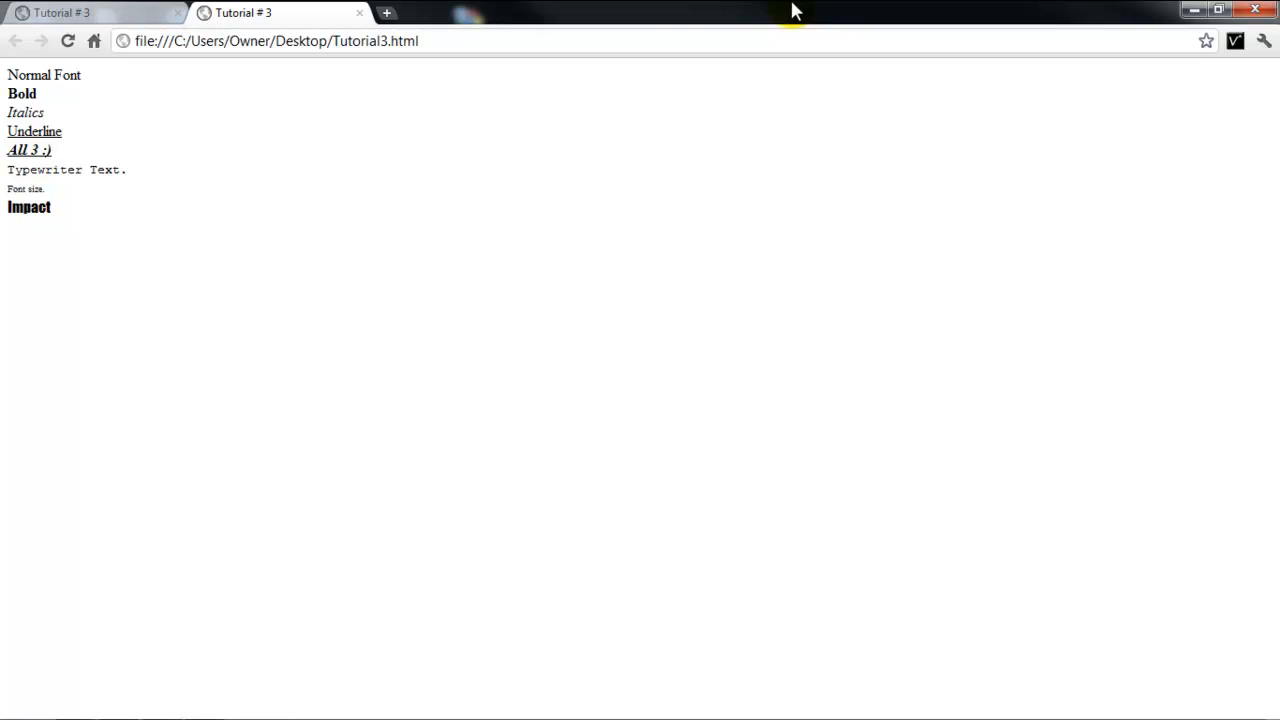
{"action": "mouse_move", "coordinate": [866, 12]}
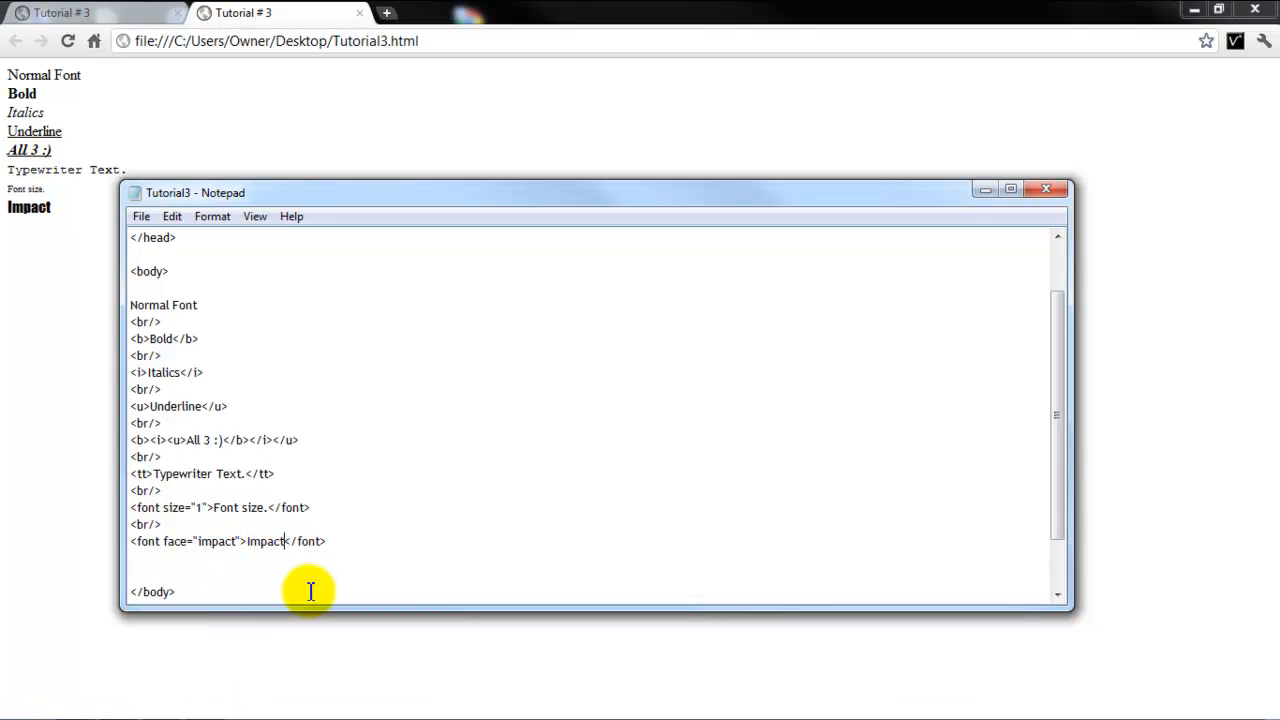
- Add ,Century Gothic after the Impact label, then remove it from the label text
{"action": "type", "text": ","}
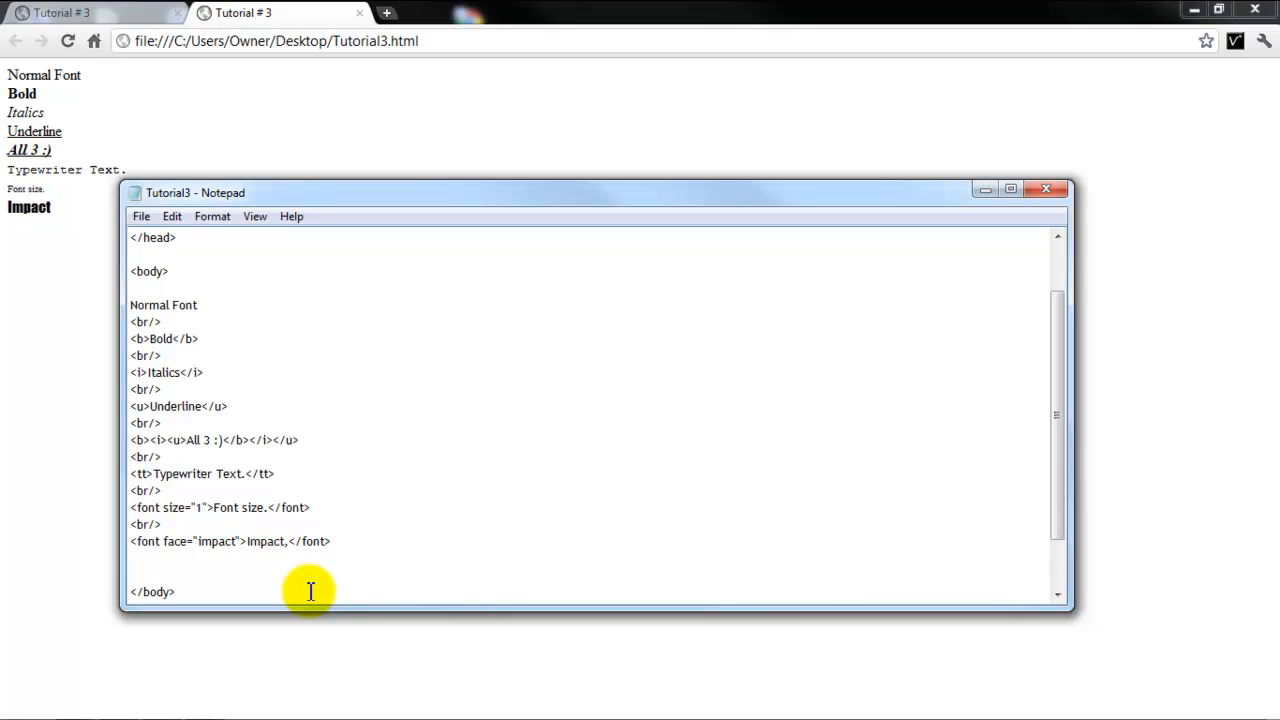
{"action": "type", "text": "Ce"}
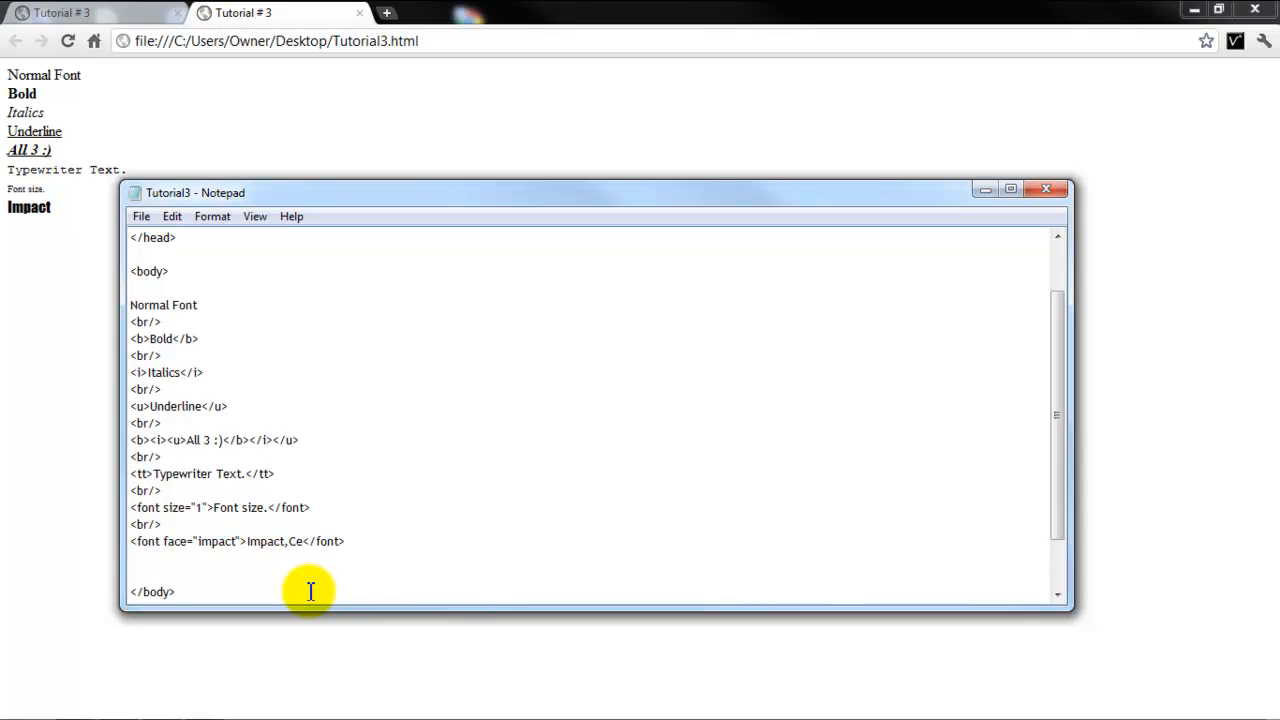
{"action": "type", "text": "ntury"}
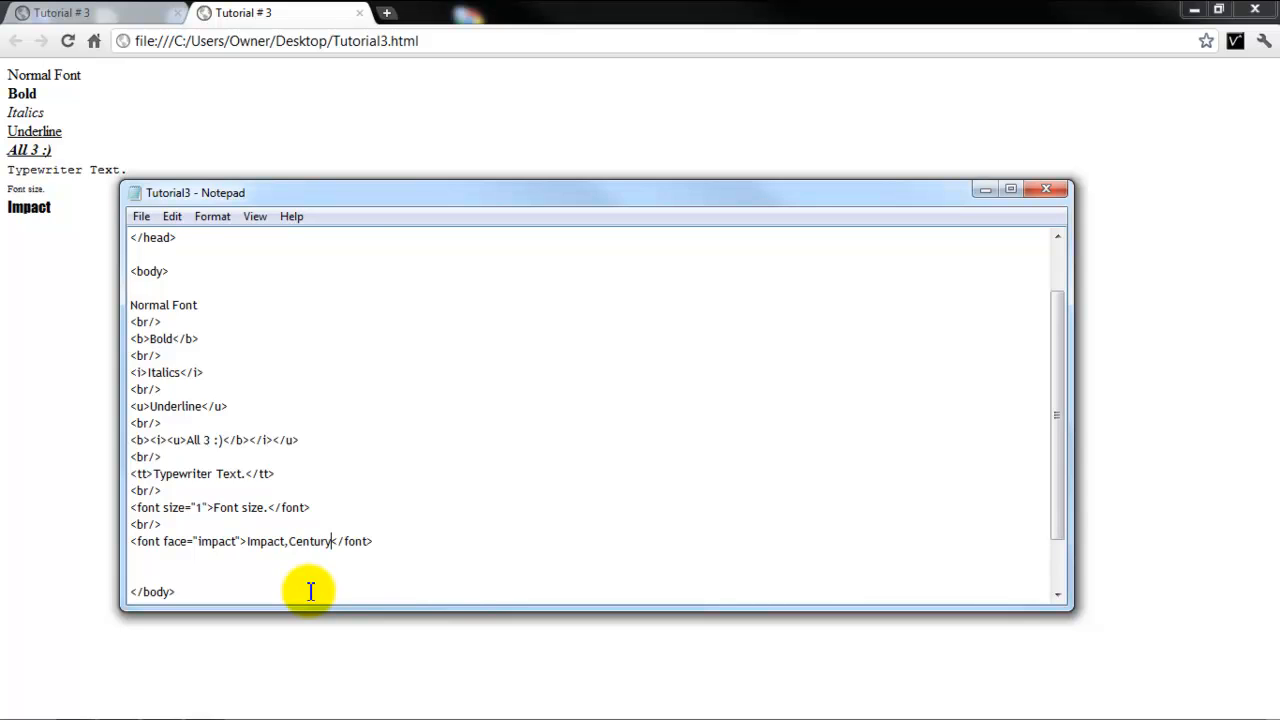
{"action": "type", "text": "Gothic"}
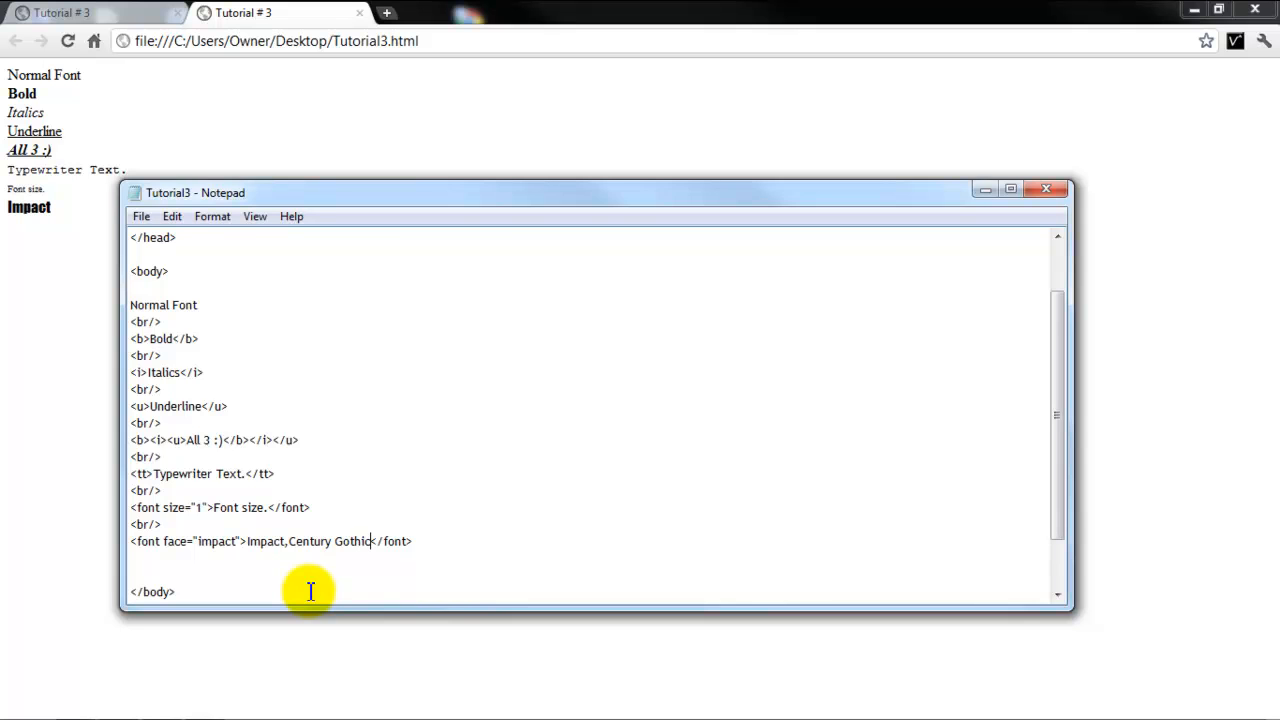
{"action": "key", "text": "Backspace"}
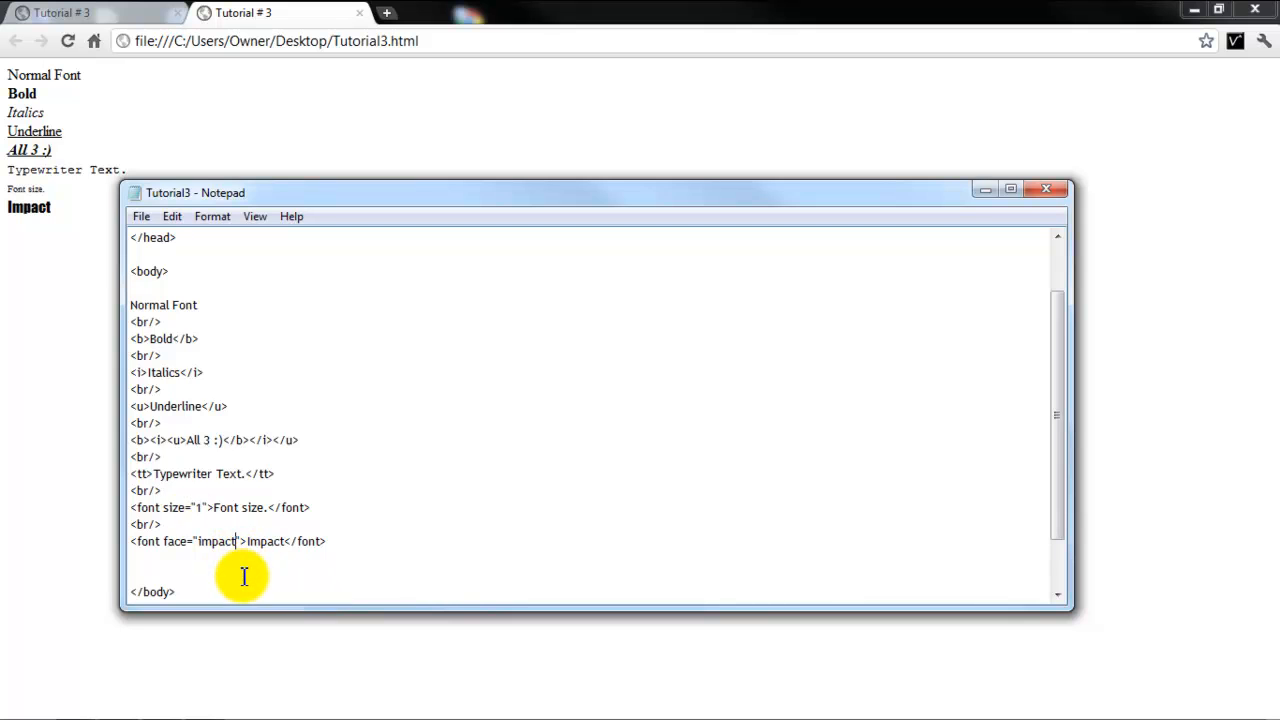
- Extend the face attribute to read "impact,century gothic"
{"action": "type", "text": ",century"}
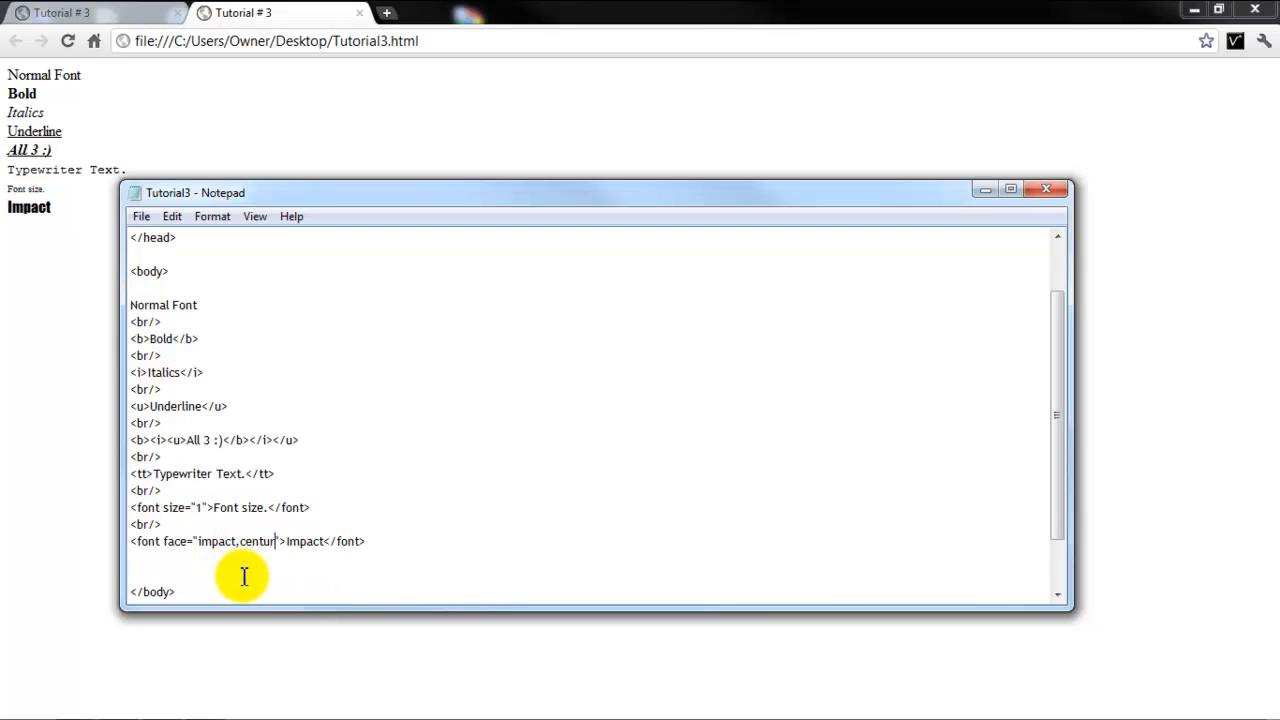
{"action": "type", "text": "y gothic"}
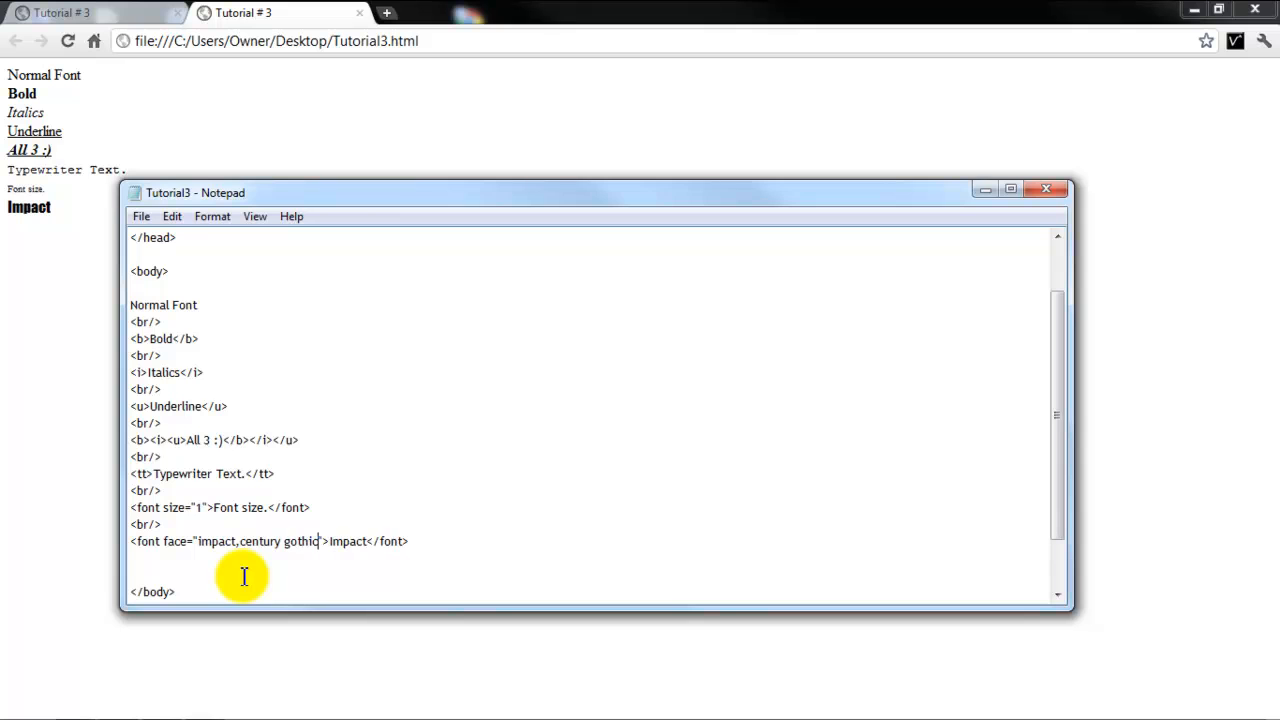
{"action": "mouse_move", "coordinate": [588, 320]}
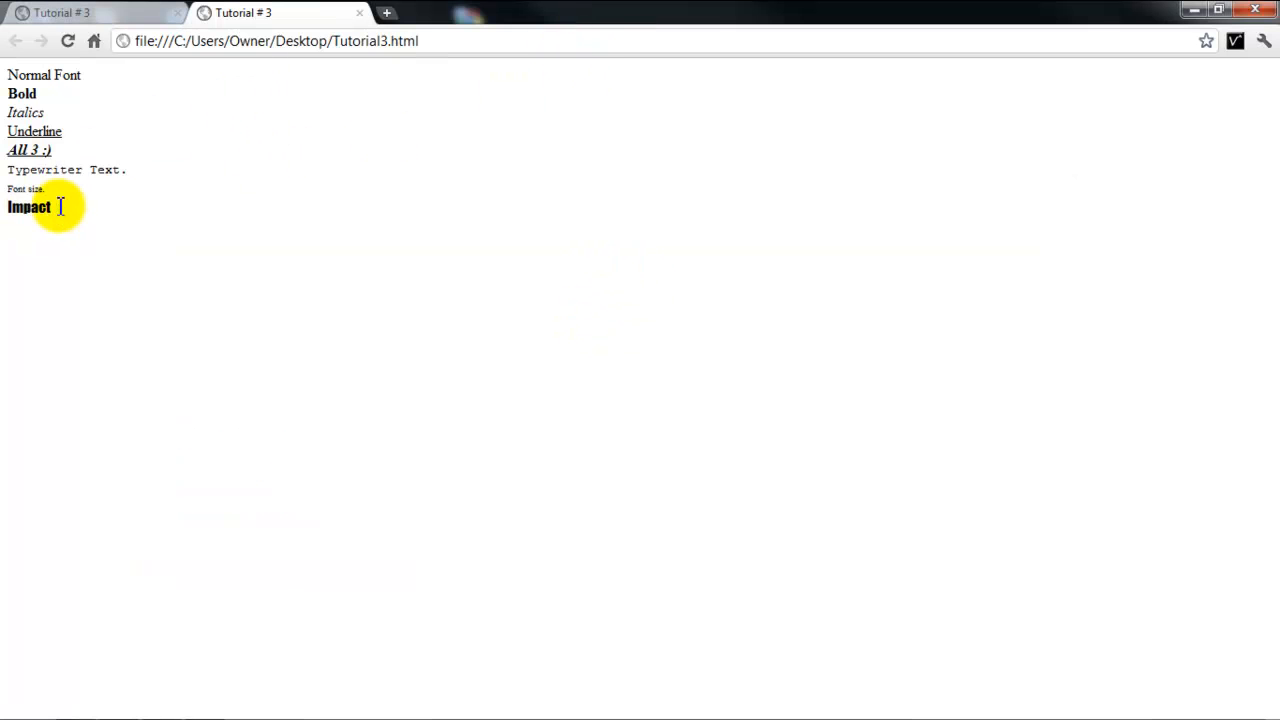
{"action": "mouse_move", "coordinate": [424, 12]}
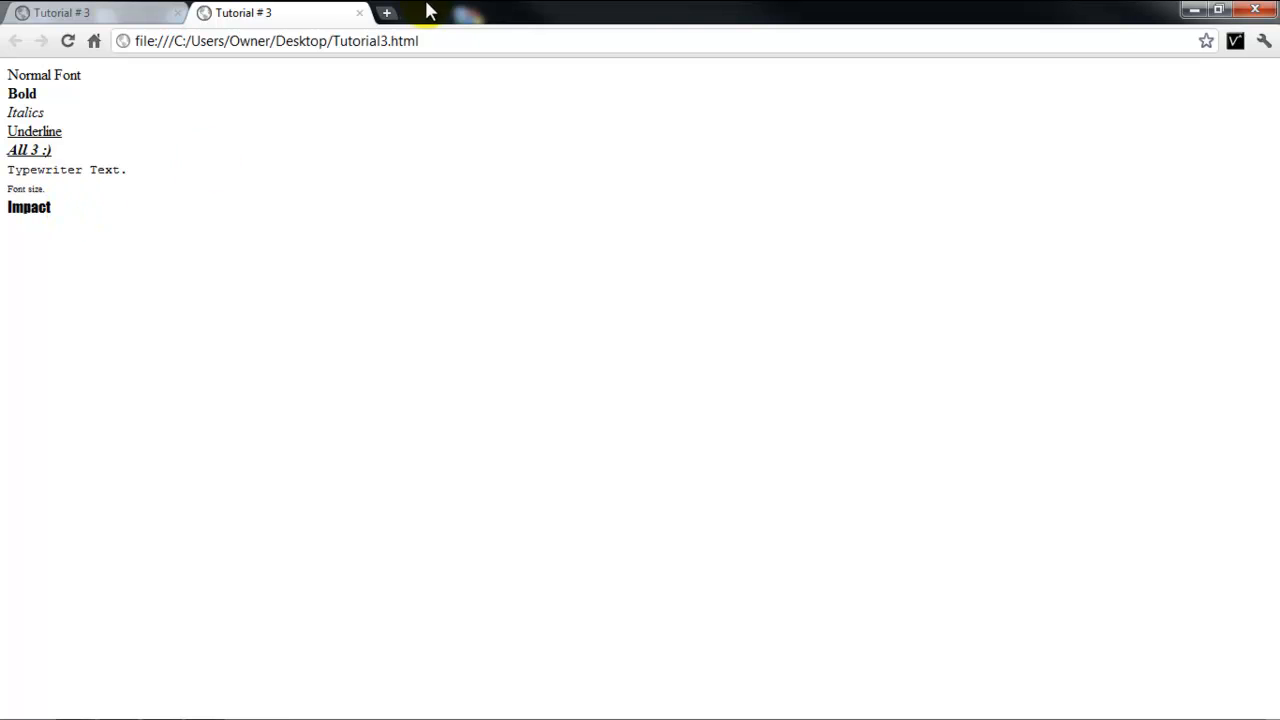
{"action": "mouse_move", "coordinate": [168, 662]}
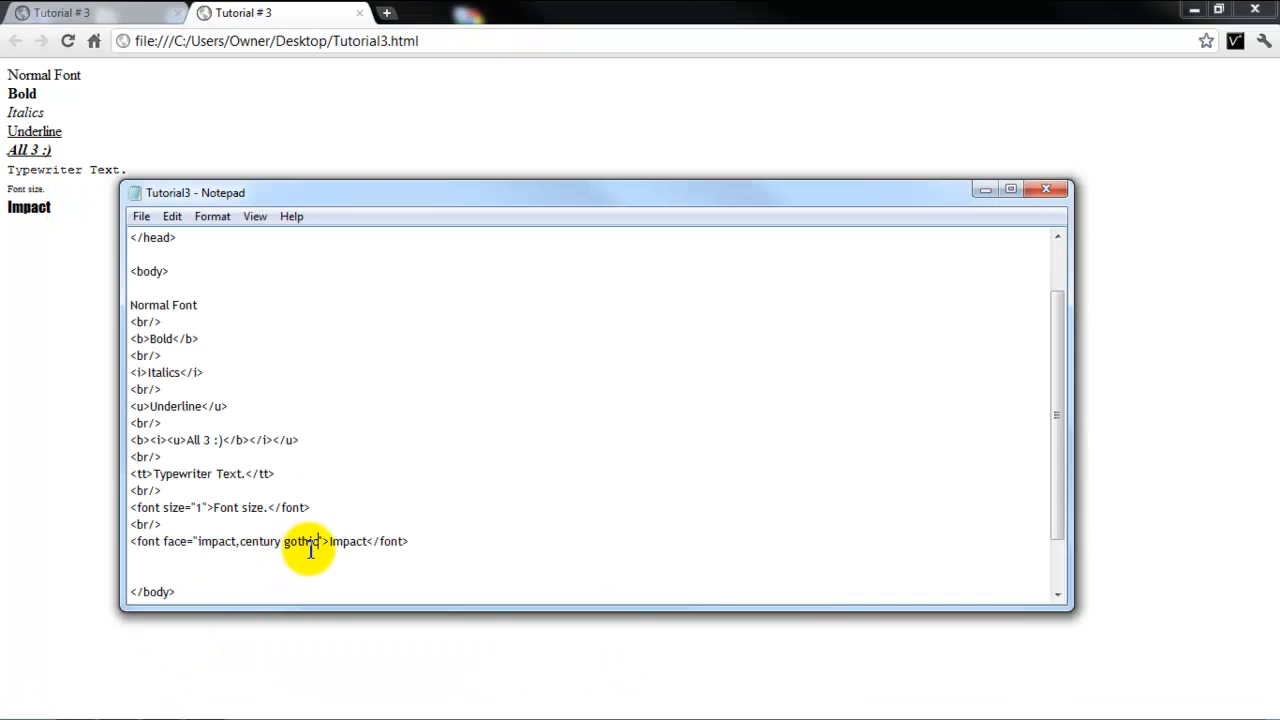
- Extend the face list to "impact,century gothic,arial" and select it
{"action": "double_click", "coordinate": [280, 540]}
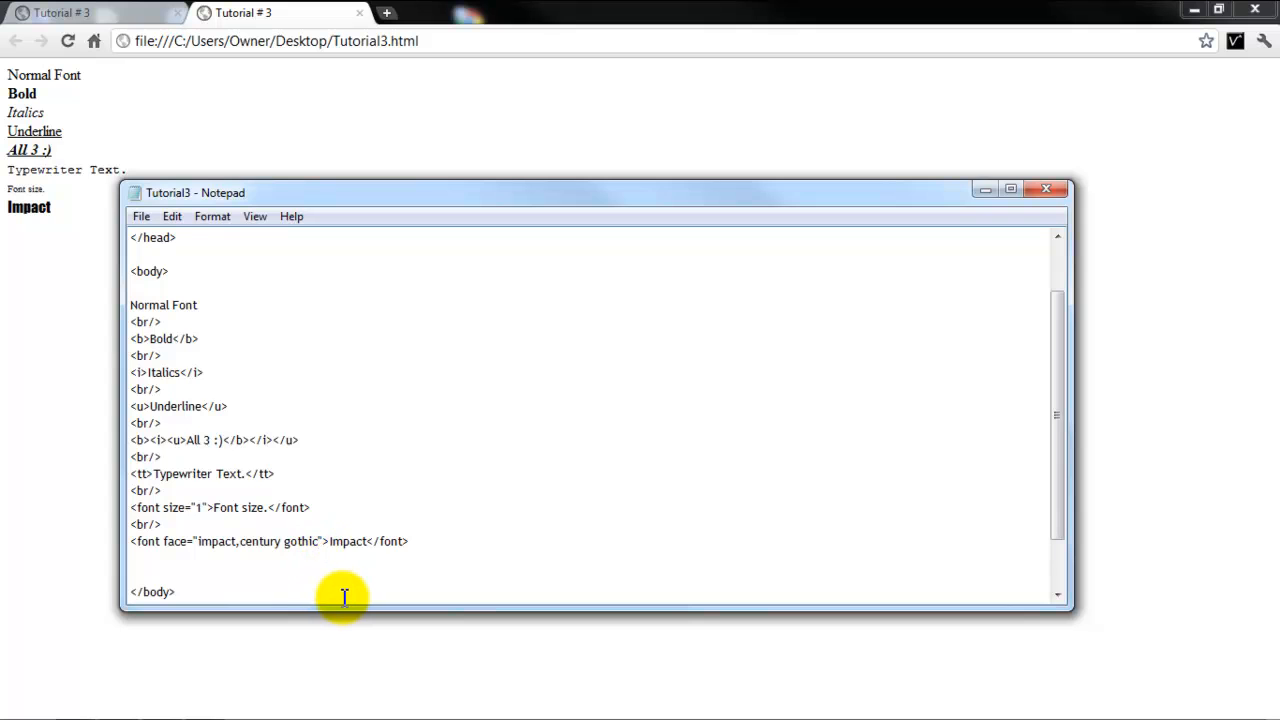
{"action": "type", "text": ",arial"}
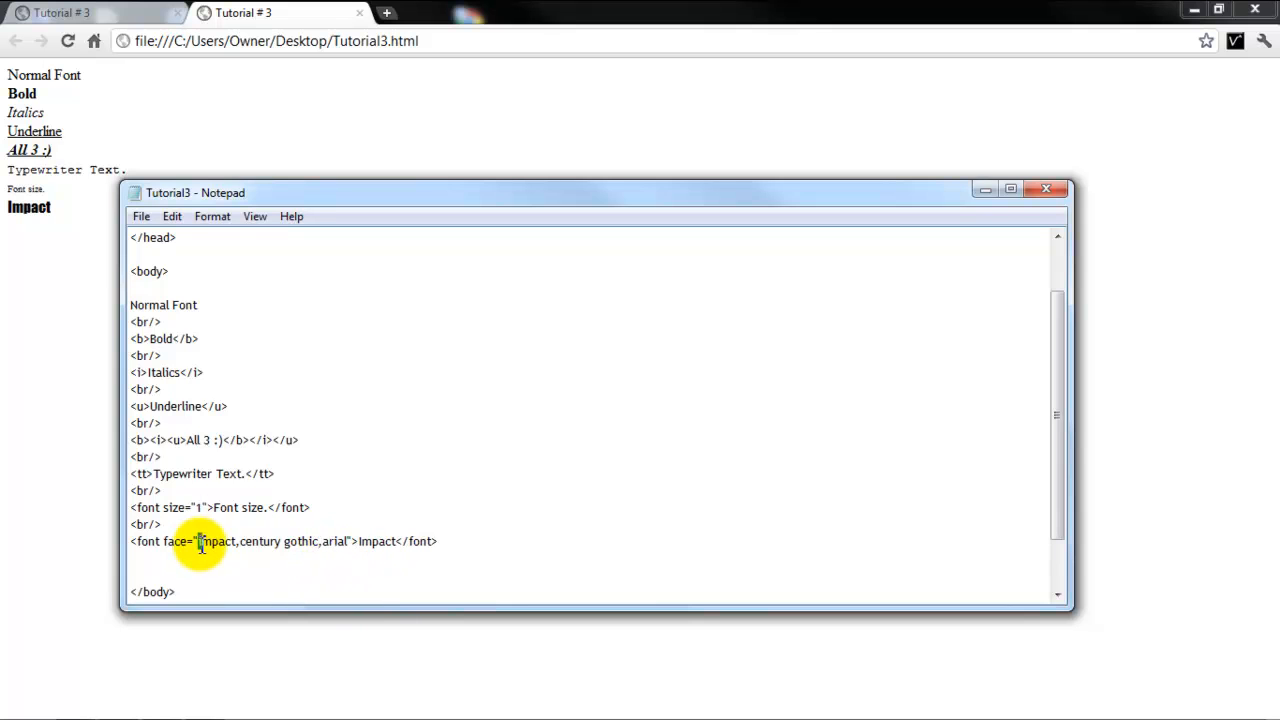
{"action": "left_click_drag", "start_coordinate": [198, 540], "coordinate": [348, 540]}
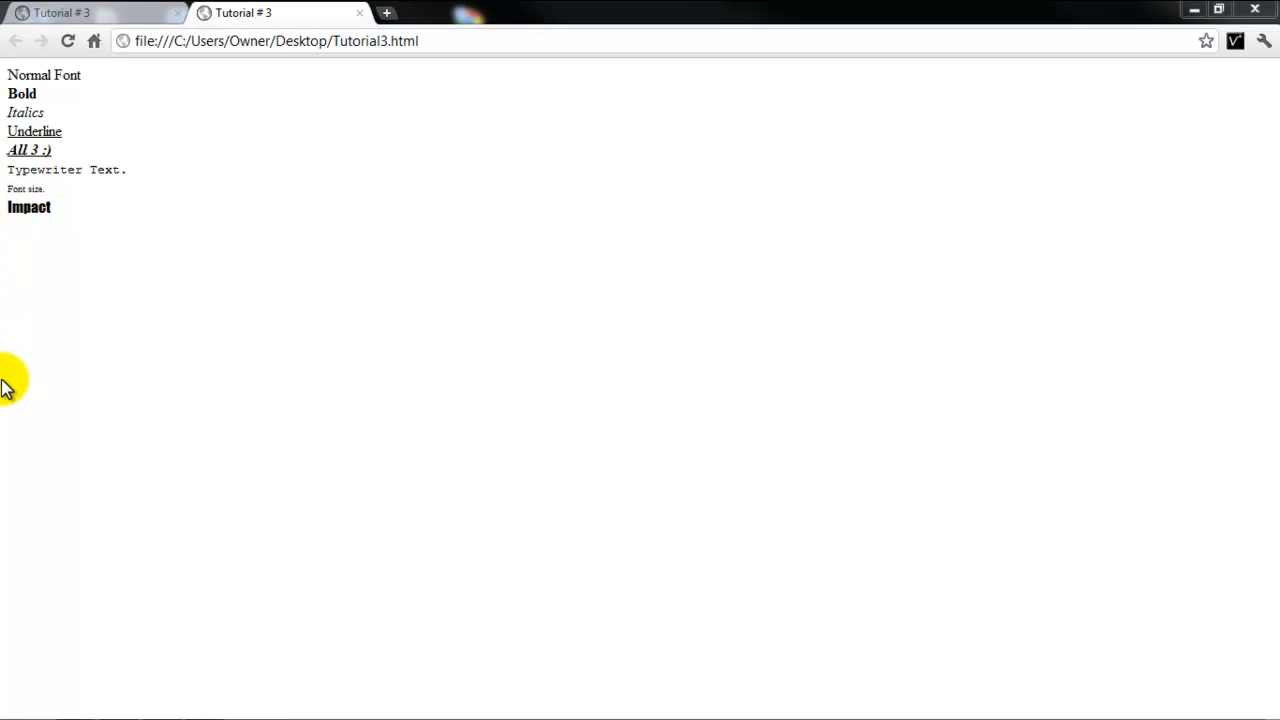
{"action": "mouse_move", "coordinate": [236, 328]}
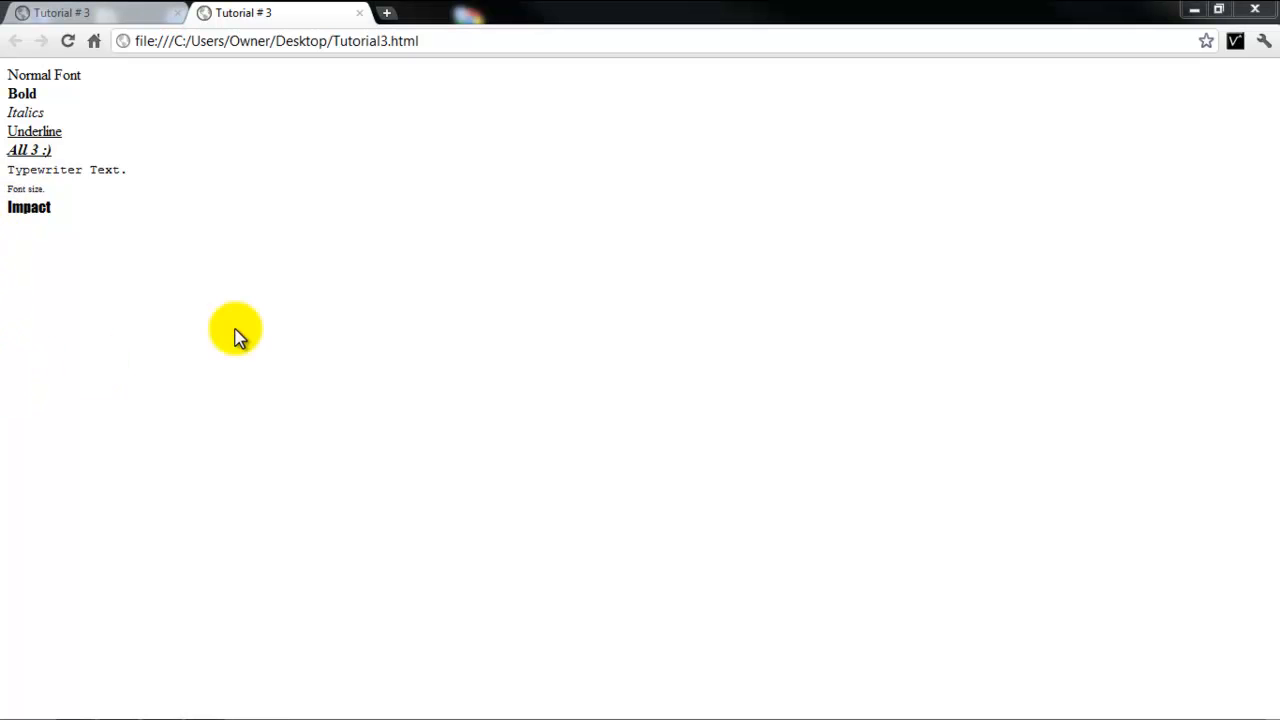
{"action": "mouse_move", "coordinate": [536, 30]}
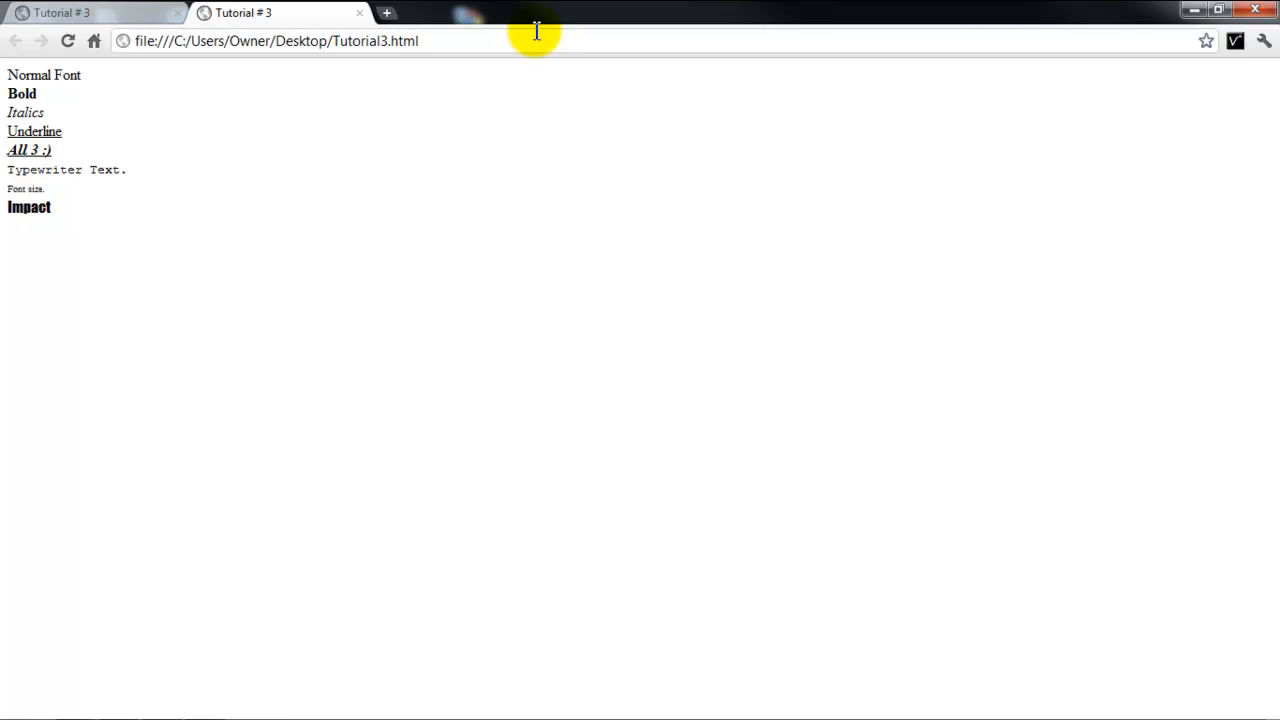
{"action": "mouse_move", "coordinate": [430, 40]}
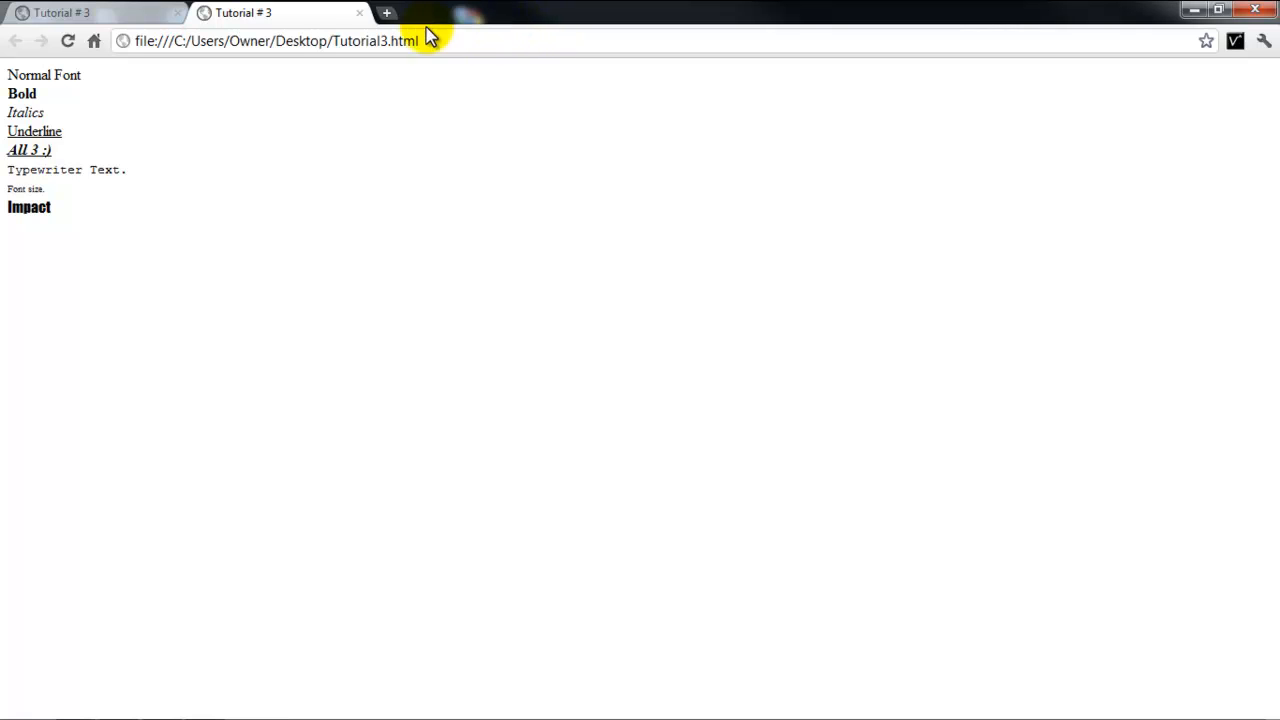
- Close the duplicate Tutorial #3 tab and select the remaining page's file address
{"action": "left_click", "coordinate": [358, 12]}
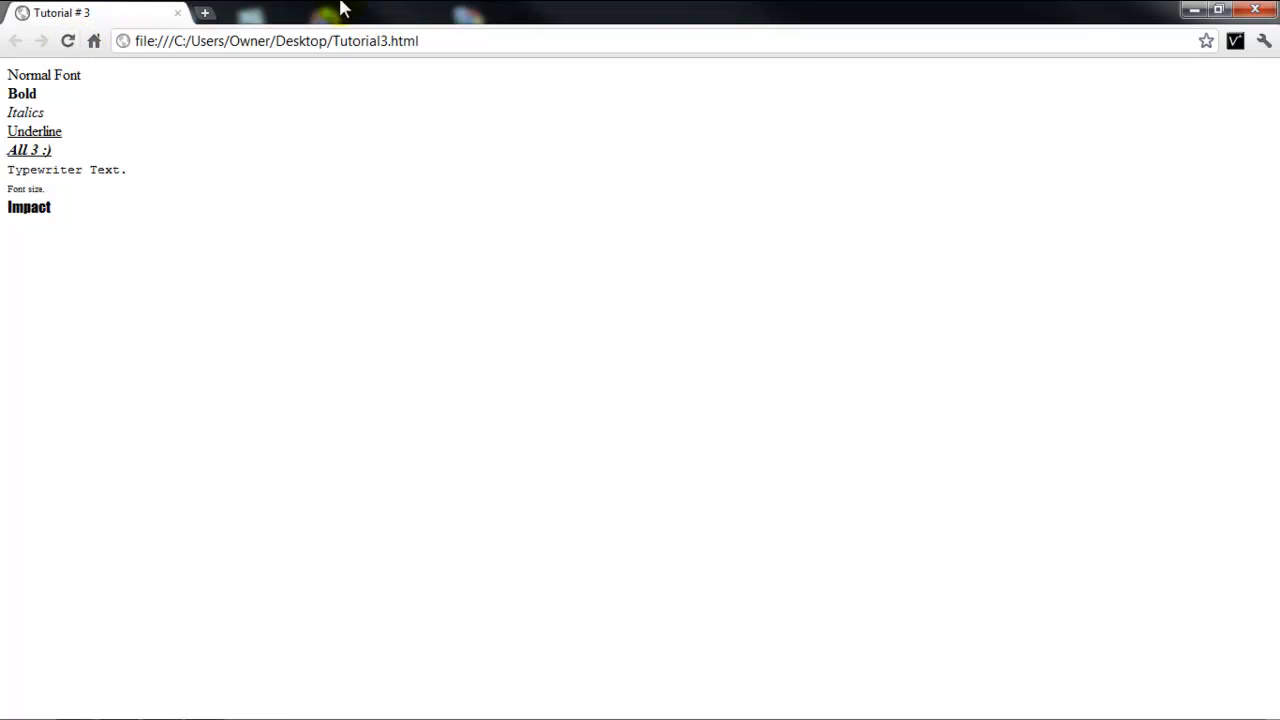
{"action": "mouse_move", "coordinate": [1098, 16]}
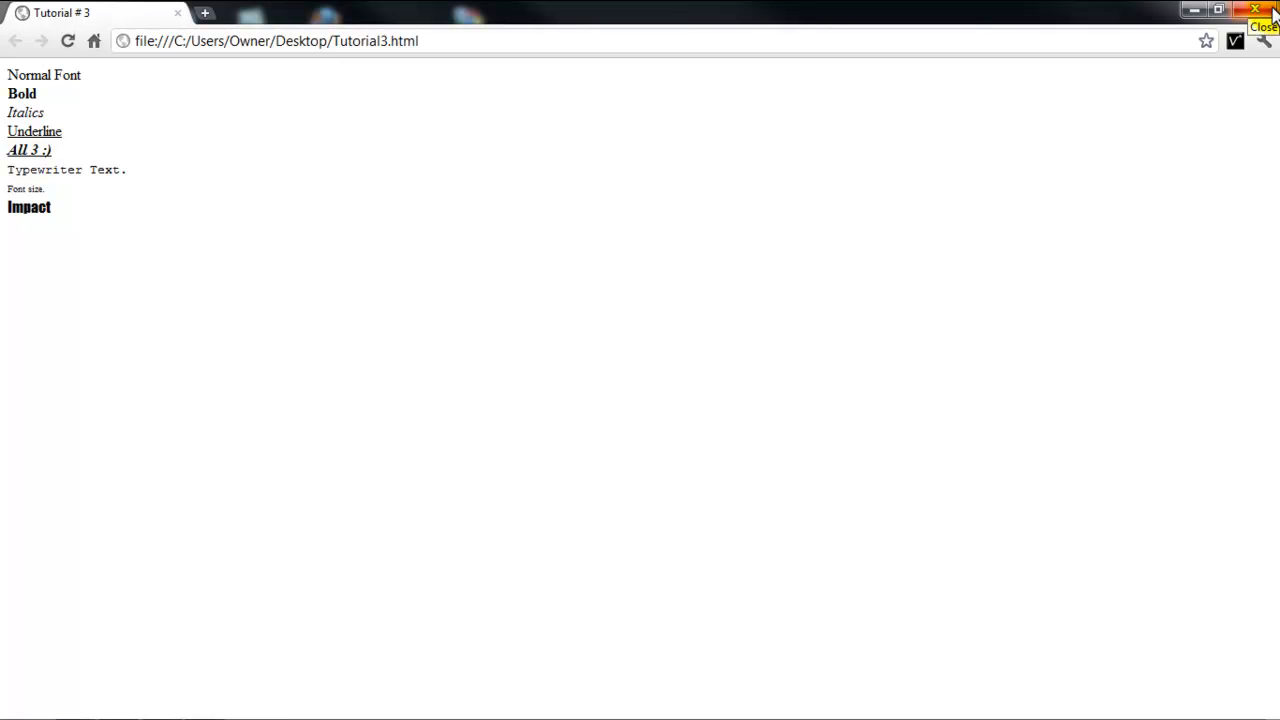
{"action": "mouse_move", "coordinate": [1270, 12]}
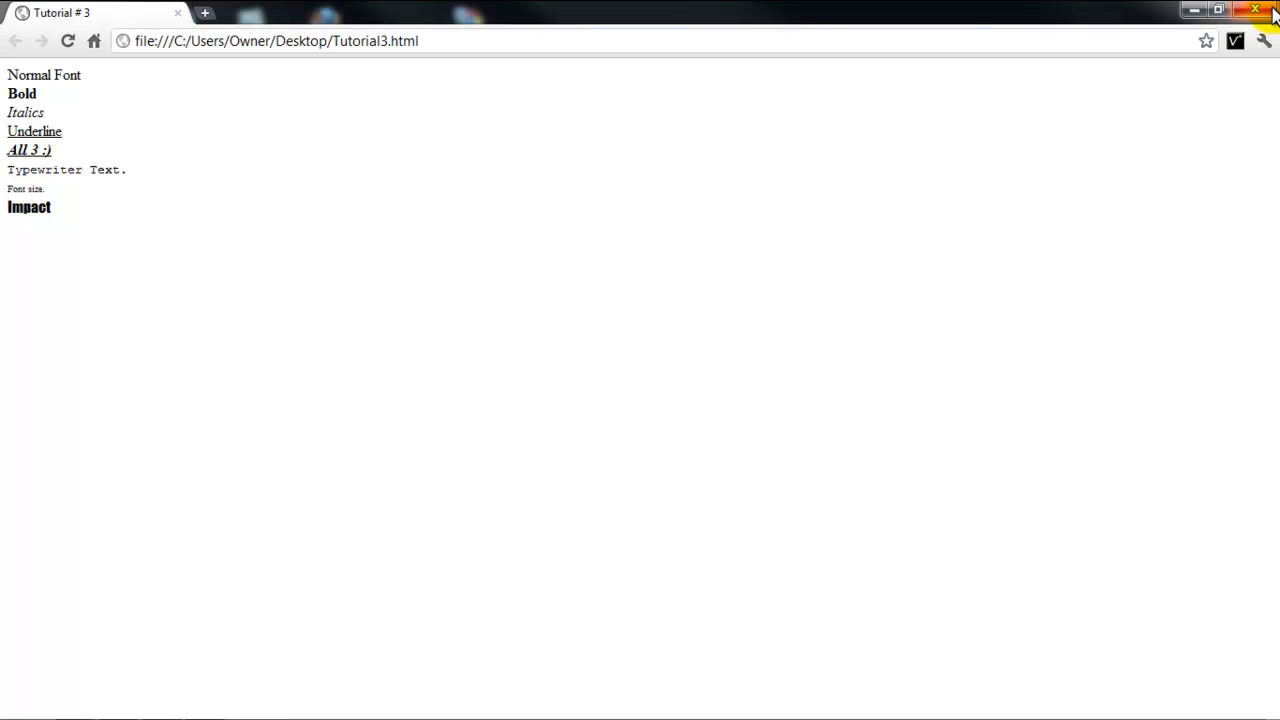
{"action": "mouse_move", "coordinate": [876, 138]}
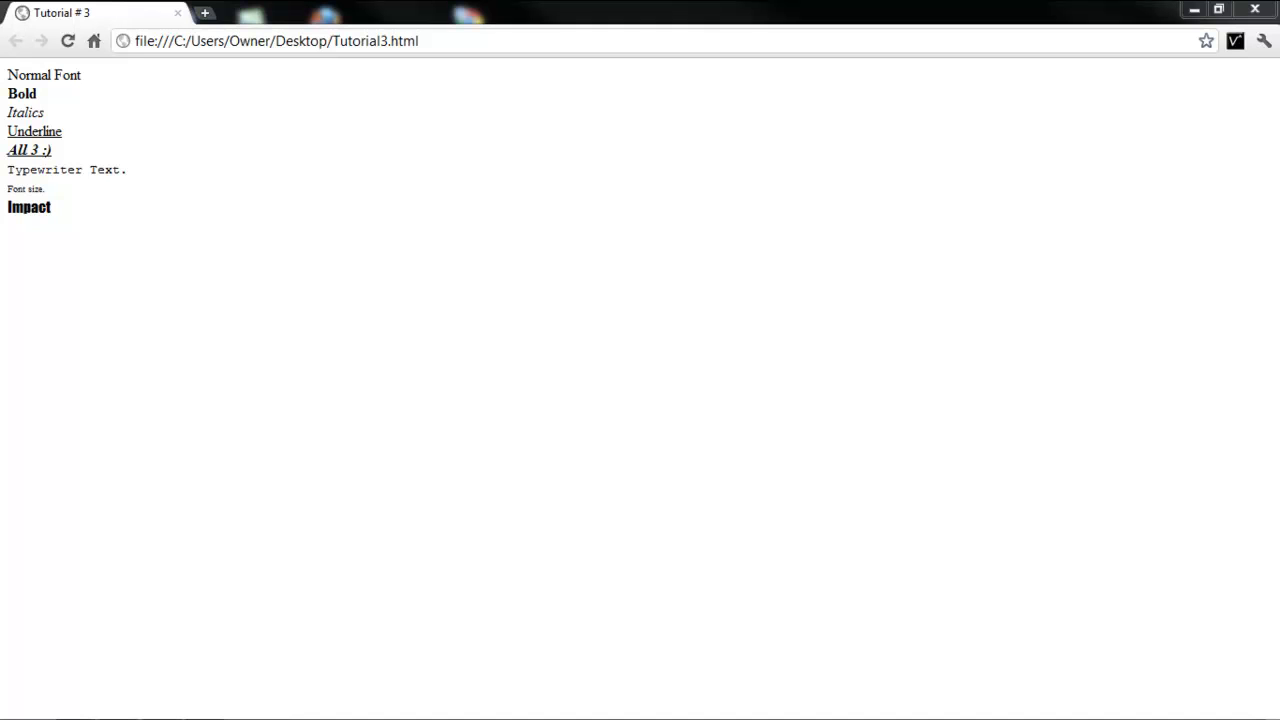
{"action": "mouse_move", "coordinate": [544, 350]}
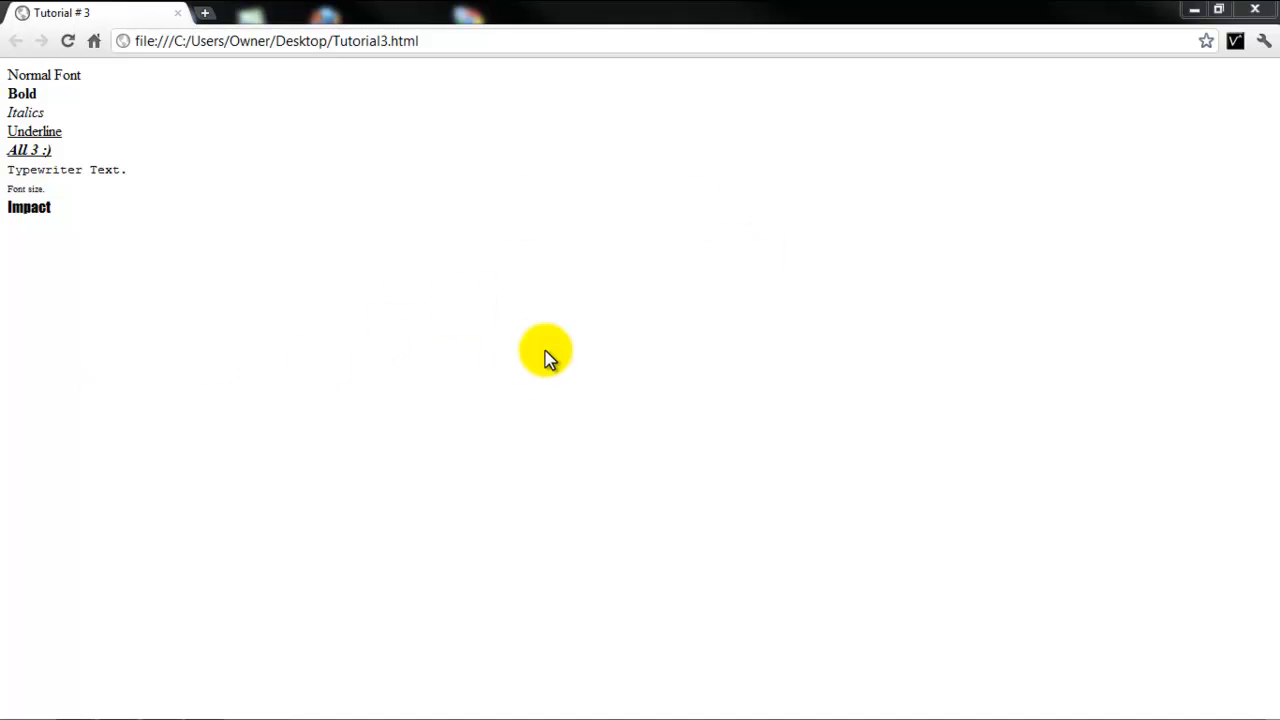
{"action": "left_click", "coordinate": [276, 40]}
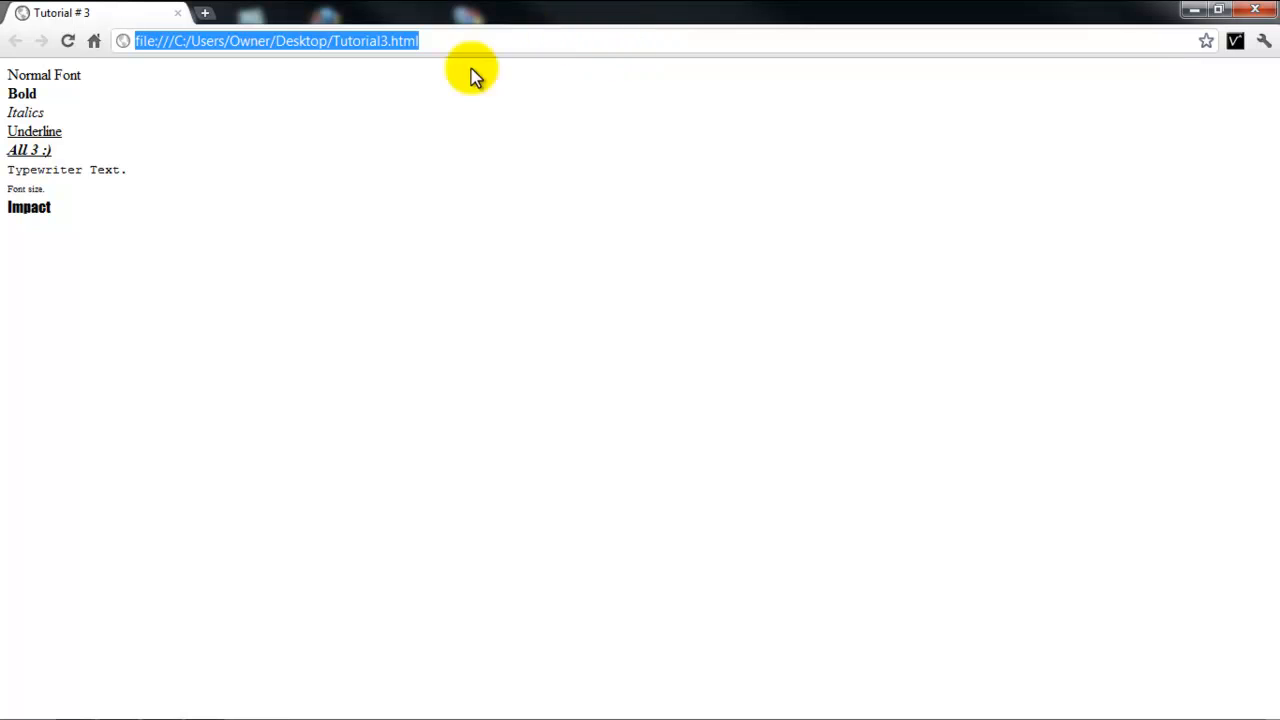